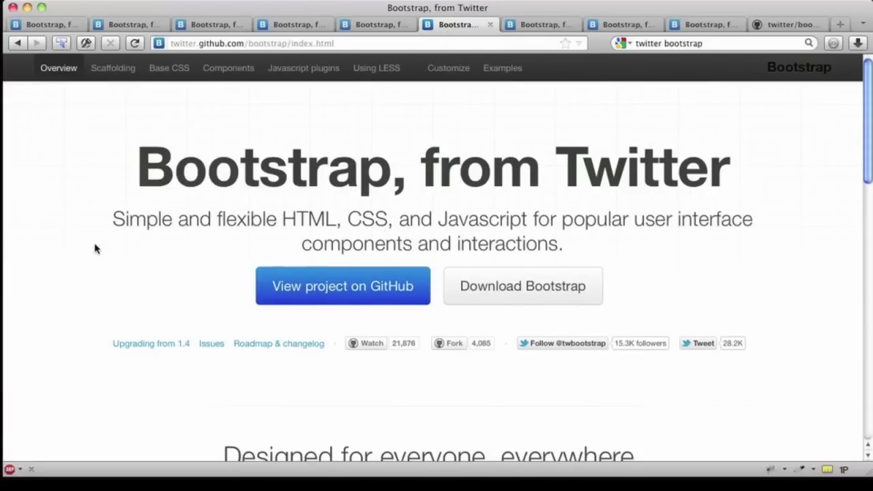
Read through the Upgrading to Bootstrap 2 guide's list of changes.
scroll("down", 3)
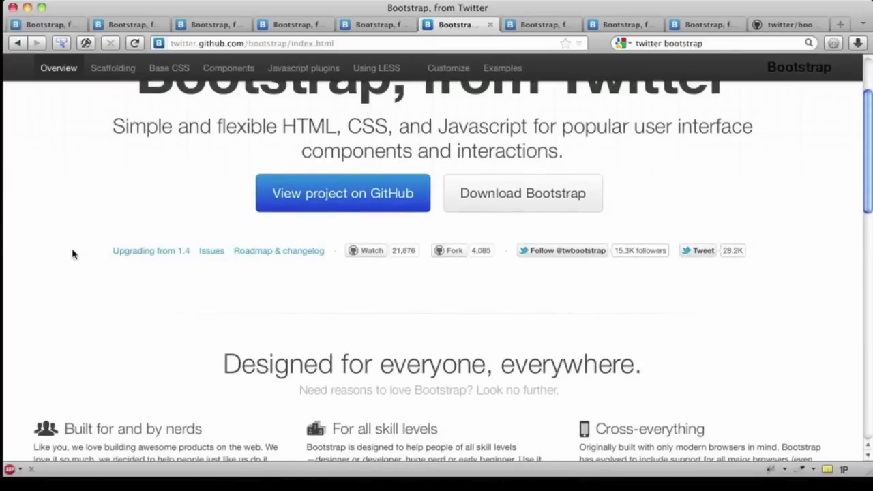
mouse_move(143, 254)
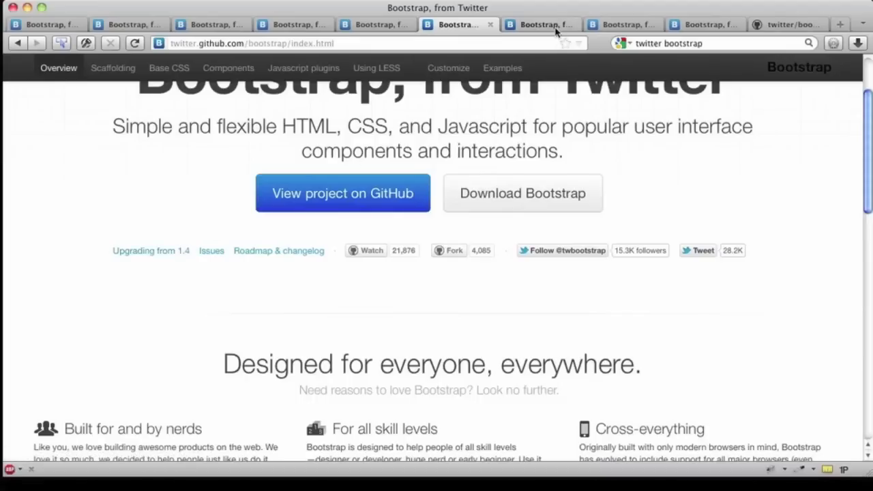
left_click(150, 251)
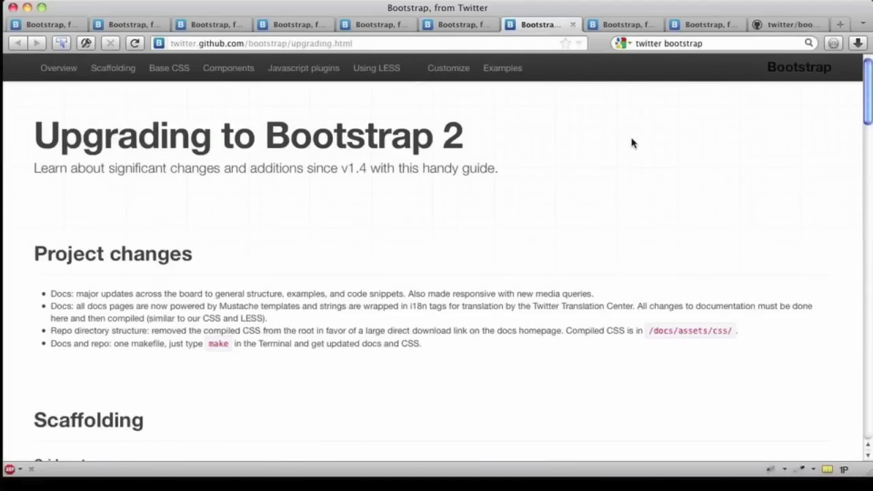
scroll("down", 3)
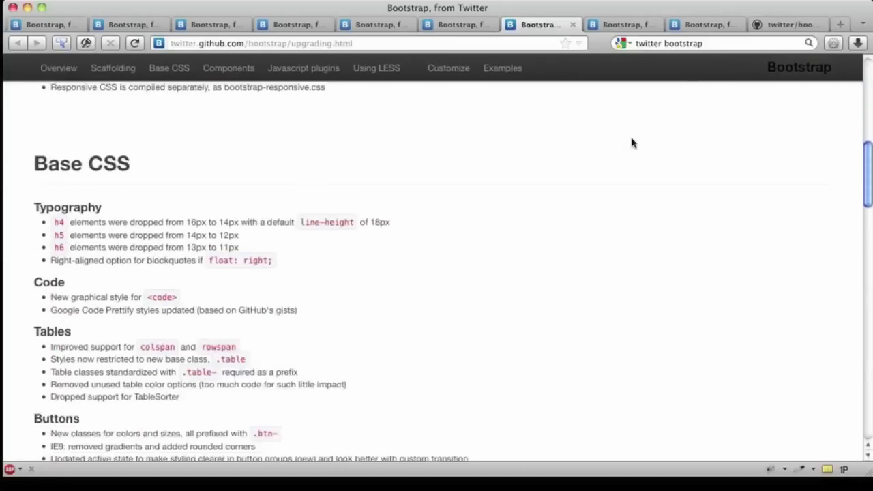
scroll("down", 3)
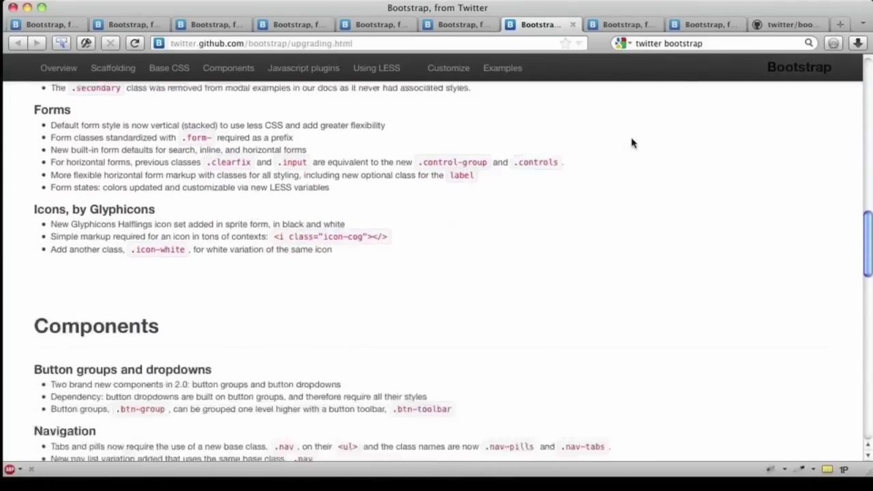
scroll("down", 3)
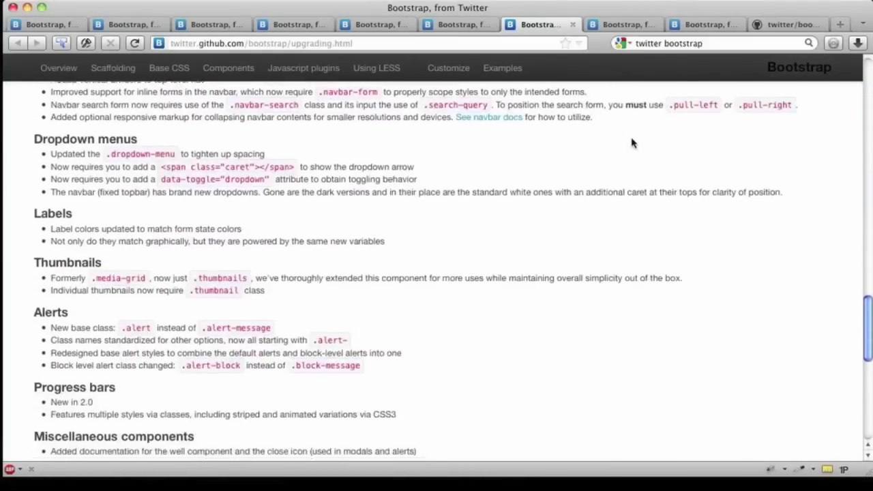
scroll("down", 3)
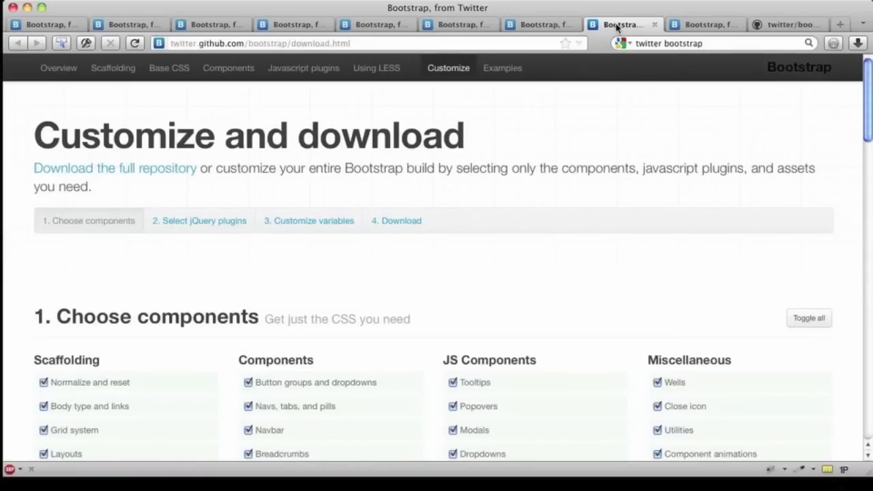
mouse_move(484, 128)
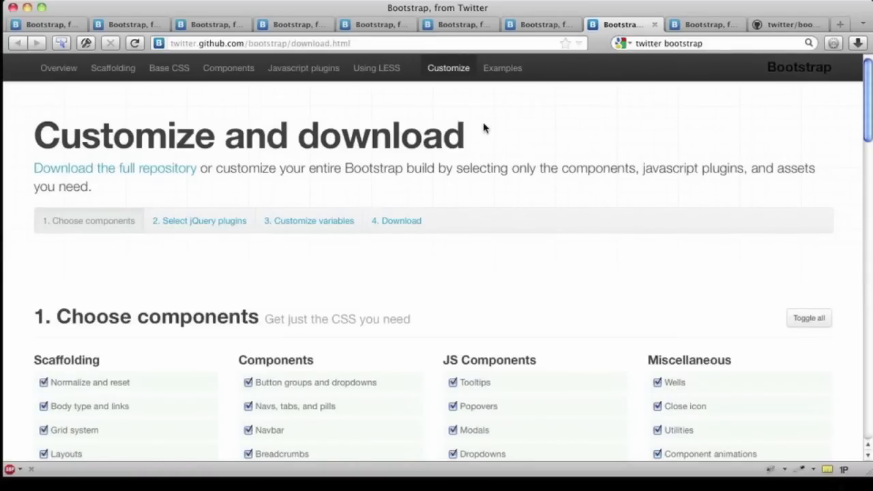
mouse_move(443, 81)
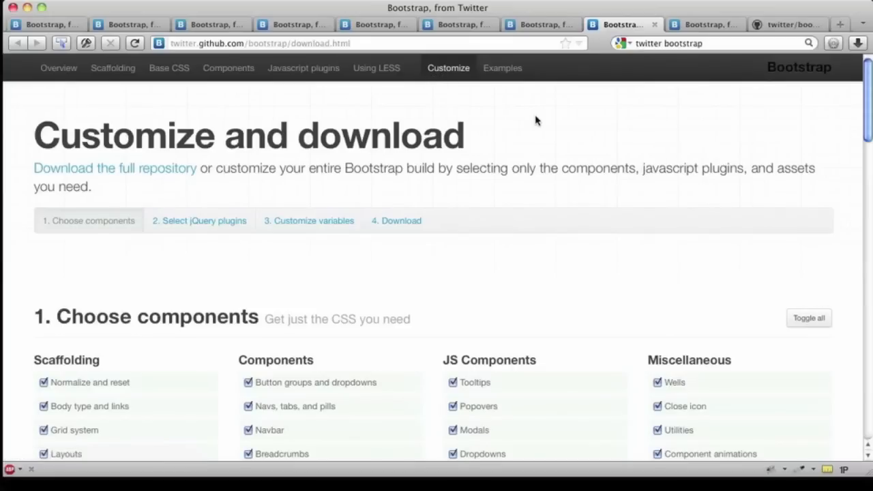
Review the Choose components and Select jQuery plugins sections, leaving everything checked.
scroll("down", 3)
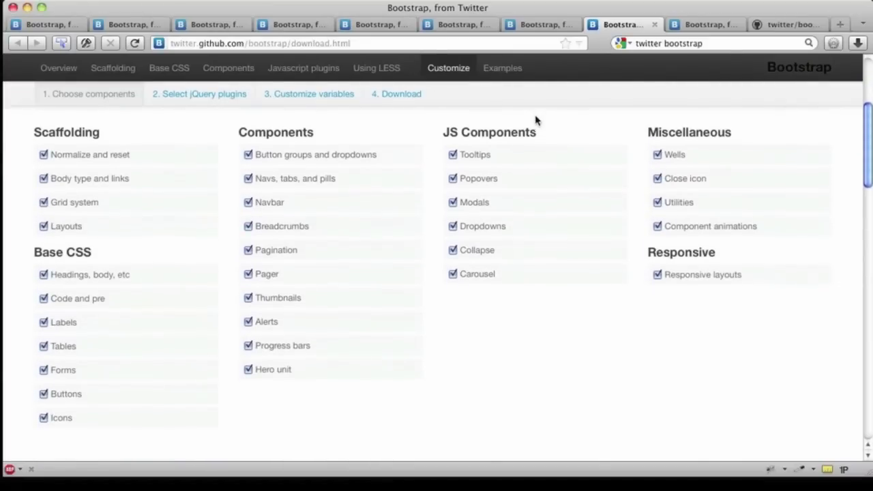
scroll("down", 3)
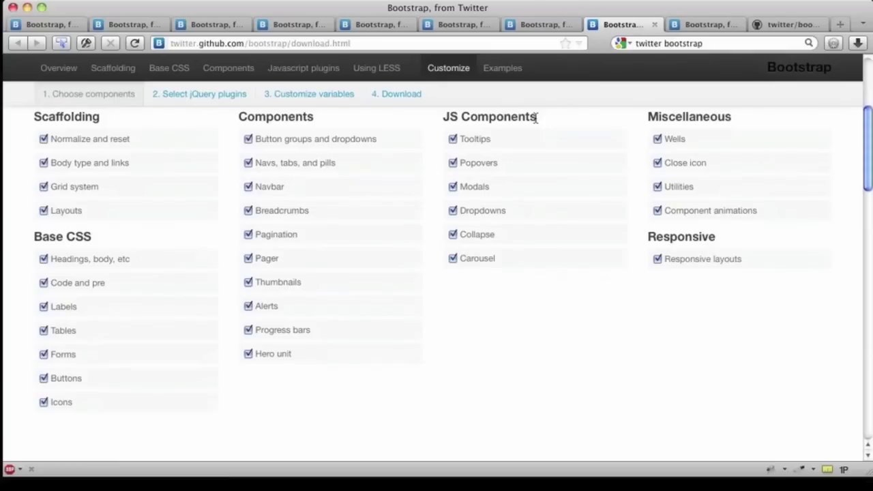
scroll("down", 3)
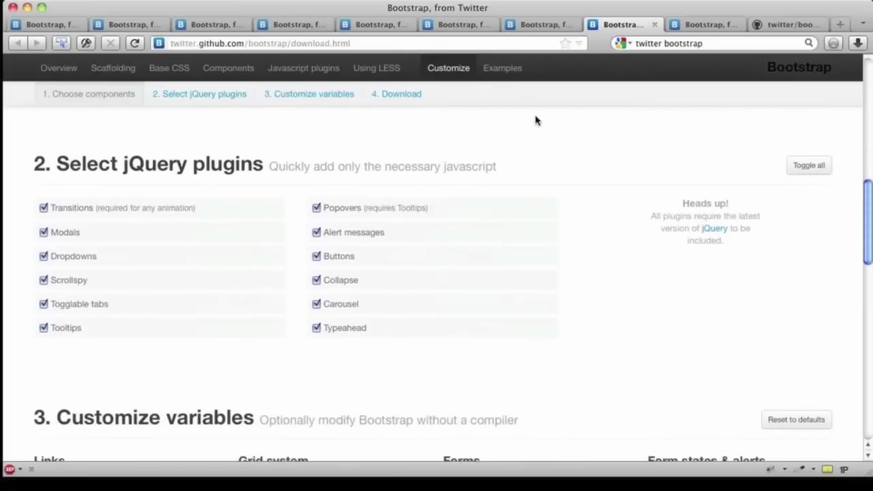
scroll("down", 3)
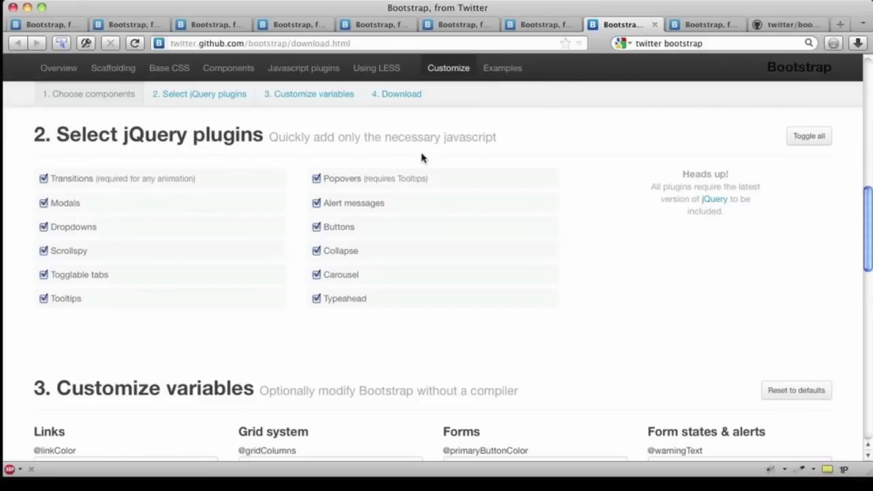
mouse_move(246, 339)
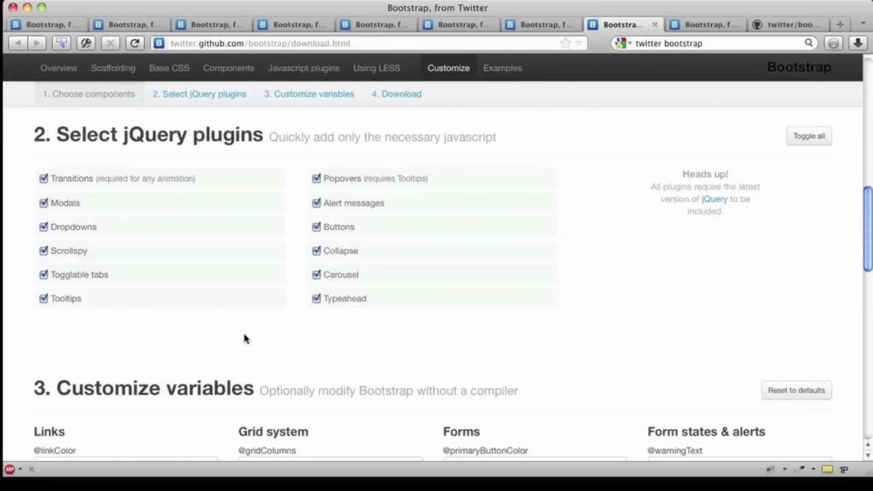
scroll("down", 3)
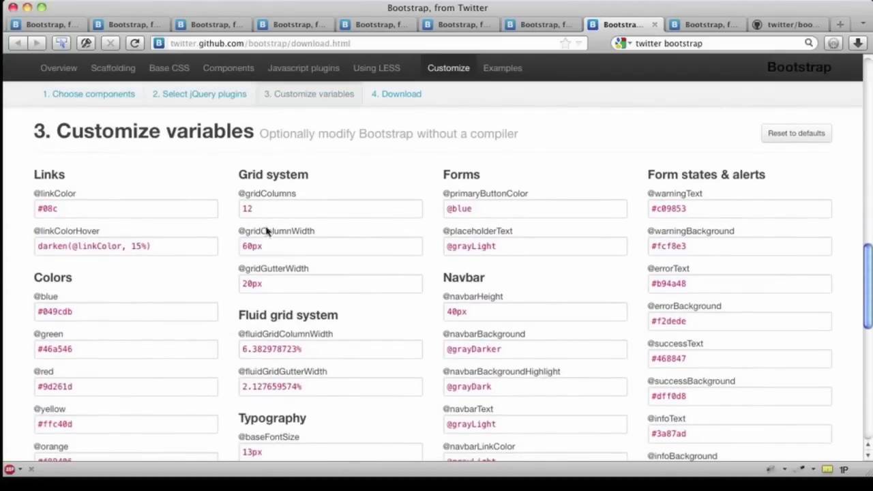
mouse_move(212, 305)
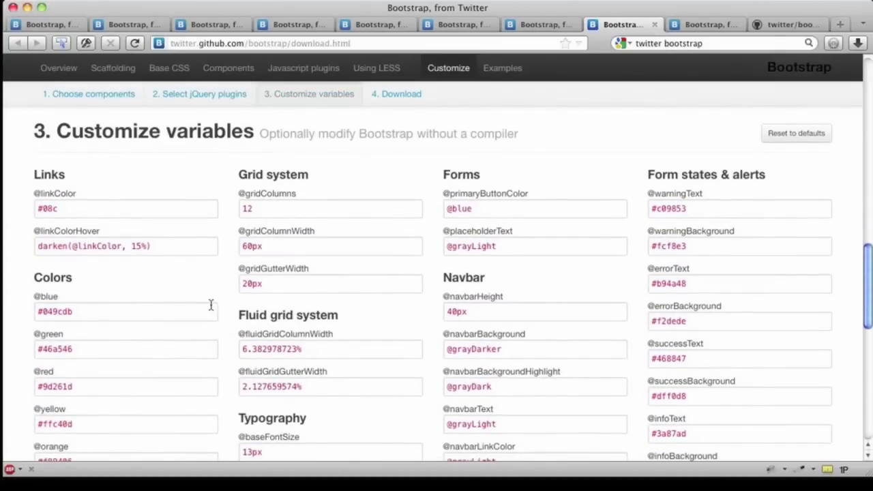
scroll("down", 3)
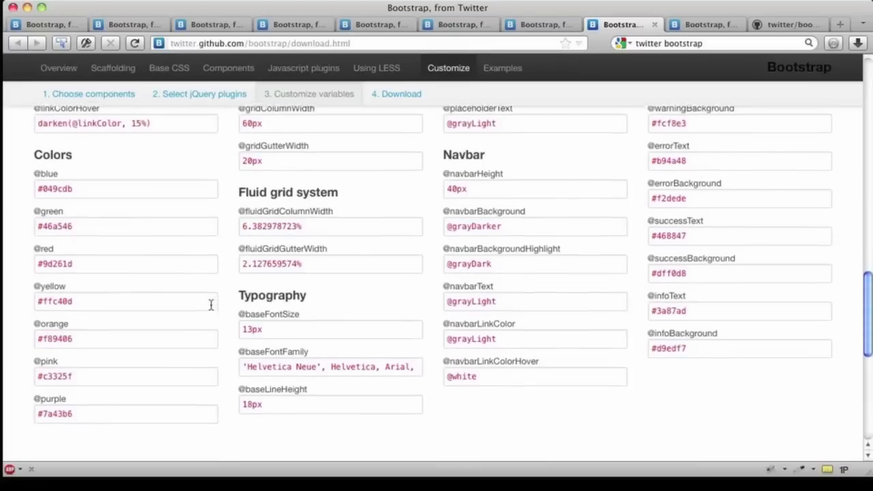
scroll("down", 3)
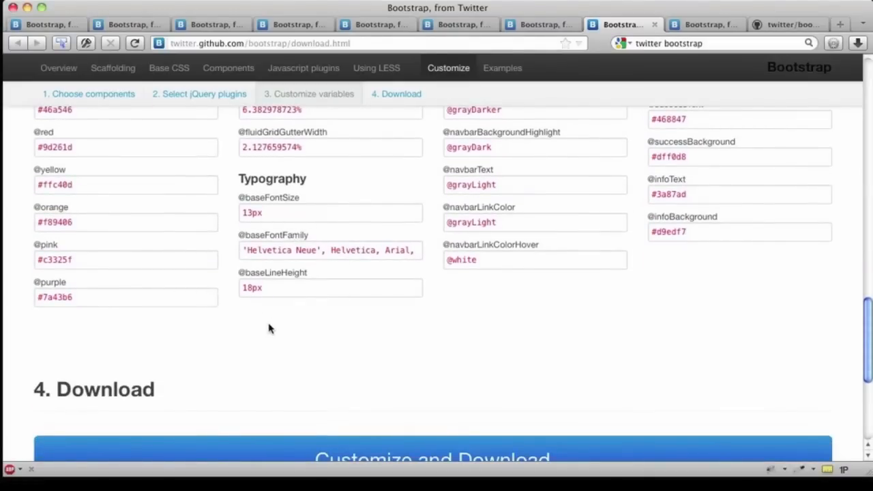
scroll("down", 3)
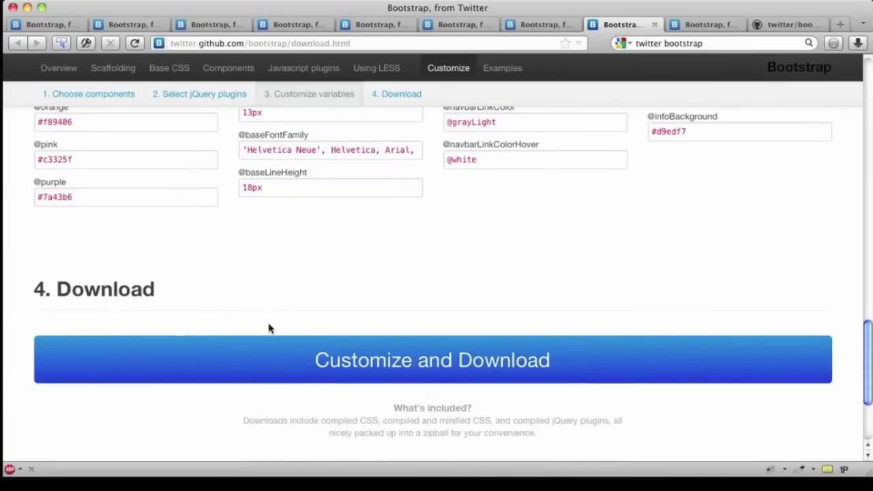
scroll("down", 3)
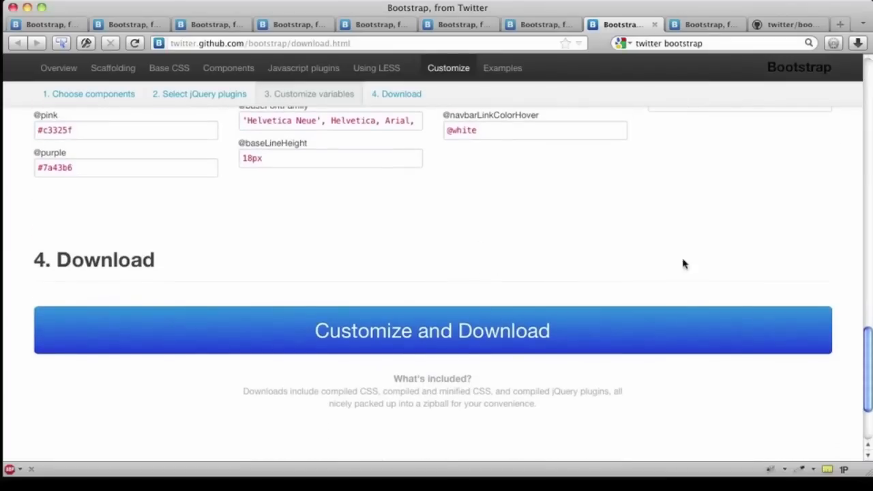
scroll("down", 3)
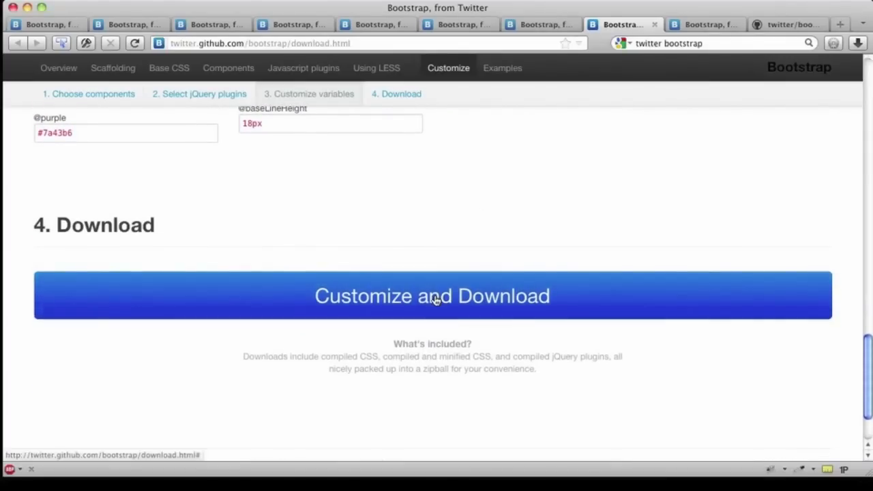
Request the customized build via the Customize and Download button until the bootstrap.zip prompt appears.
left_click(432, 295)
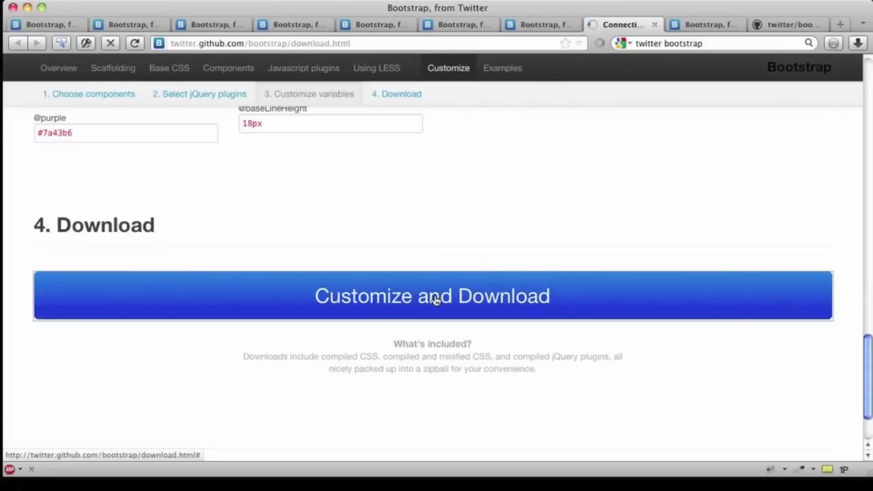
left_click(431, 295)
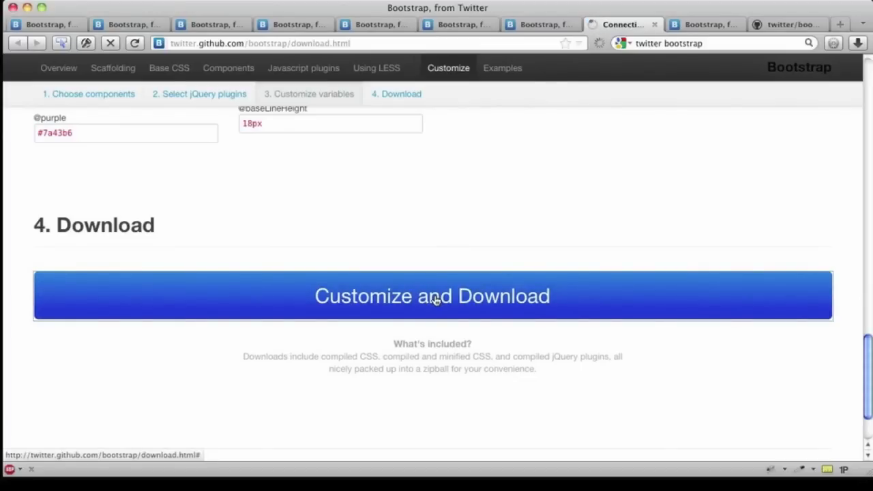
left_click(431, 295)
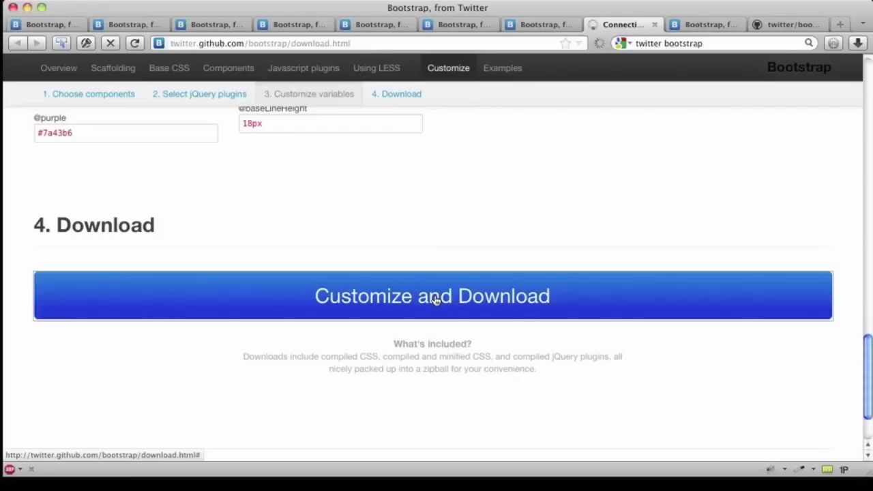
left_click(431, 294)
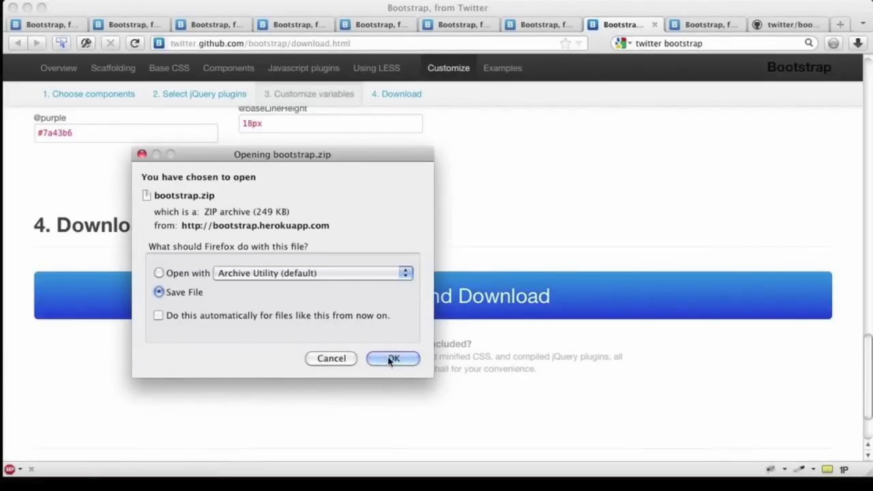
Save bootstrap.zip into TB2.0-Part1 > From Customize.
left_click(393, 357)
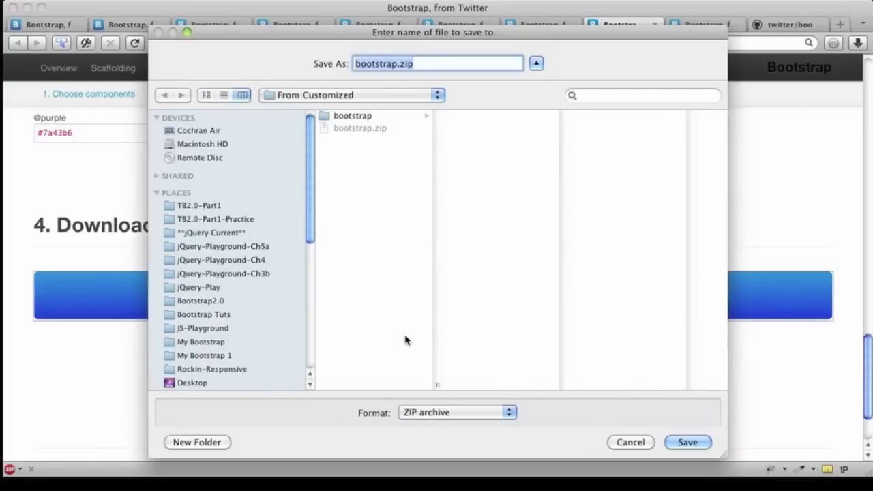
mouse_move(216, 210)
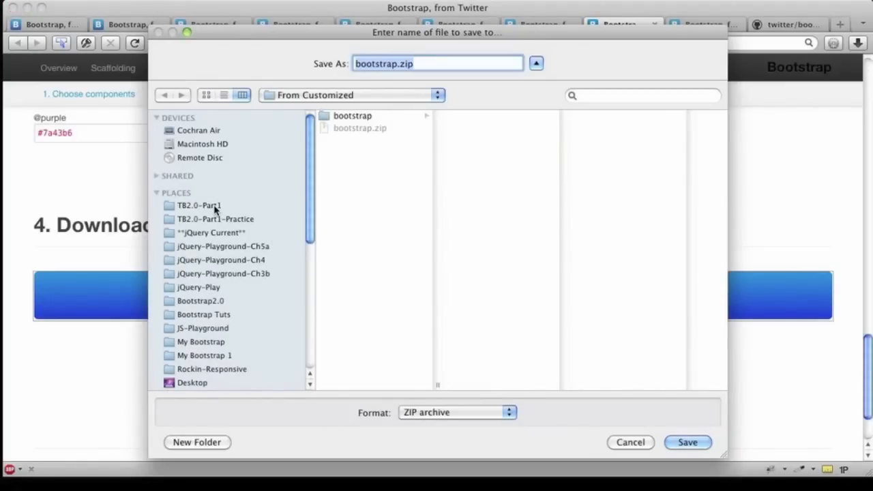
left_click(199, 205)
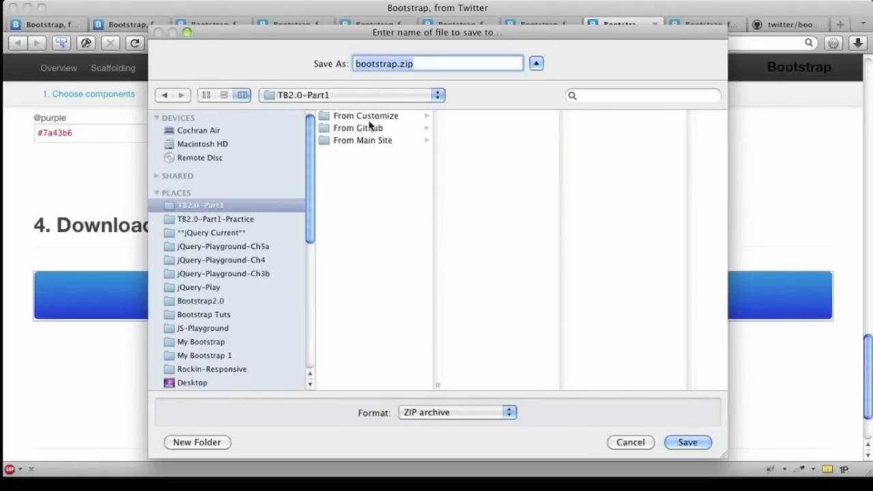
left_click(366, 115)
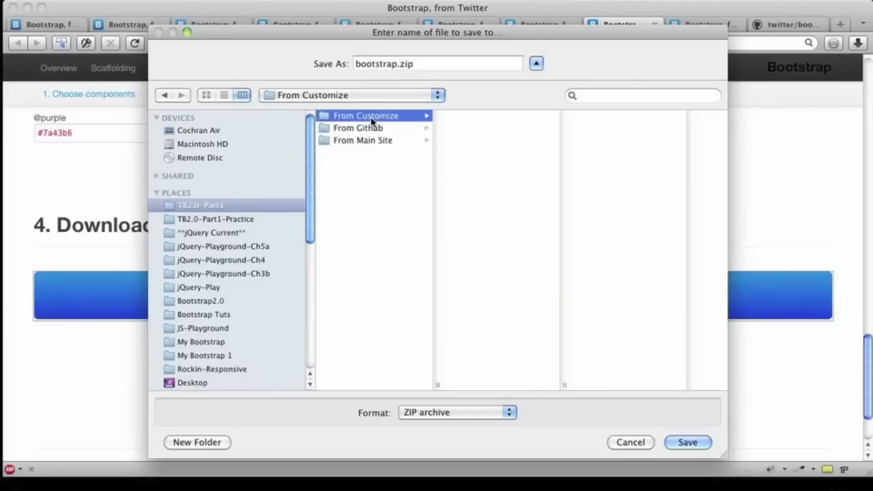
mouse_move(508, 170)
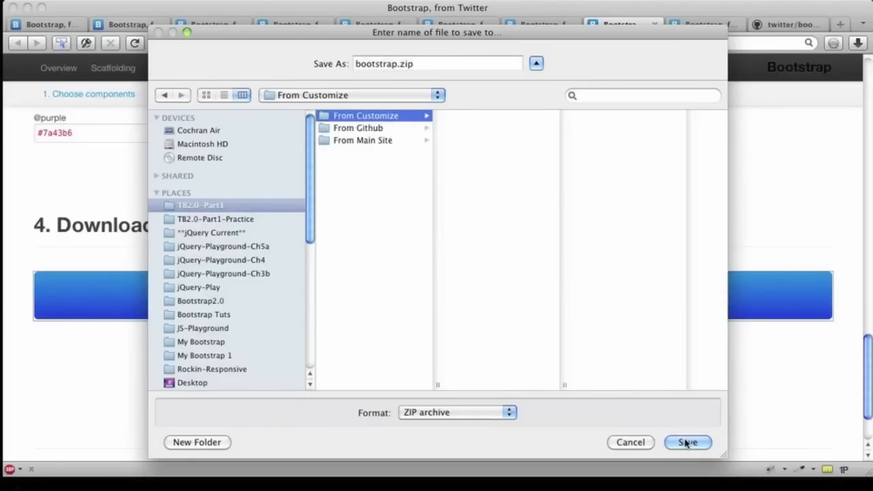
left_click(687, 442)
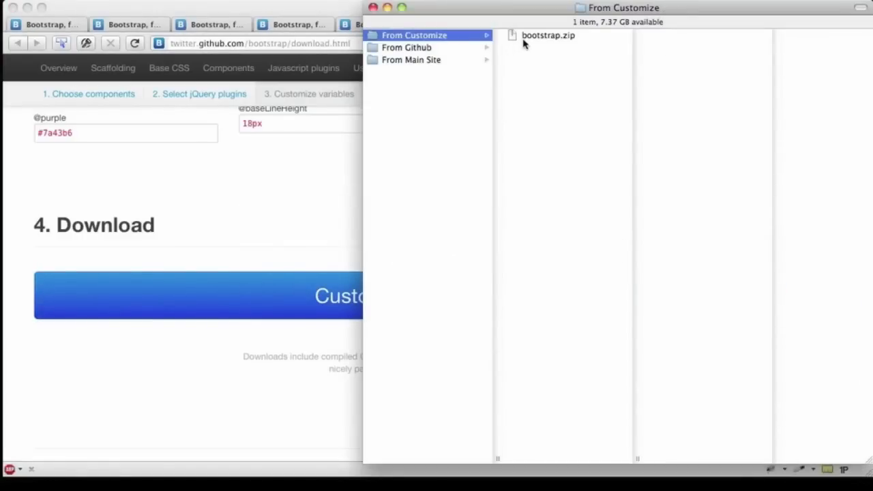
Inspect the unpacked bootstrap folder's css, img and js contents, ending on bootstrap.min.js.
left_click(540, 36)
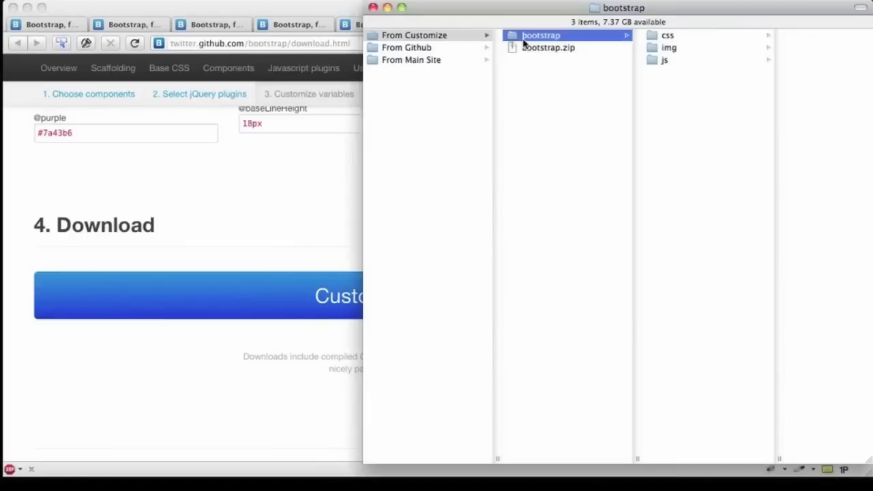
left_click(668, 35)
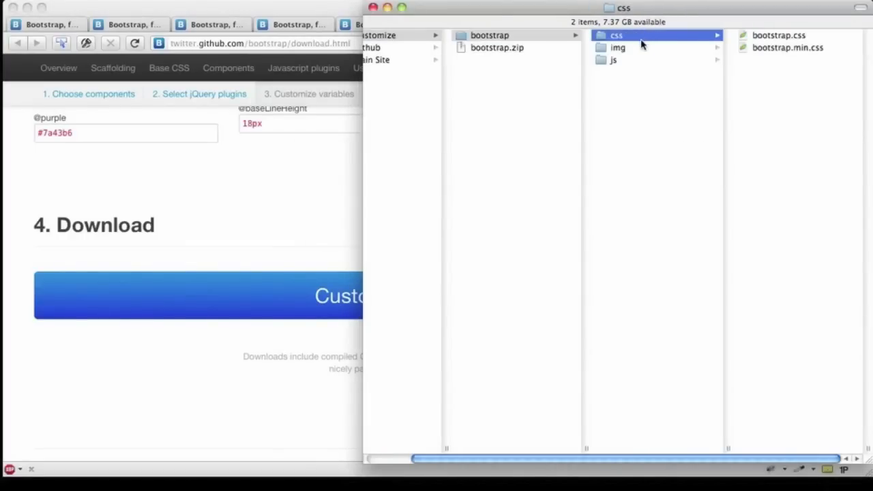
left_click(617, 47)
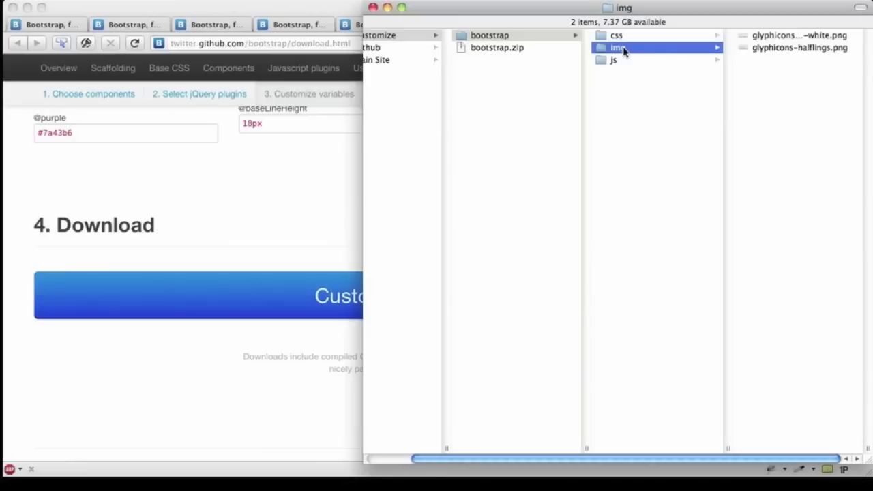
mouse_move(628, 65)
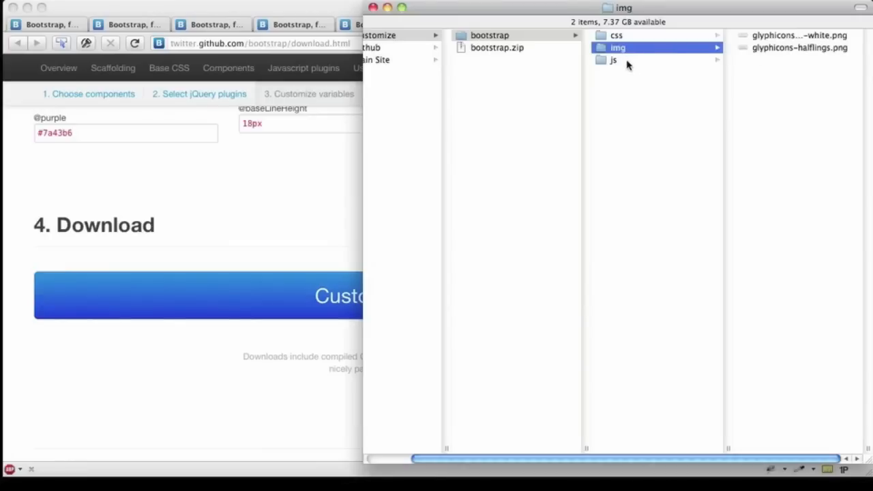
left_click(614, 60)
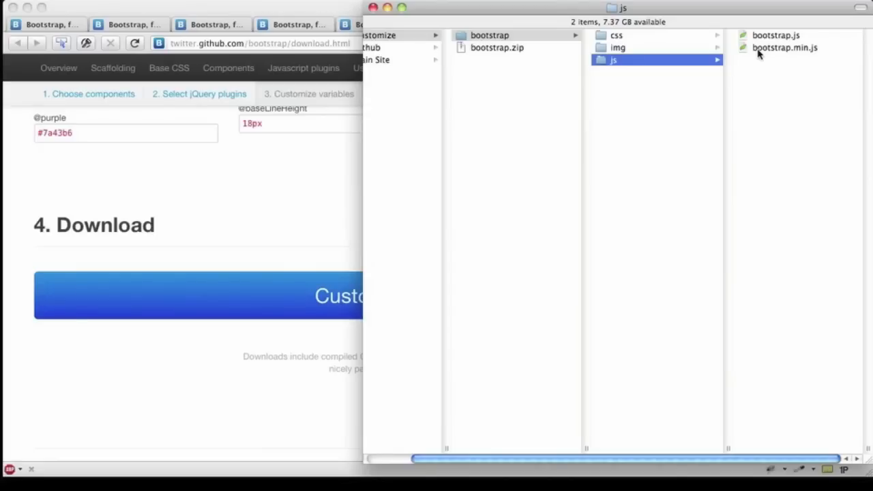
left_click(784, 46)
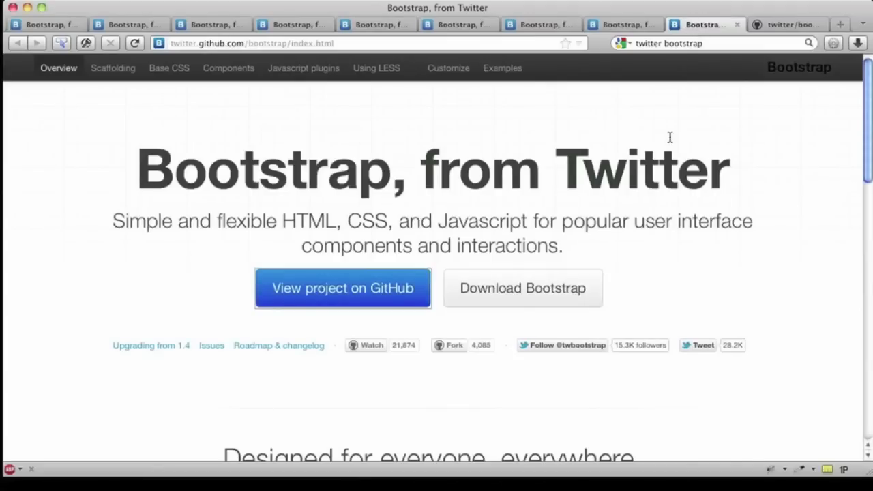
mouse_move(483, 273)
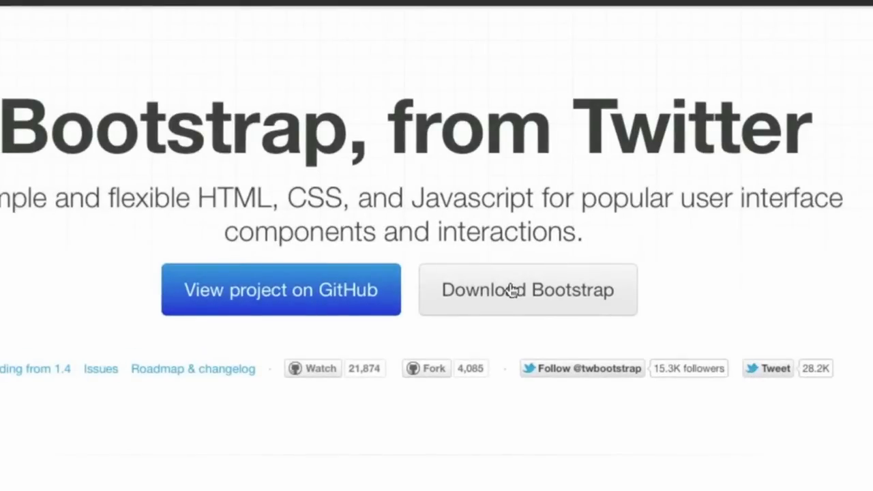
Start the full Bootstrap package download from the home page's Download Bootstrap button.
left_click(527, 289)
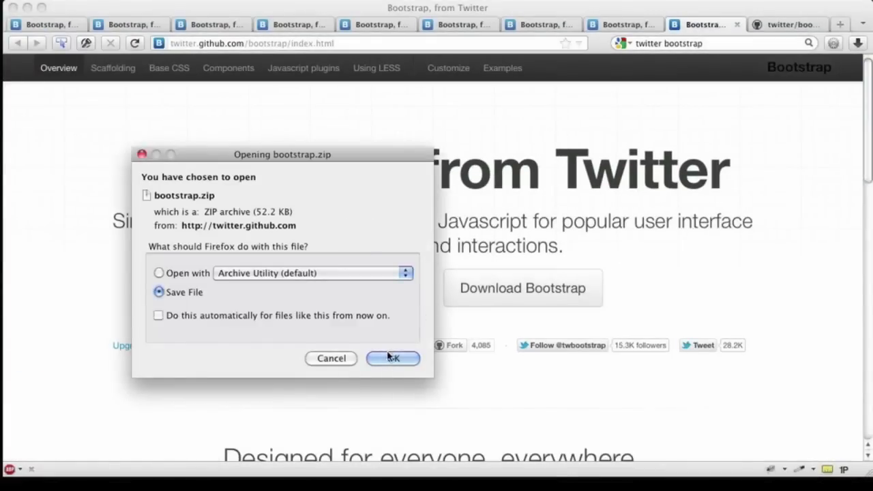
Save the full bootstrap.zip into TB2.0-Part1 > From Main Site.
left_click(393, 357)
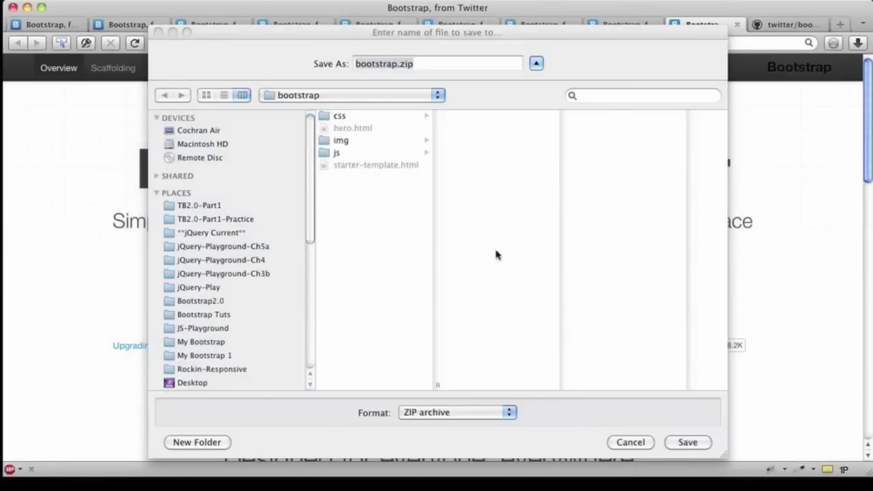
left_click(352, 95)
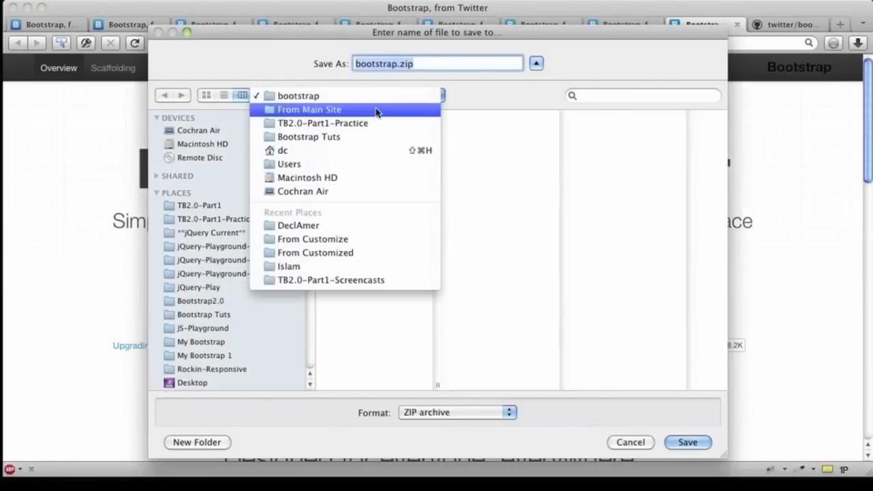
left_click(308, 109)
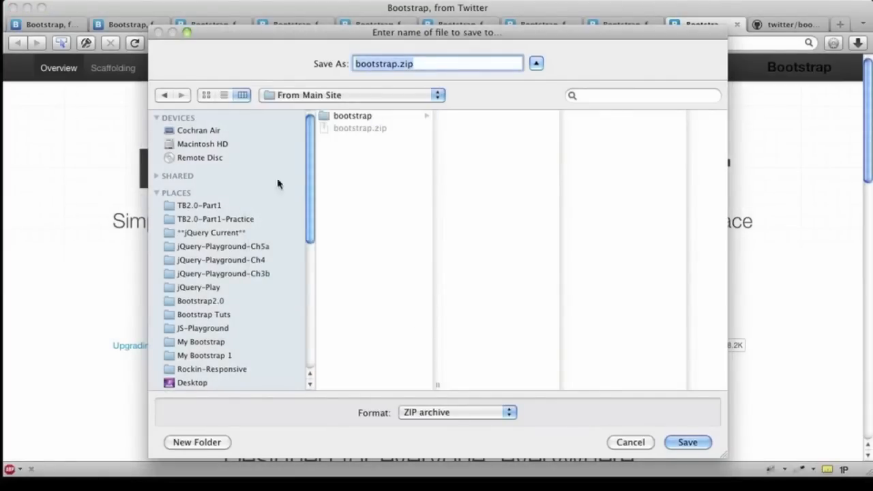
left_click(199, 205)
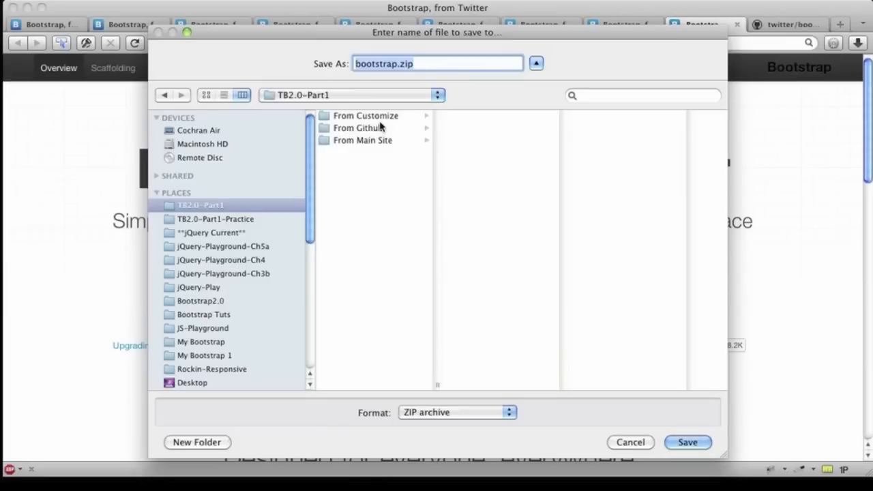
mouse_move(379, 130)
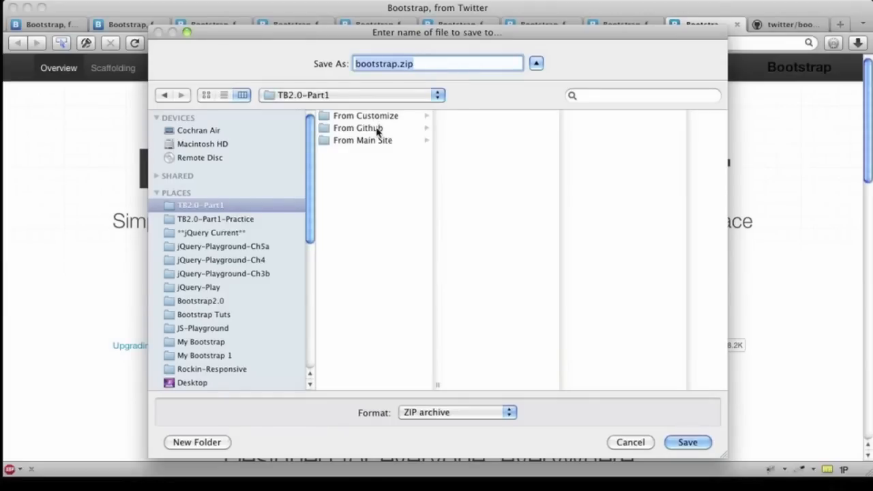
left_click(363, 139)
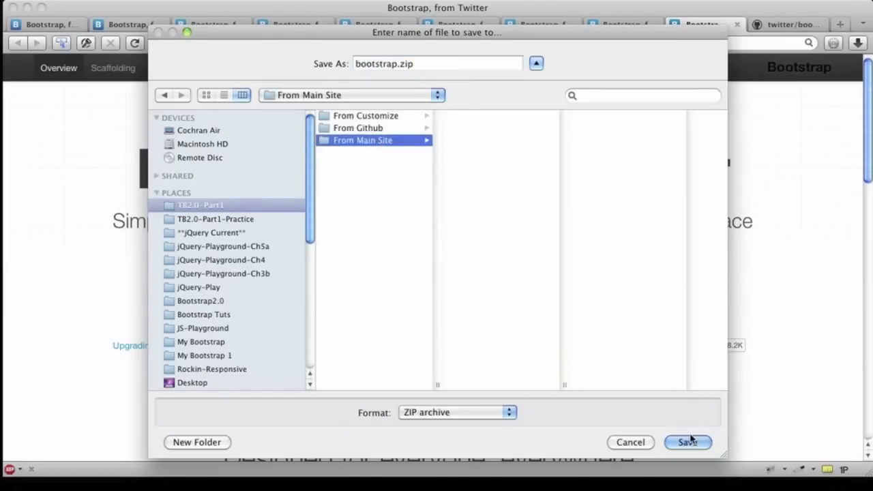
left_click(688, 442)
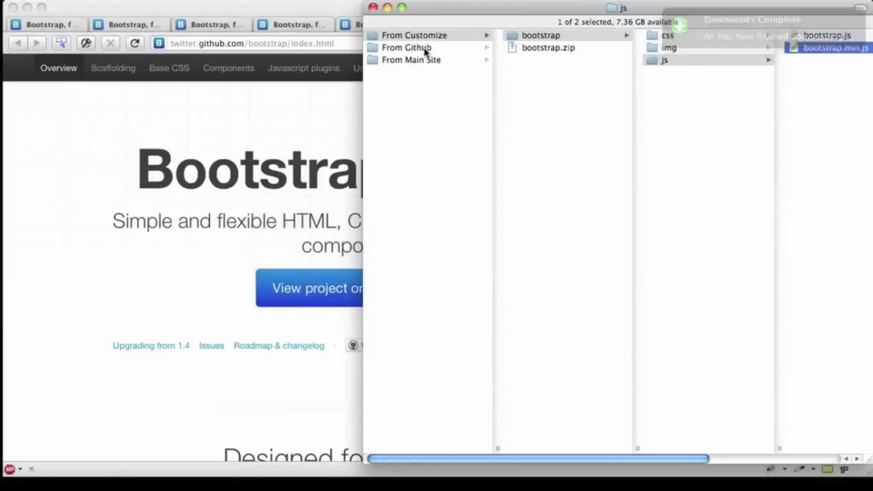
Check From Github, then From Main Site for bootstrap.zip and the unpacked bootstrap folder.
left_click(407, 46)
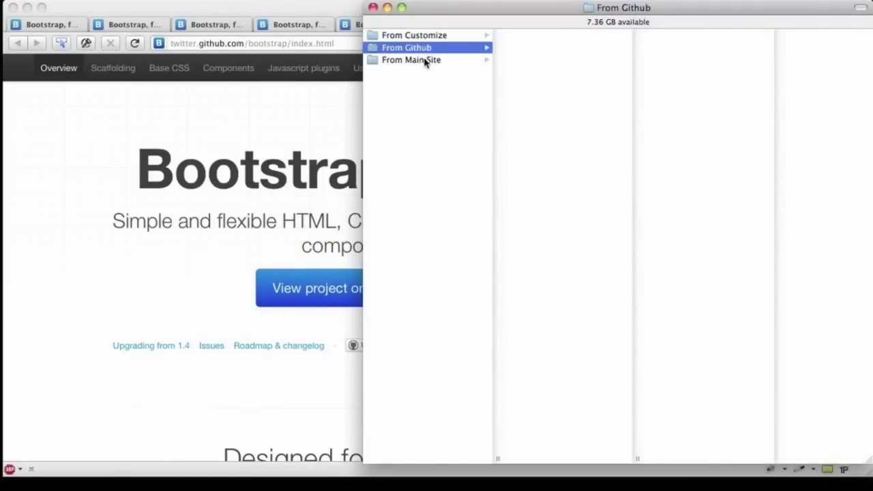
left_click(413, 60)
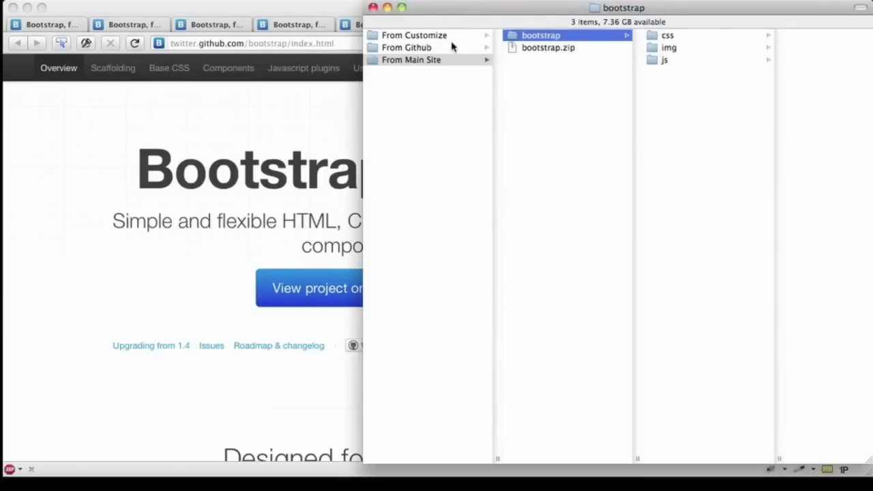
mouse_move(430, 49)
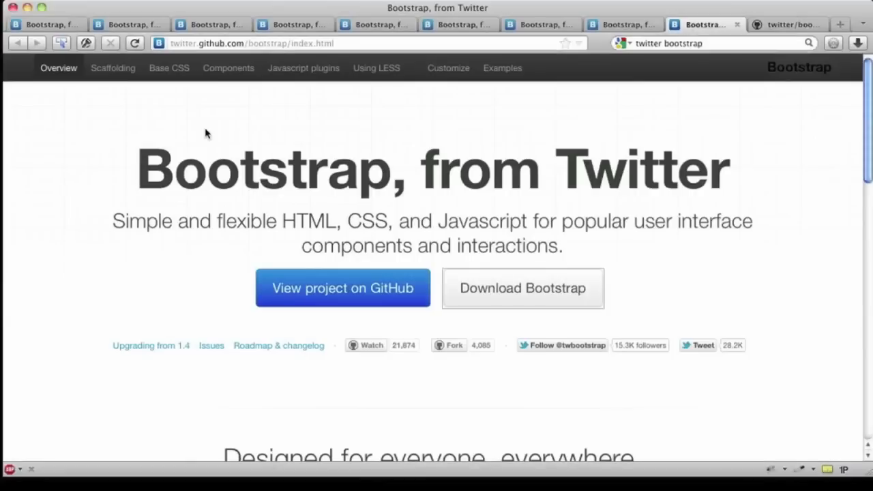
mouse_move(311, 278)
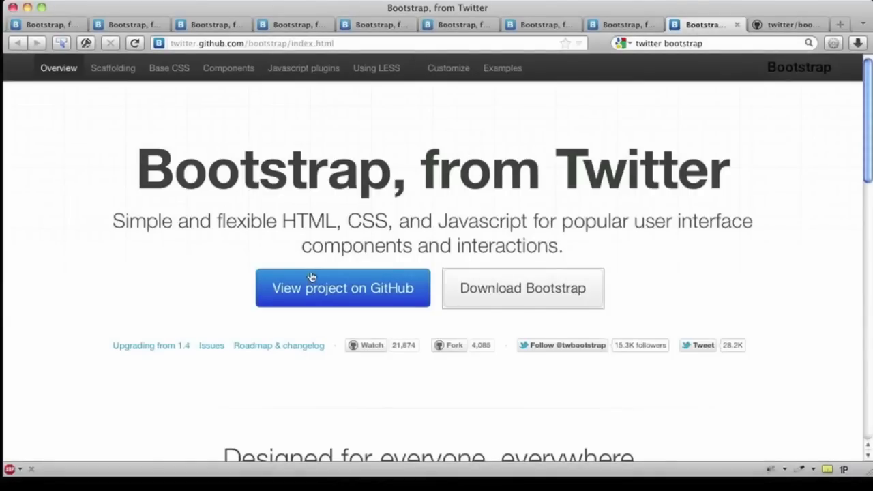
mouse_move(348, 297)
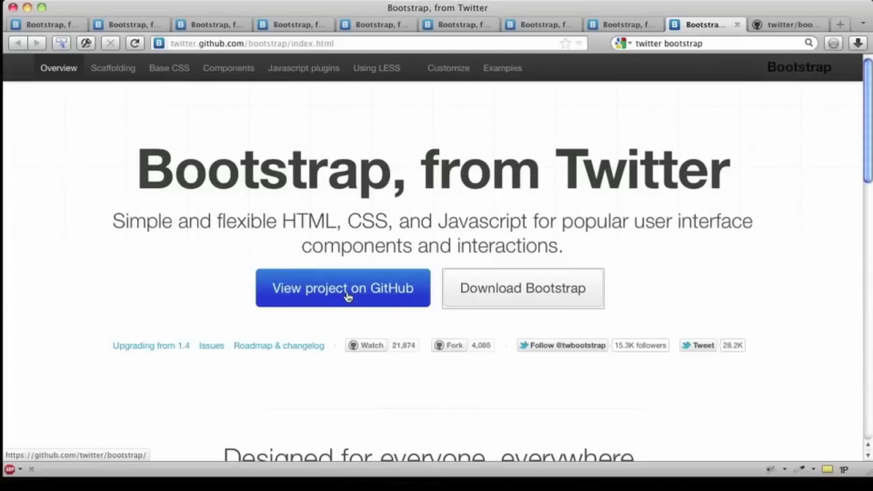
mouse_move(529, 276)
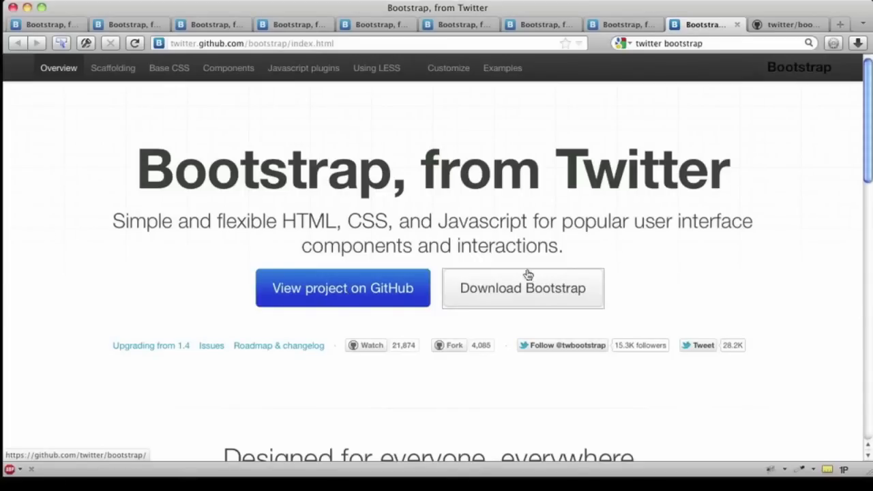
Go to the twitter/bootstrap GitHub repository and look over its file listing.
left_click(342, 288)
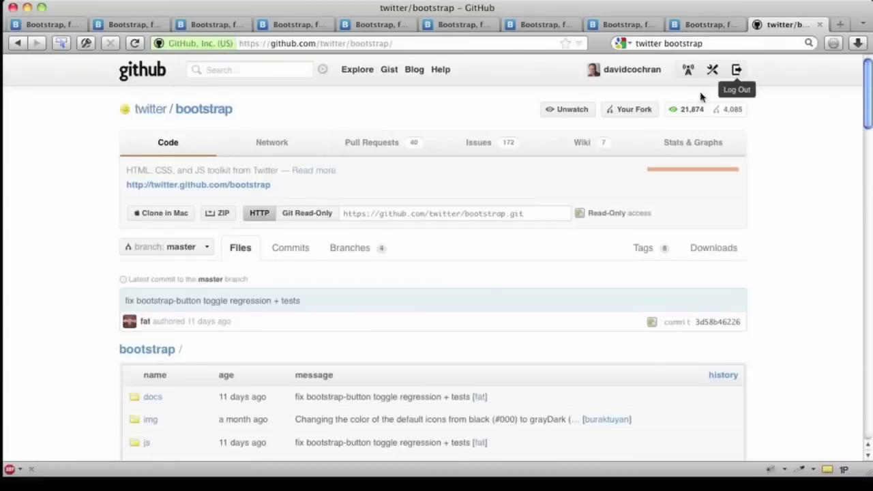
mouse_move(38, 201)
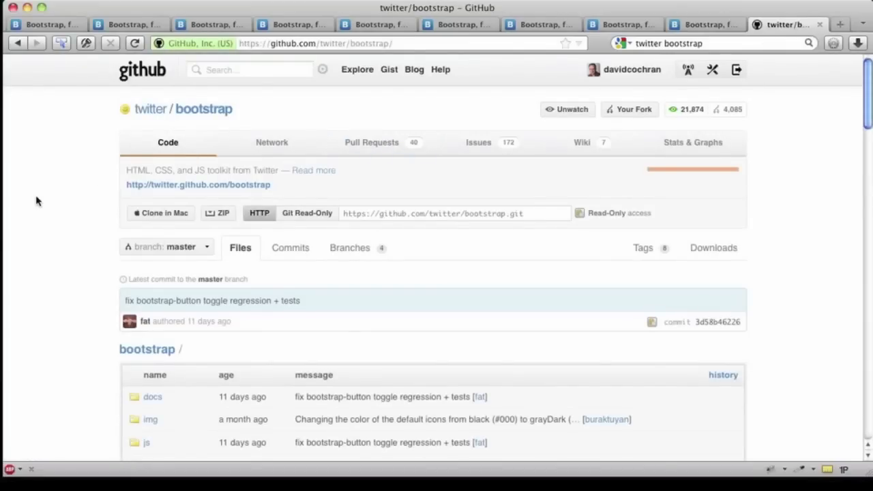
scroll("down", 3)
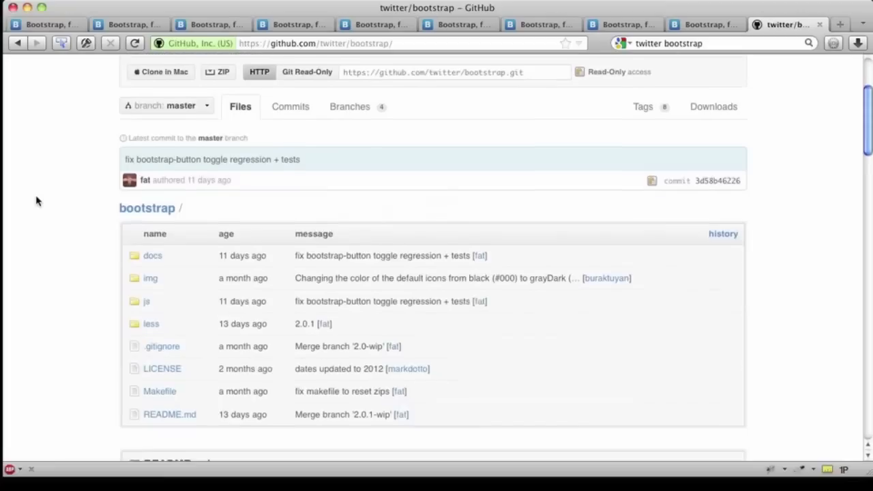
scroll("up", 3)
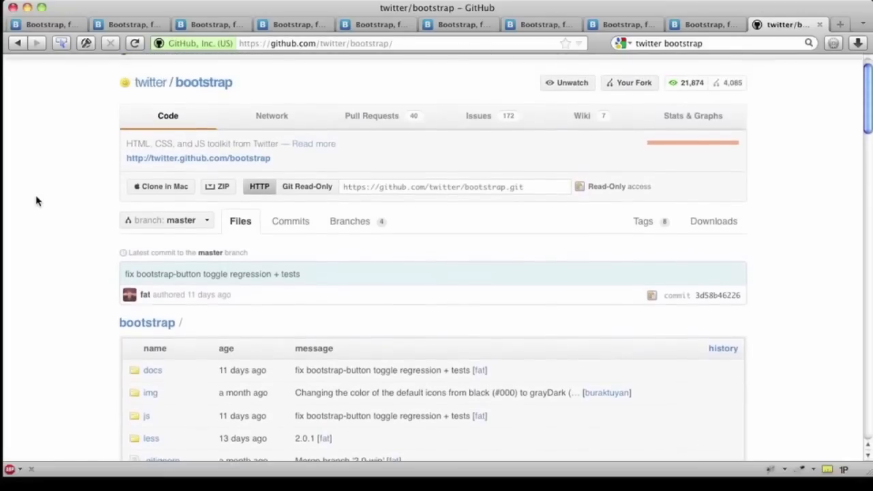
scroll("down", 3)
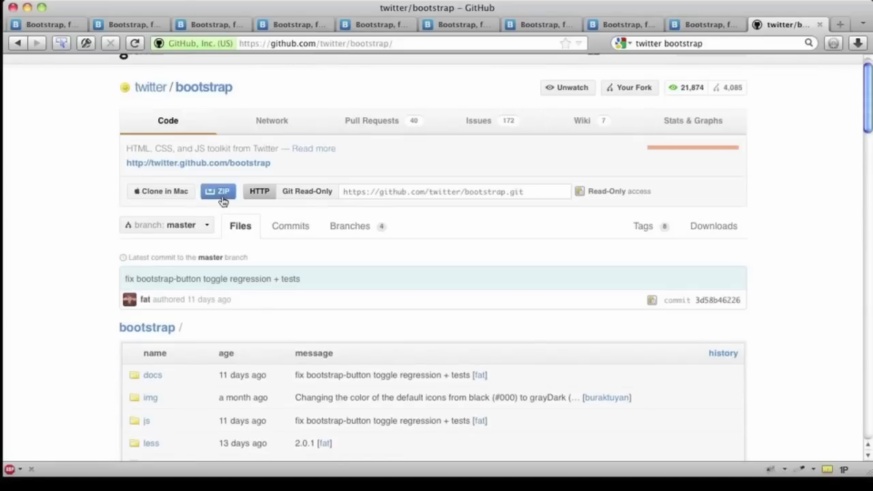
Download the repository ZIP and save it into the From Github folder.
left_click(218, 192)
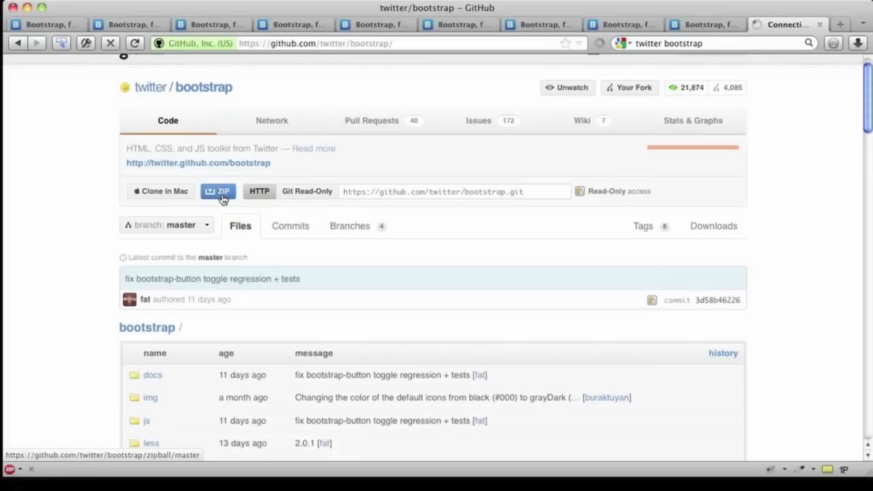
left_click(218, 191)
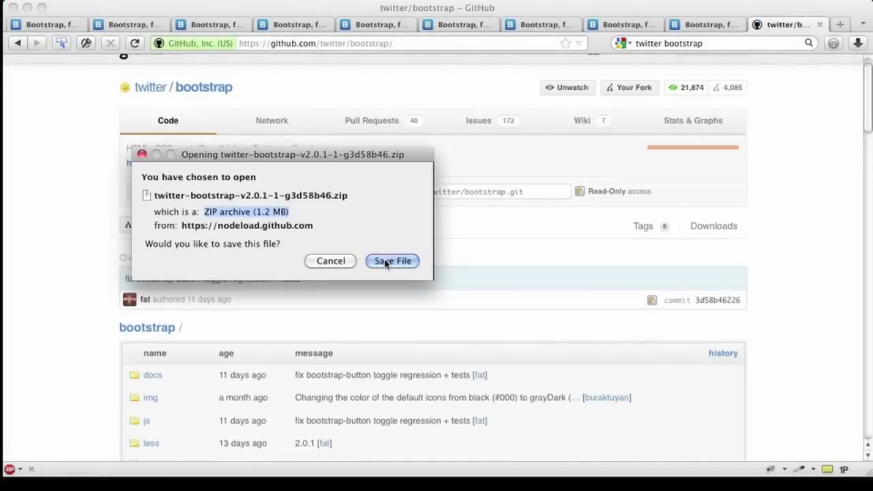
left_click(393, 261)
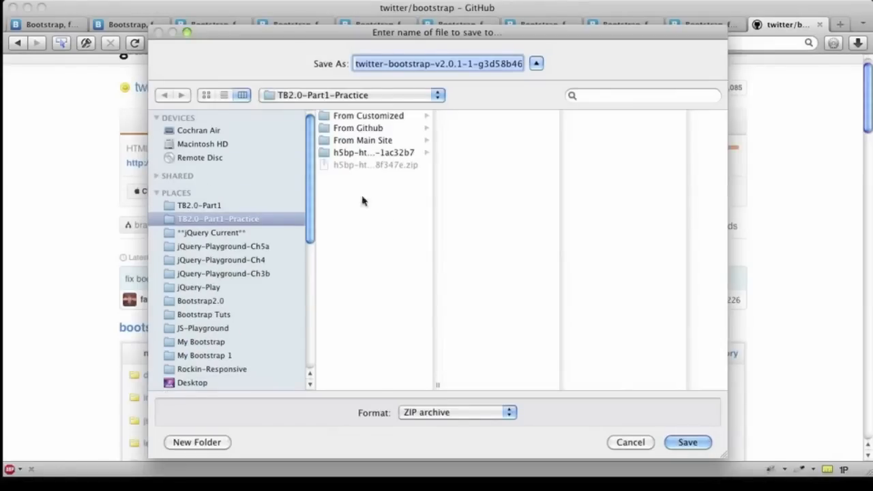
left_click(199, 204)
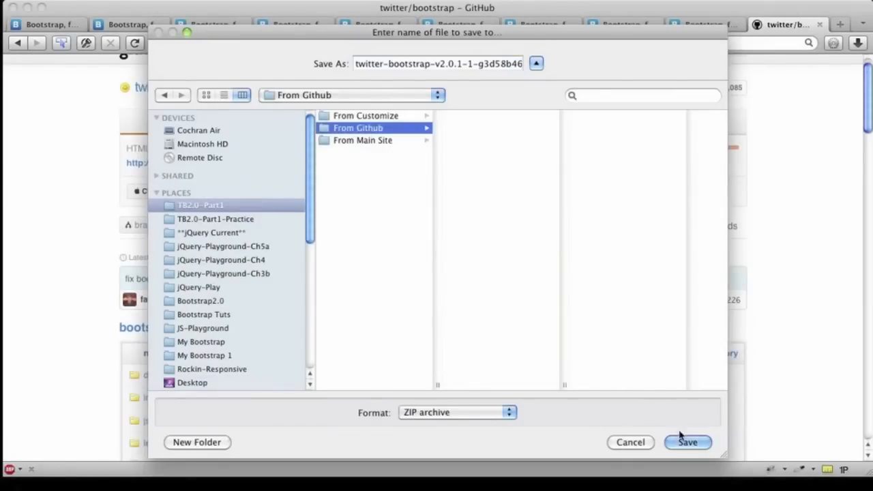
left_click(688, 442)
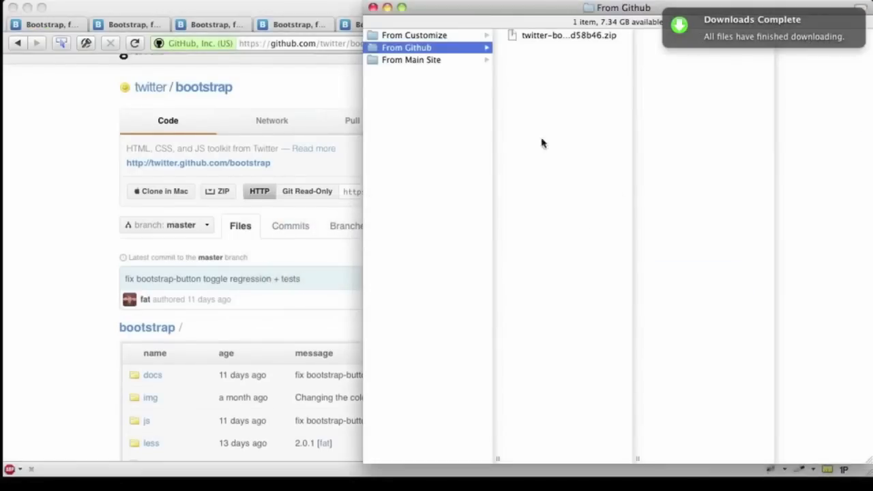
mouse_move(625, 402)
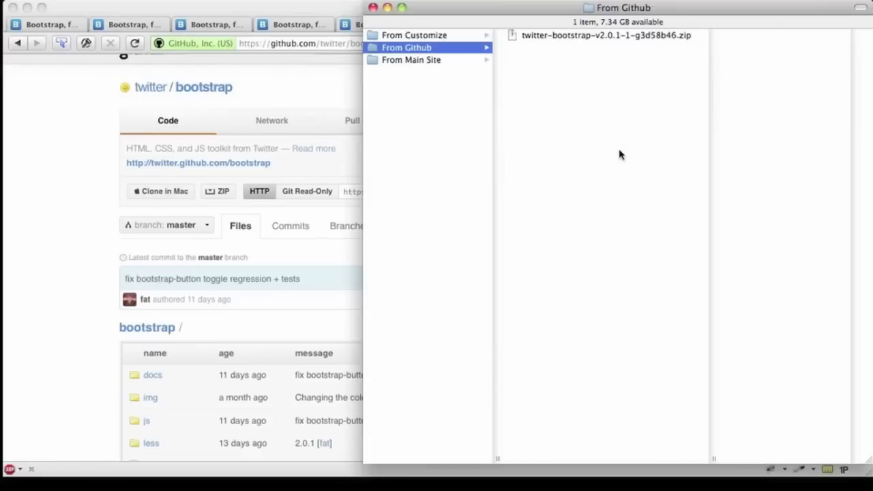
Browse into twitter-bootstrap-3d58b46 and look through its docs, img and js folders.
left_click(607, 36)
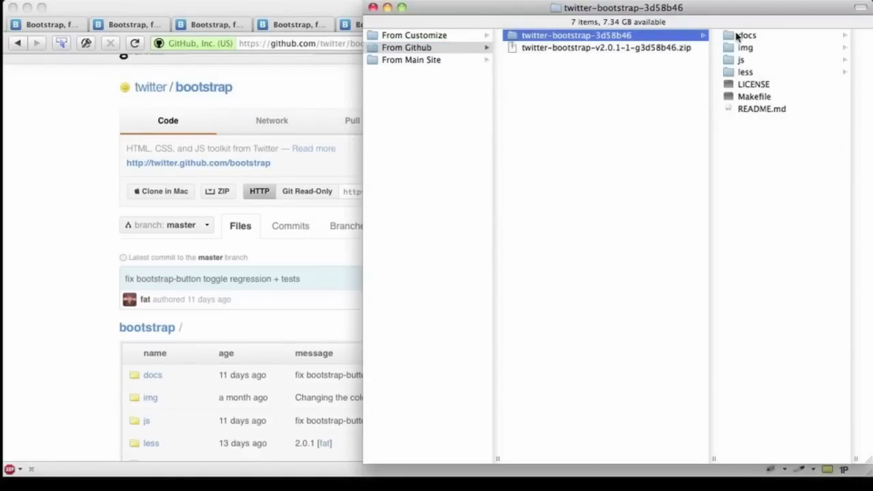
left_click(745, 36)
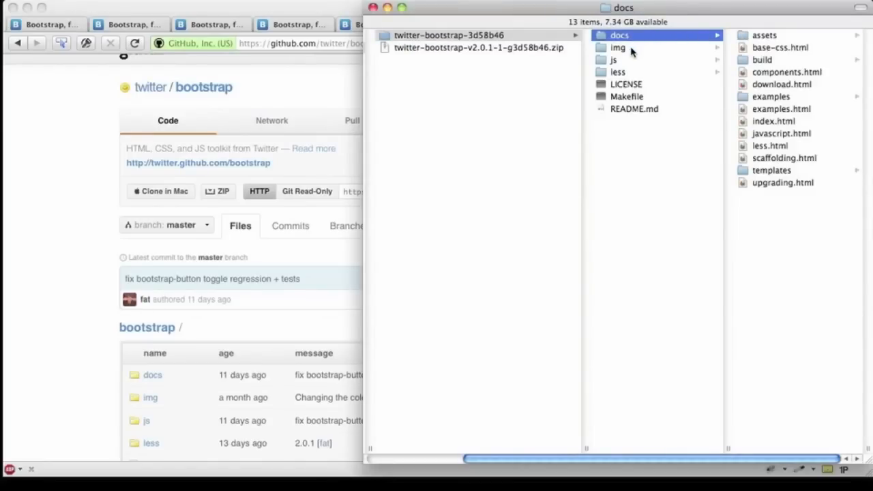
left_click(617, 46)
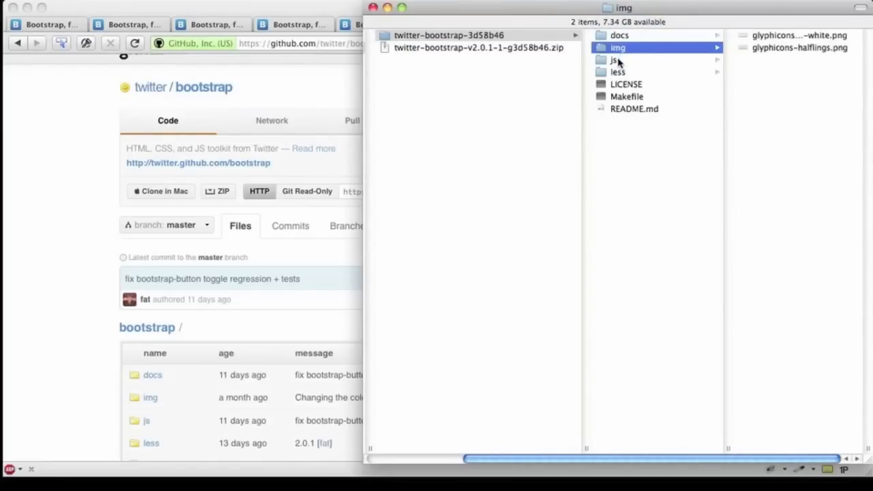
left_click(614, 60)
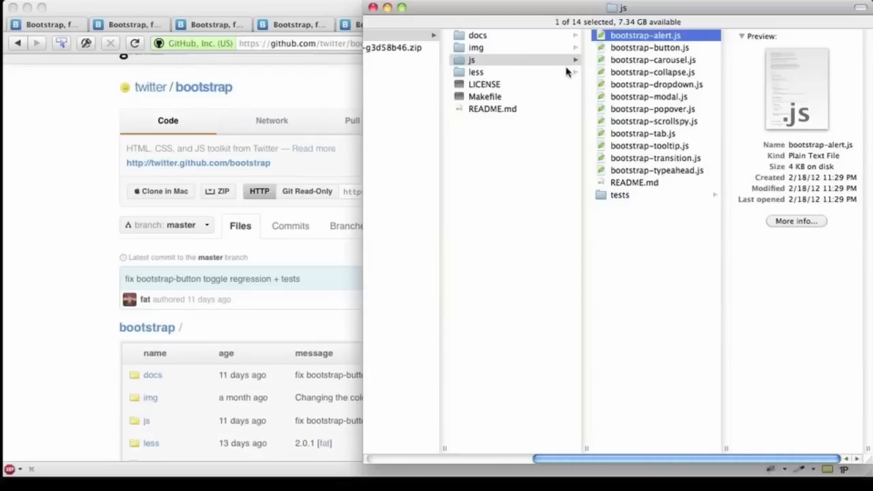
mouse_move(513, 51)
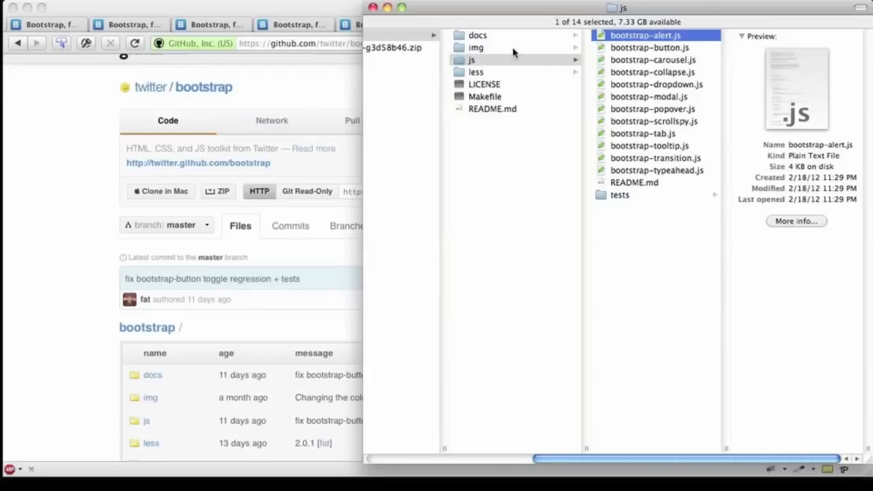
Go back up and inspect the contents of the less folder.
left_click(477, 35)
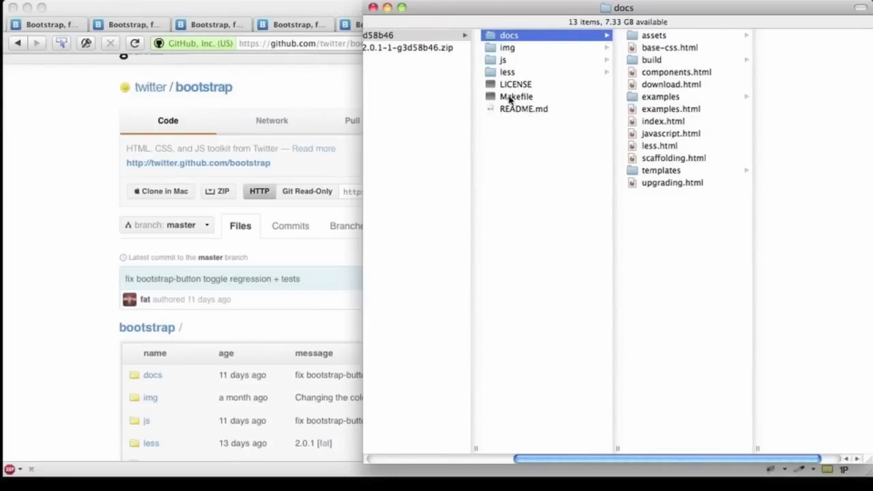
left_click(508, 71)
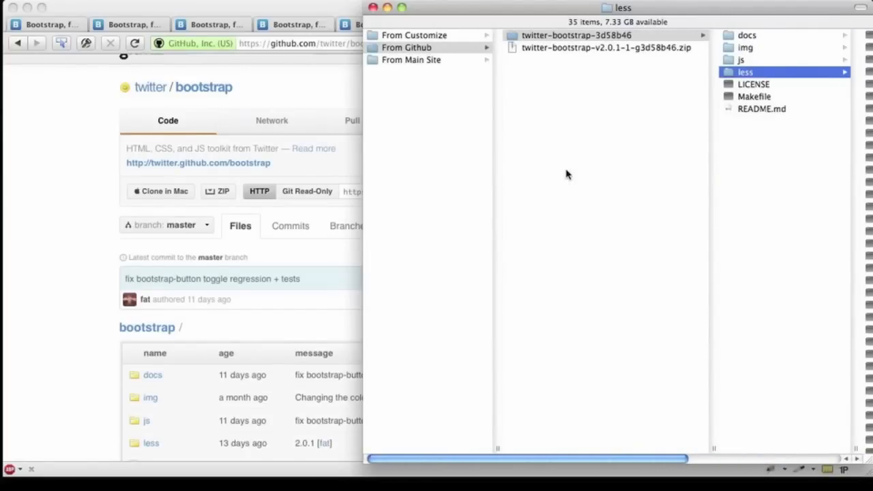
mouse_move(693, 410)
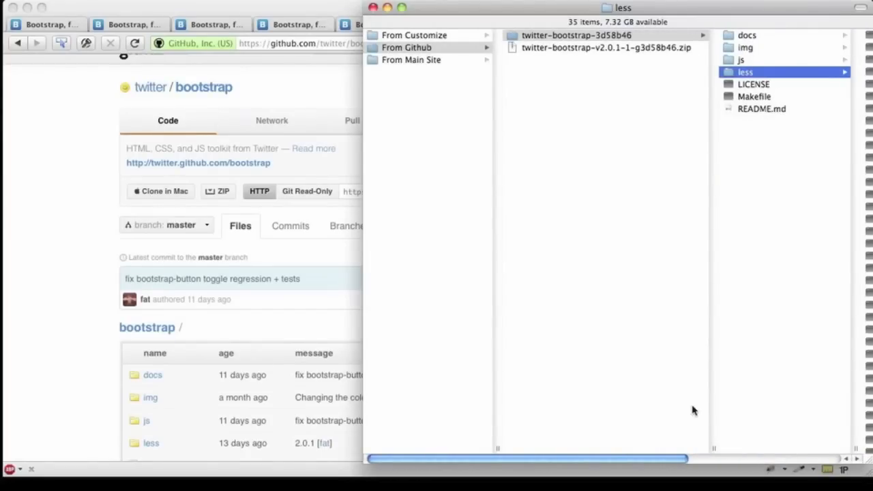
mouse_move(588, 322)
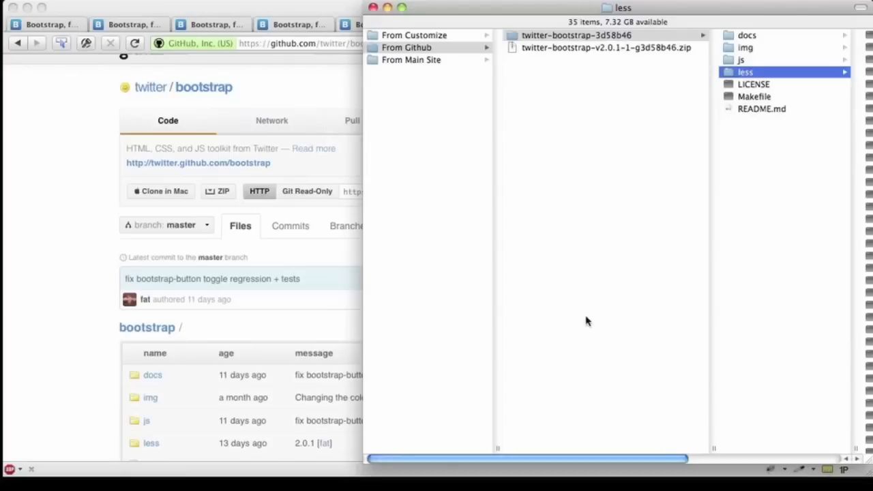
mouse_move(432, 43)
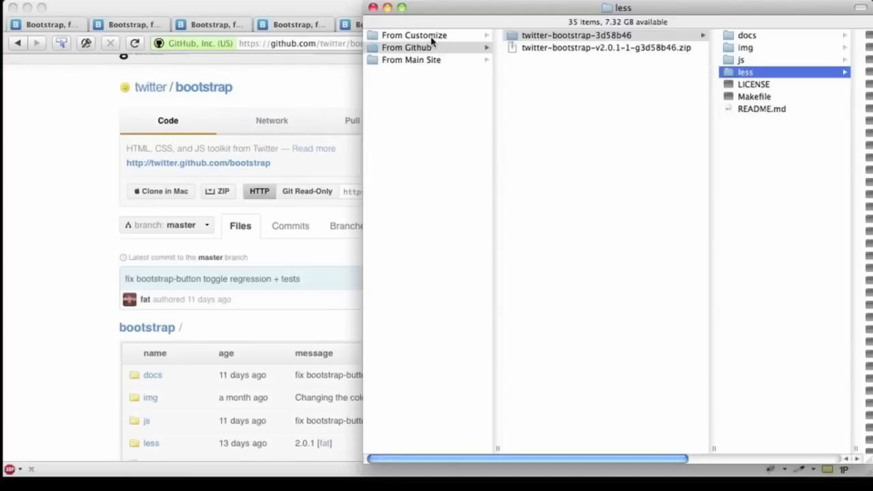
Duplicate the From Customize folder and rename the copy mySite.
left_click(415, 36)
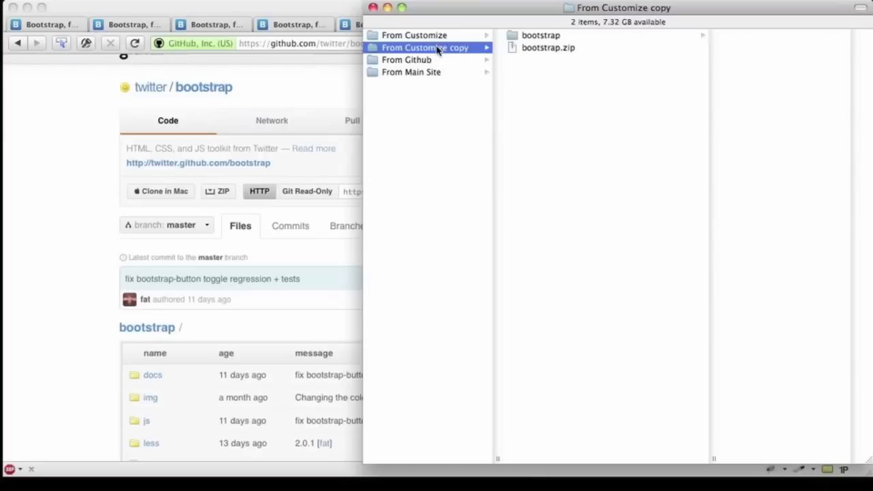
type("mySite")
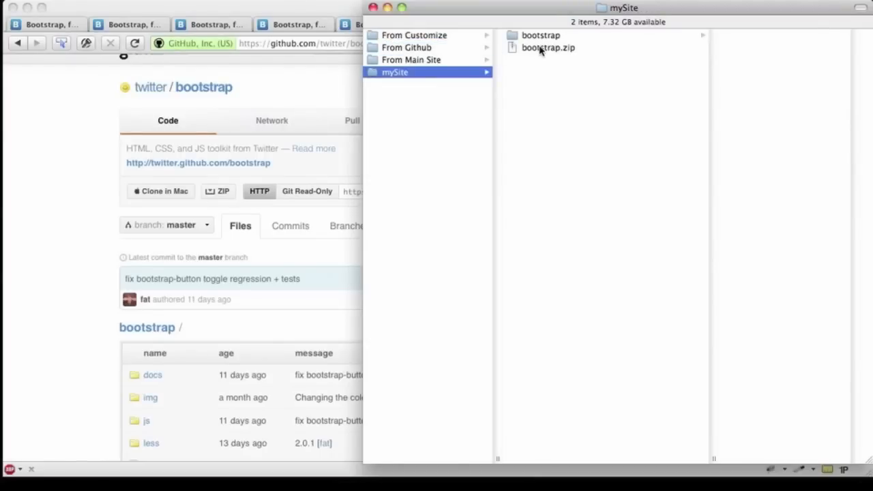
Delete bootstrap.zip and move css, img and js out of bootstrap into mySite.
left_click(548, 46)
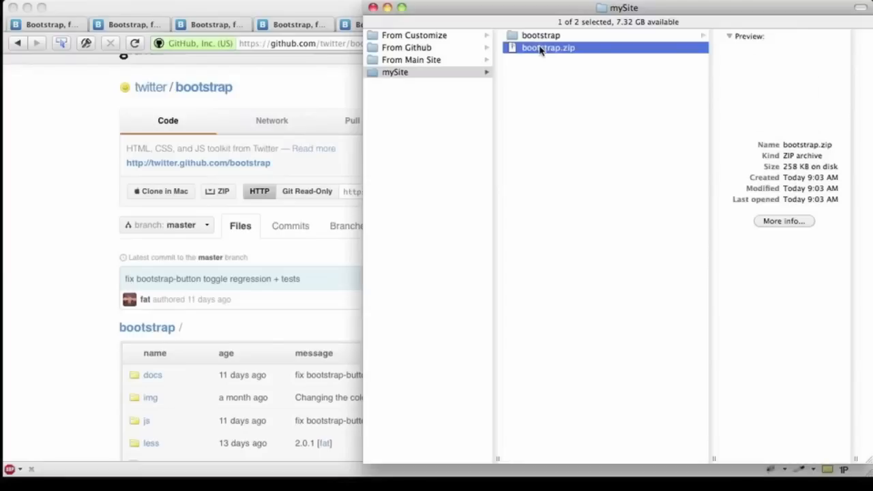
left_click(541, 35)
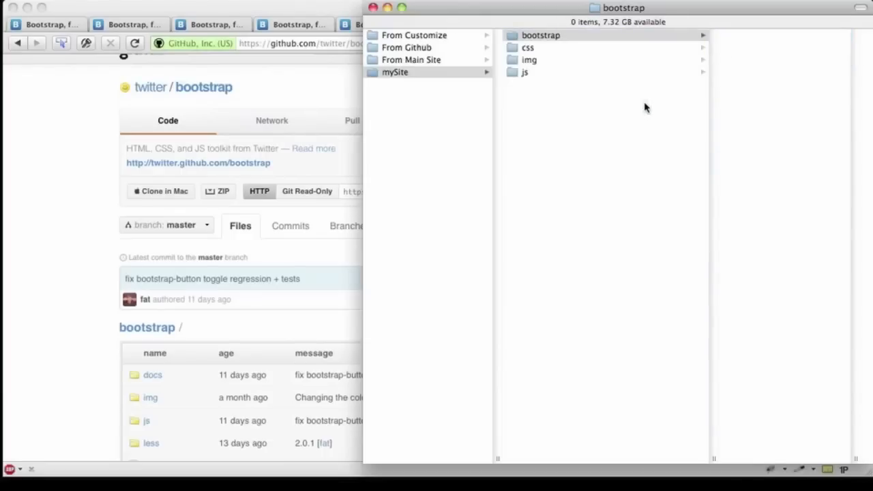
left_click(540, 36)
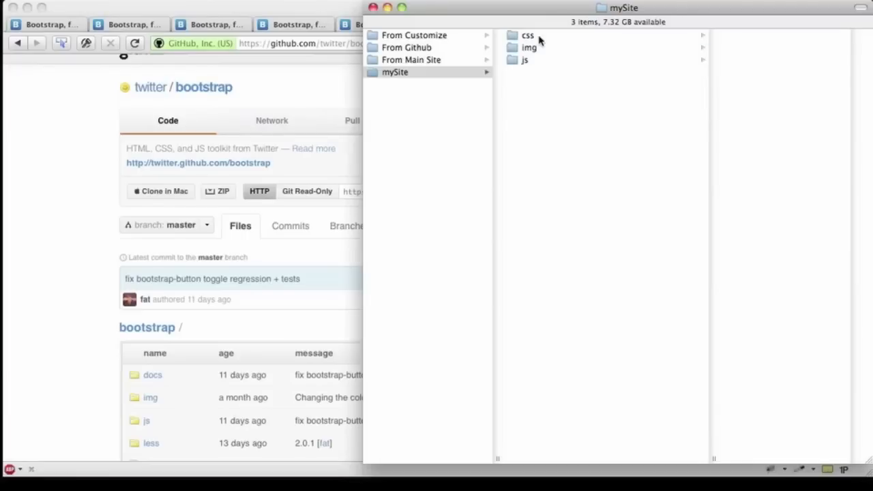
mouse_move(580, 63)
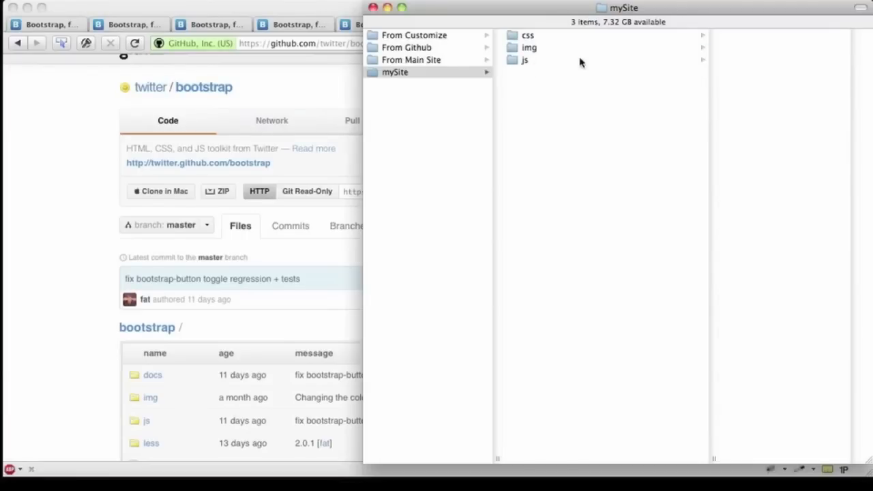
mouse_move(539, 61)
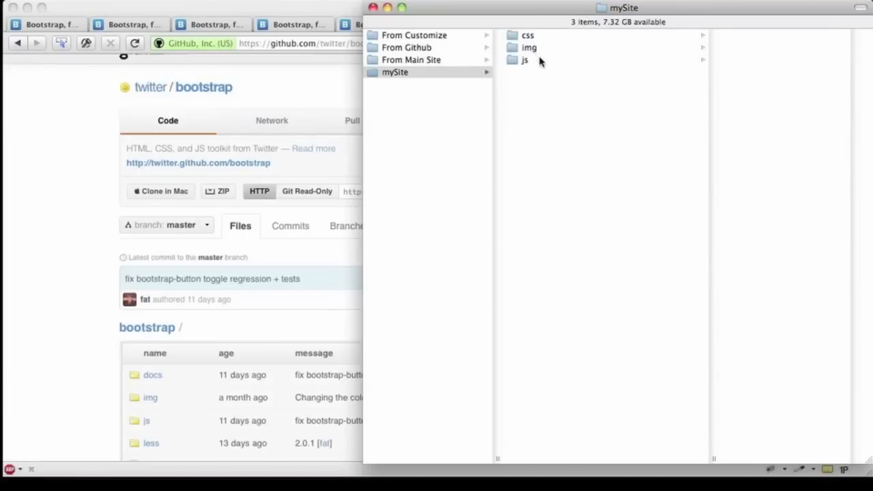
mouse_move(565, 74)
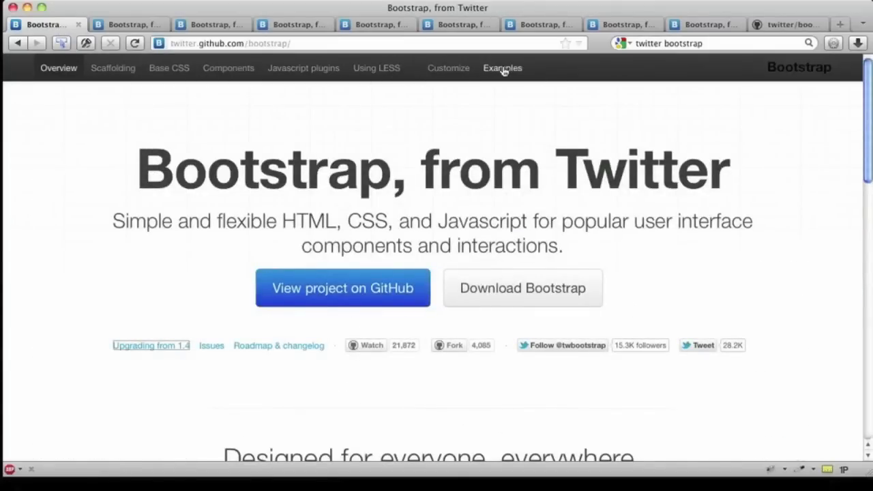
Go to the Bootstrap Examples page and scroll to the marketing site, fluid layout and starter thumbnails.
left_click(502, 69)
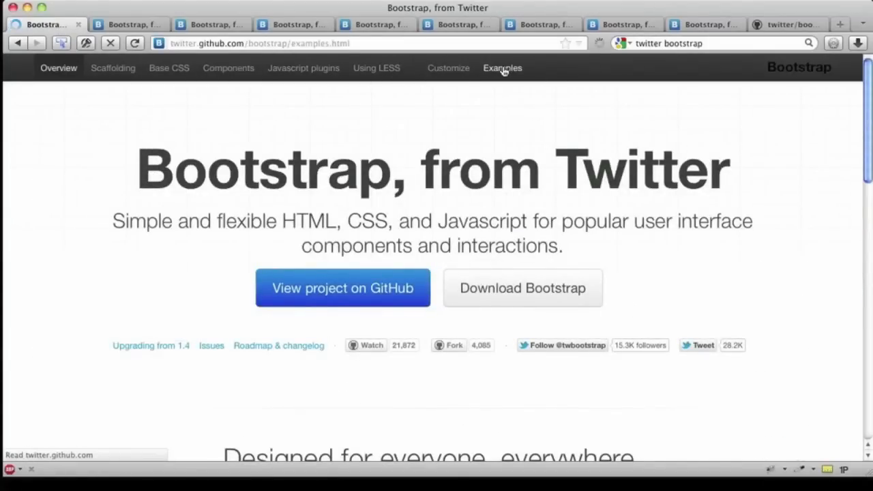
left_click(502, 68)
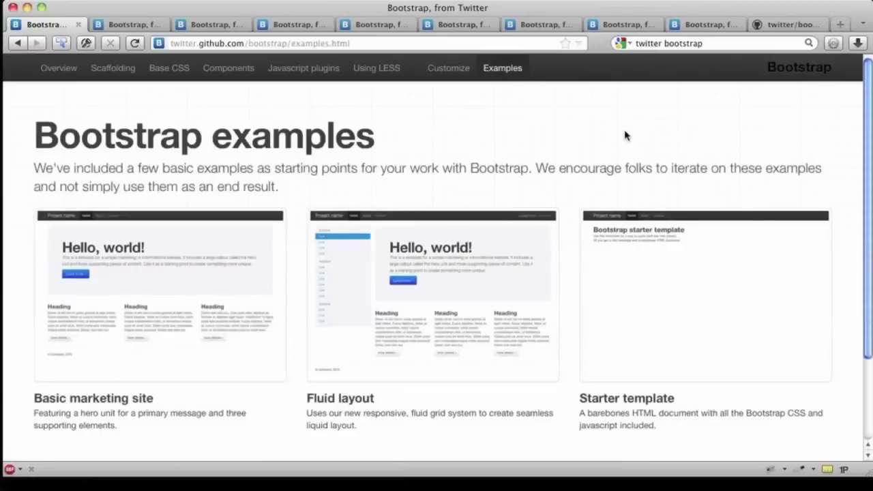
scroll("down", 3)
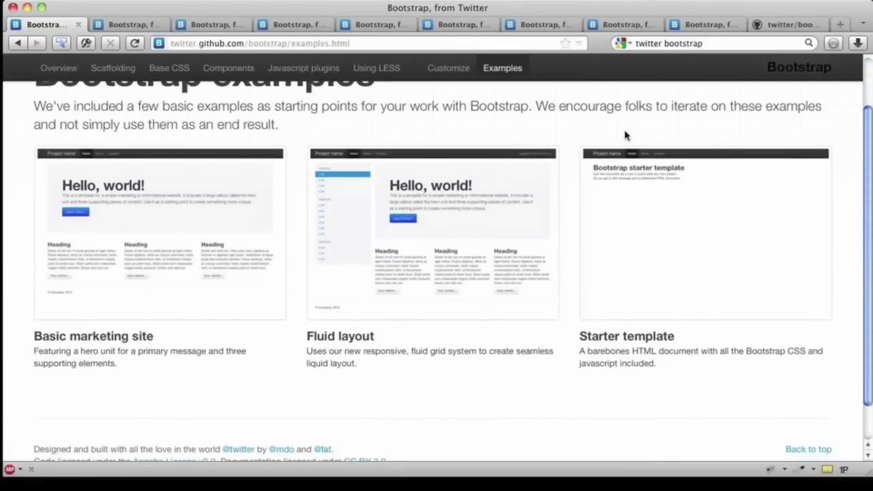
scroll("down", 3)
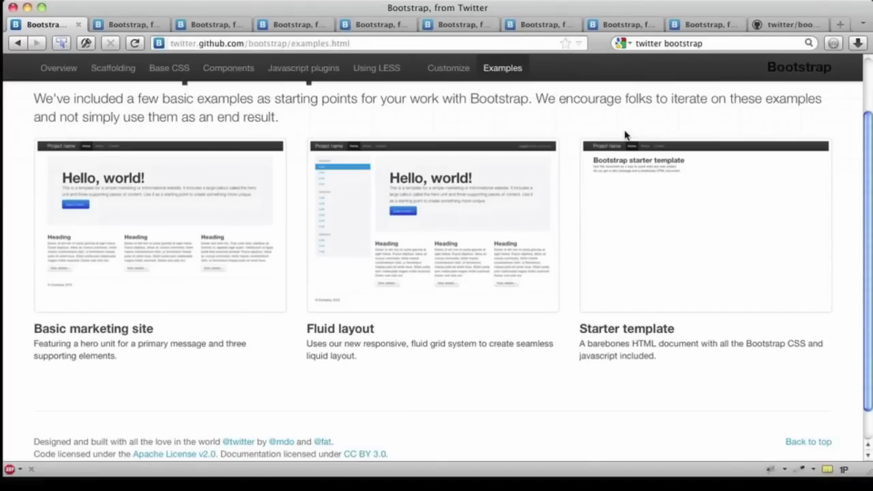
mouse_move(454, 194)
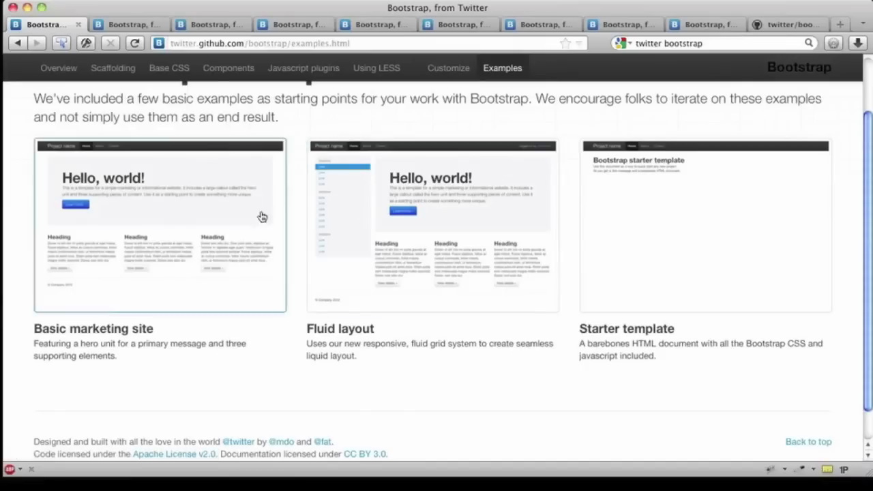
mouse_move(183, 219)
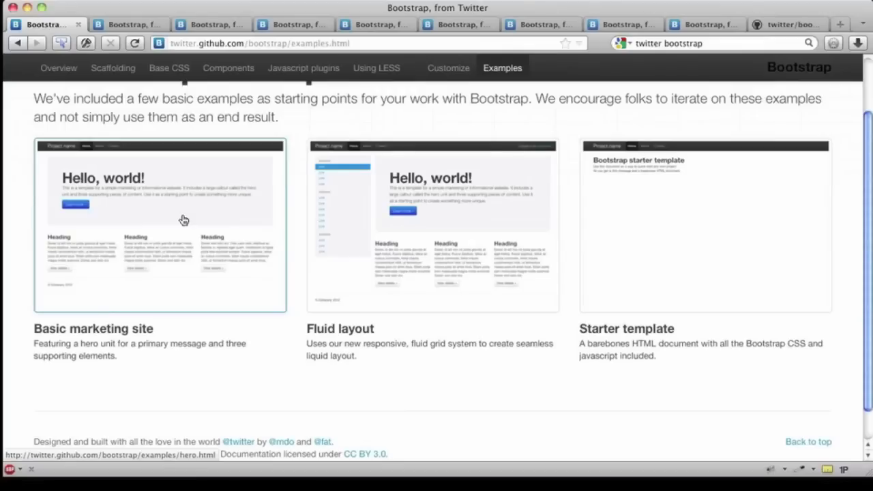
Save the Basic marketing site example link as hero.html into the mySite folder.
right_click(183, 219)
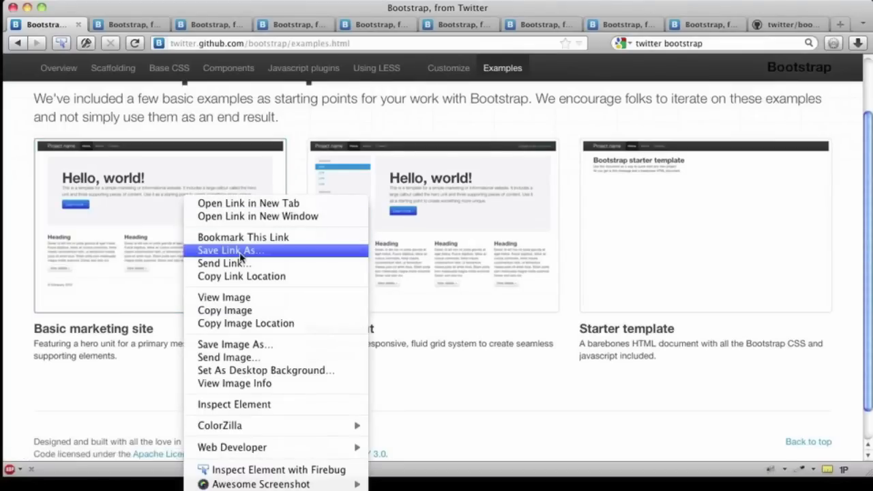
left_click(231, 251)
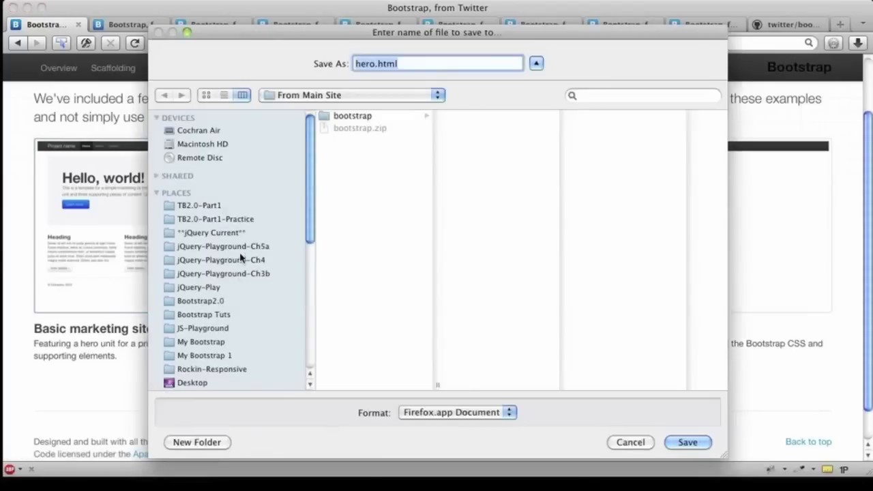
mouse_move(280, 155)
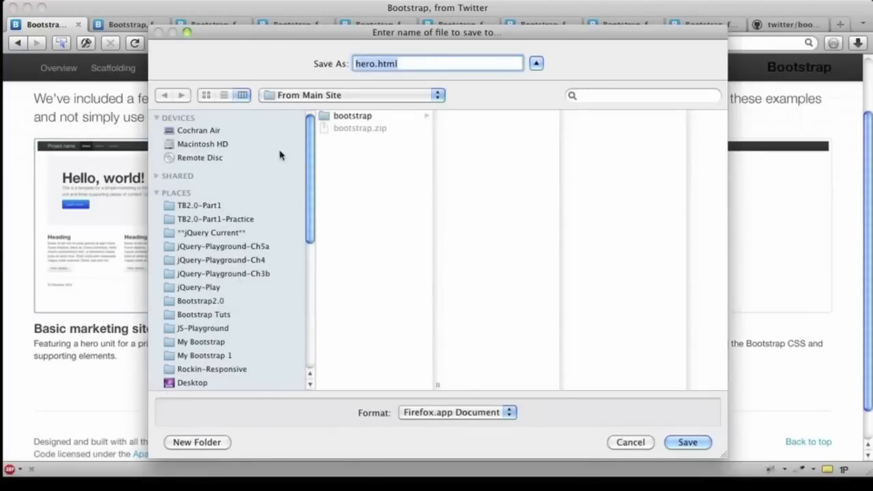
left_click(199, 204)
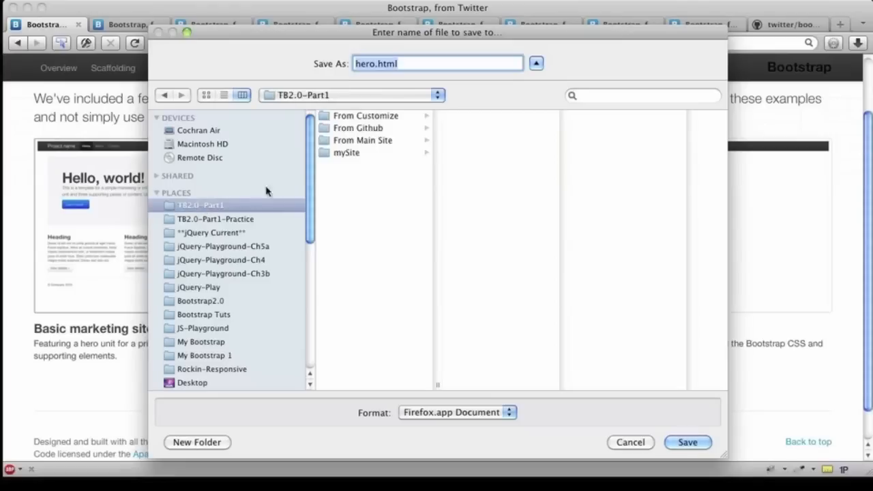
left_click(346, 153)
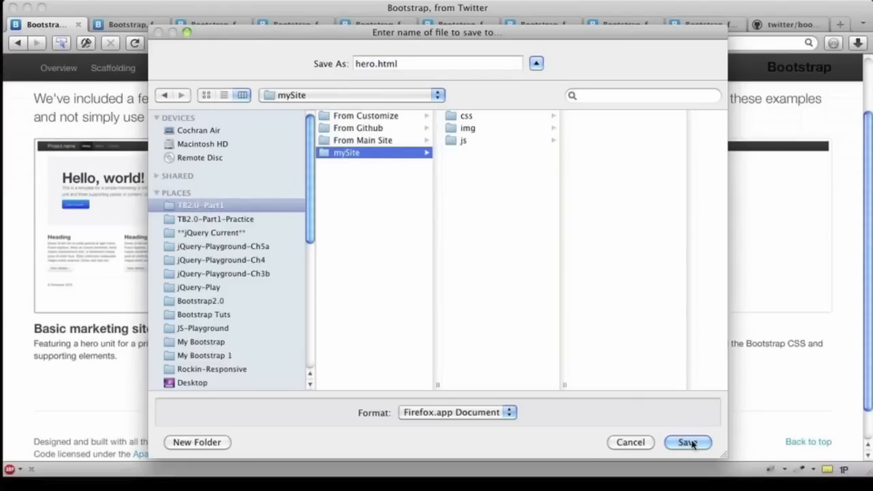
left_click(688, 443)
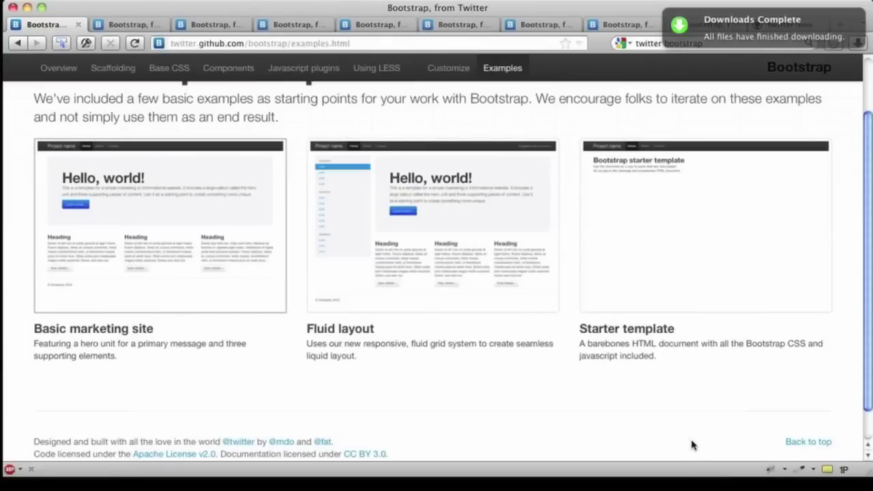
In Finder, rename the saved hero.html to index.html.
key("cmd+tab")
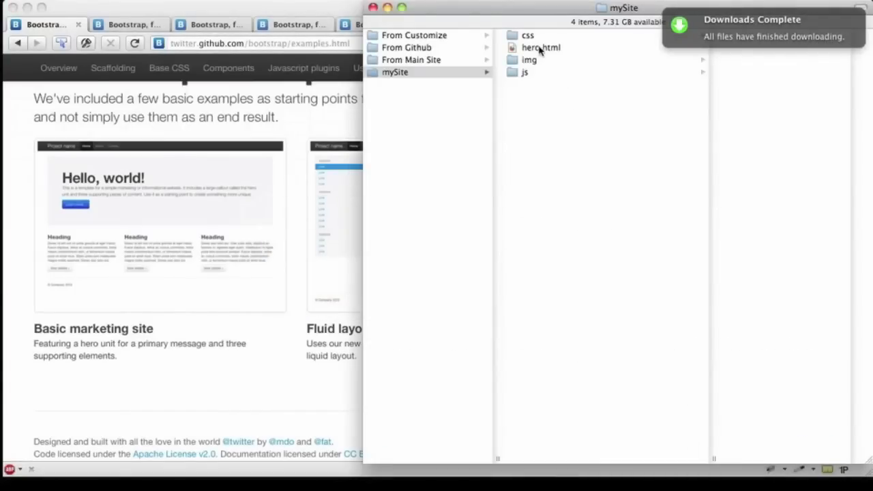
left_click(541, 47)
type("index")
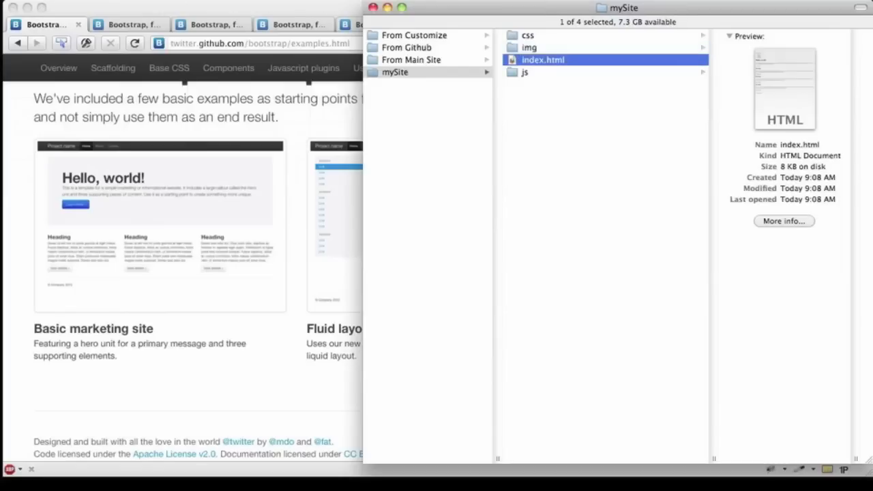
Open mySite's index.html with Coda.app, confirming the downloaded-file warning.
right_click(543, 60)
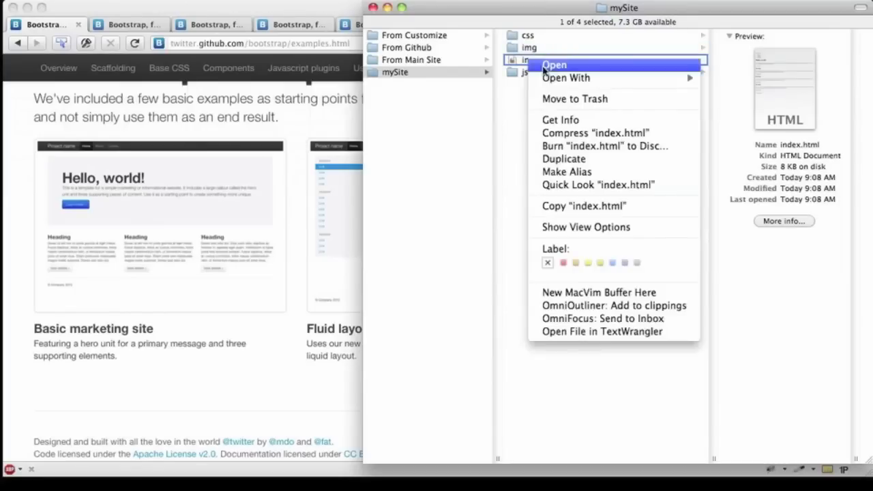
mouse_move(567, 78)
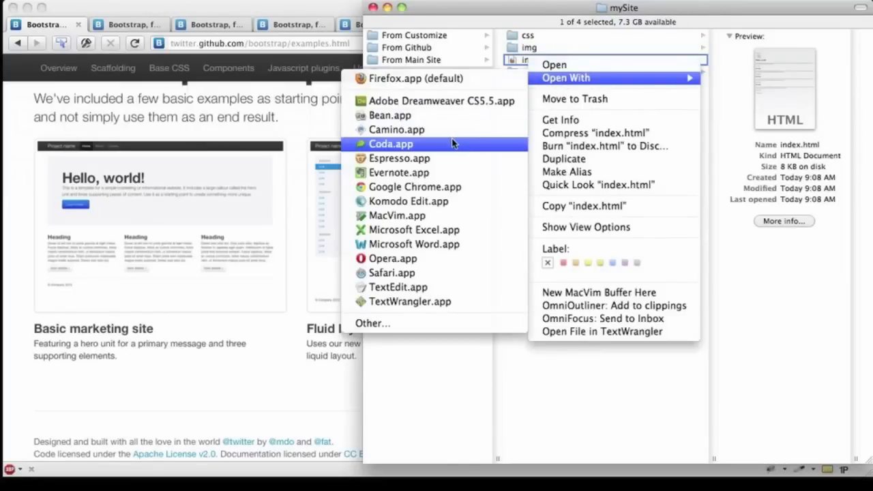
left_click(391, 145)
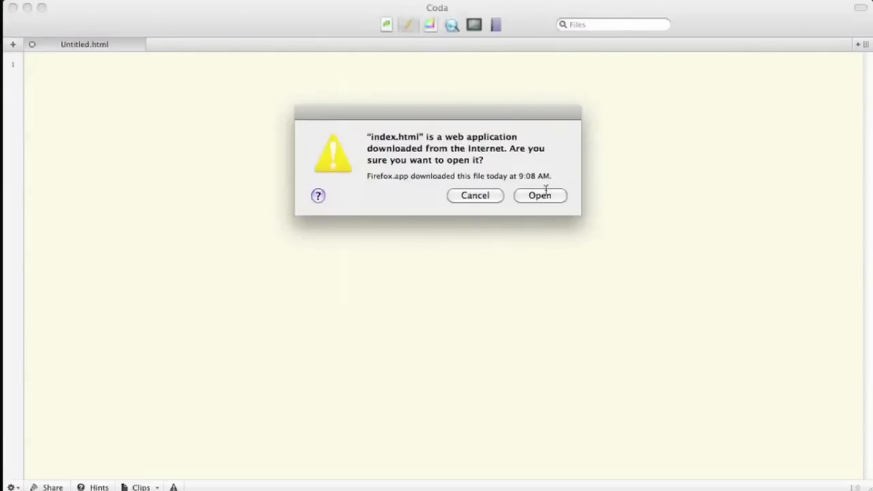
left_click(540, 195)
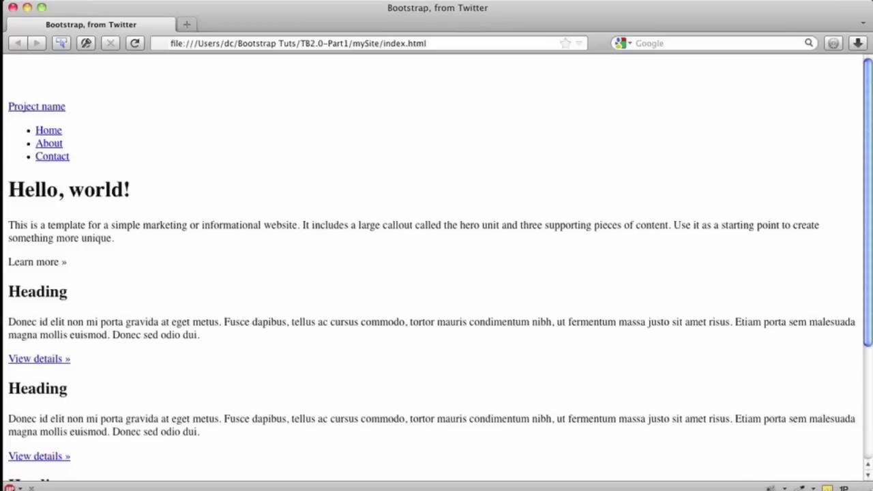
mouse_move(475, 327)
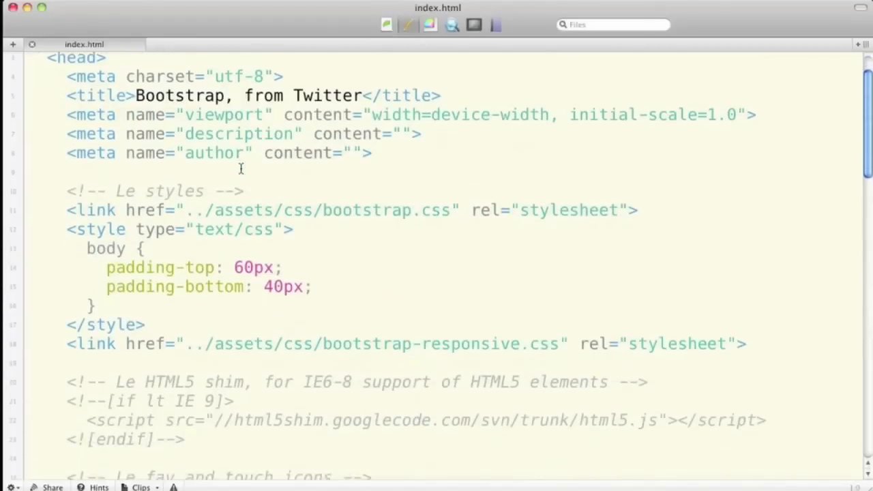
Replace every ../assets/ in index.html with nothing so paths point to the local css folder.
scroll("down", 3)
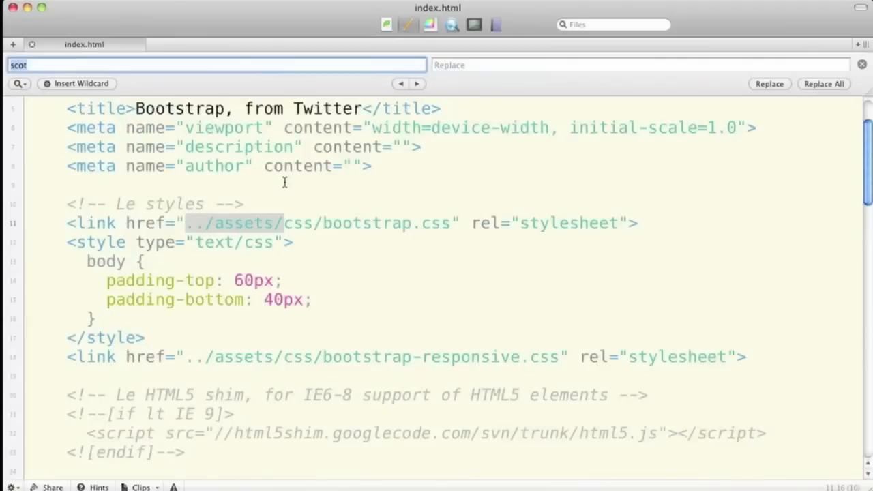
type("../assets/")
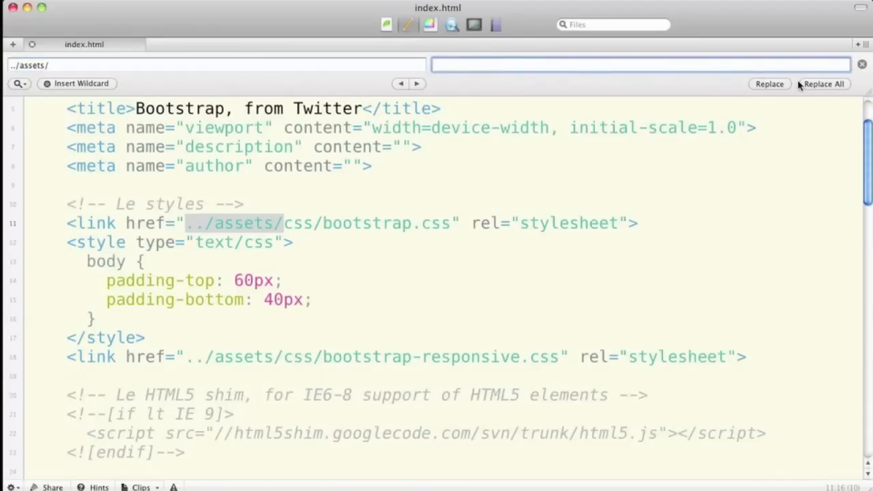
left_click(824, 83)
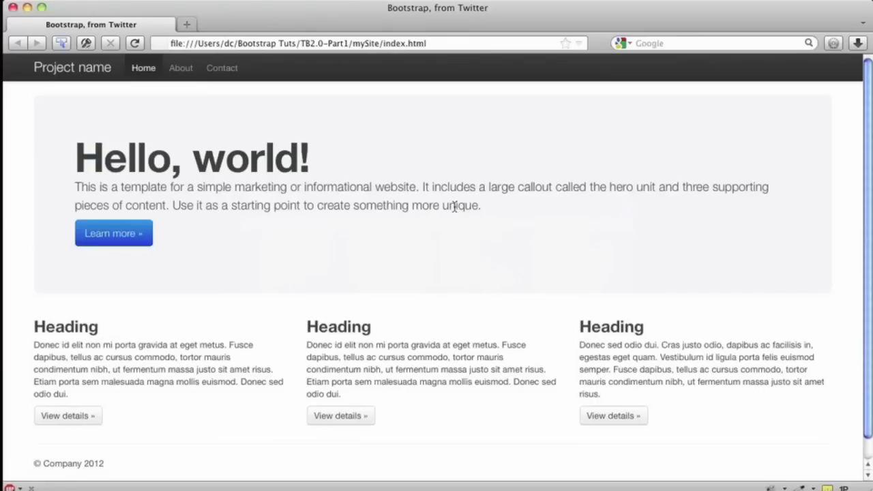
Scroll the reloaded, fully styled Hello, world! page, then switch back to Coda.
scroll("down", 3)
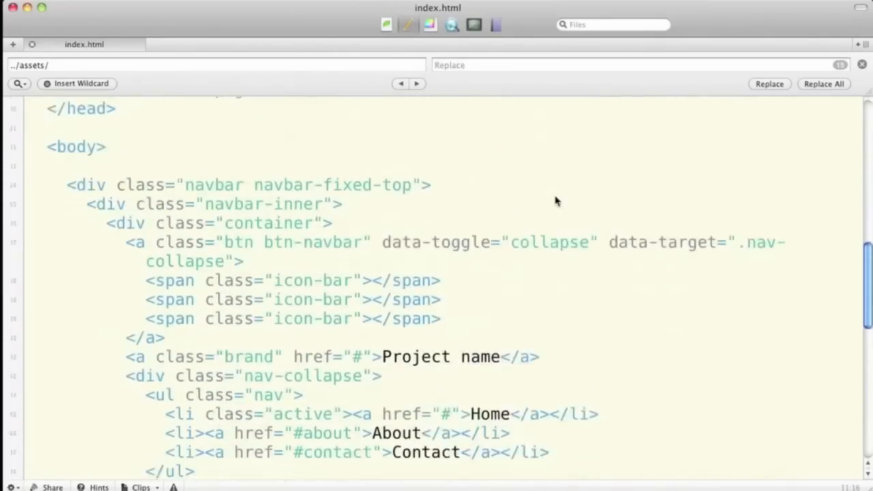
scroll("down", 3)
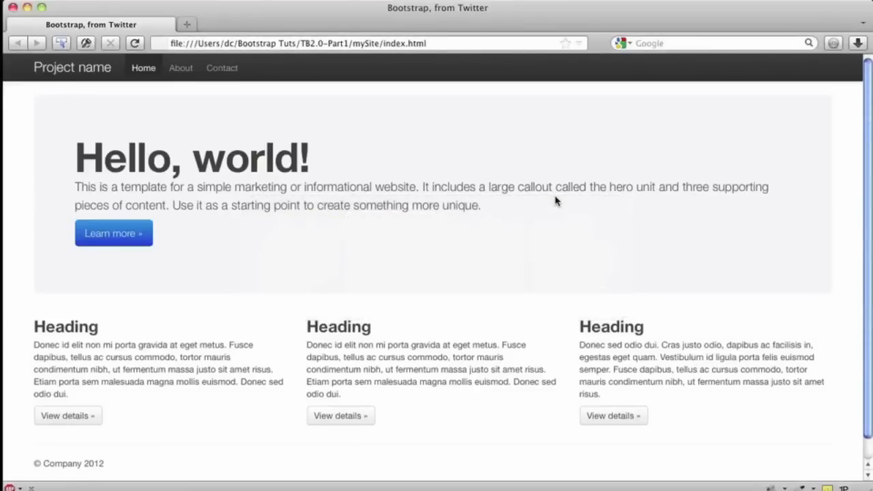
mouse_move(393, 199)
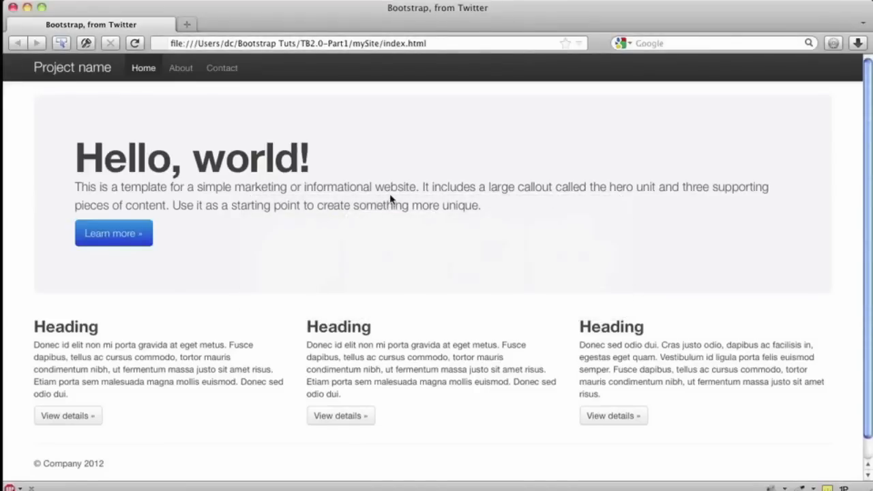
mouse_move(410, 338)
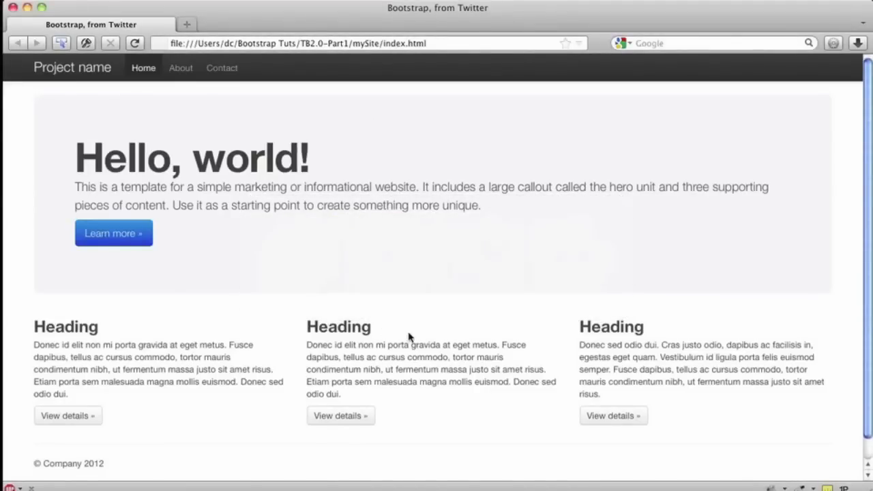
scroll("down", 3)
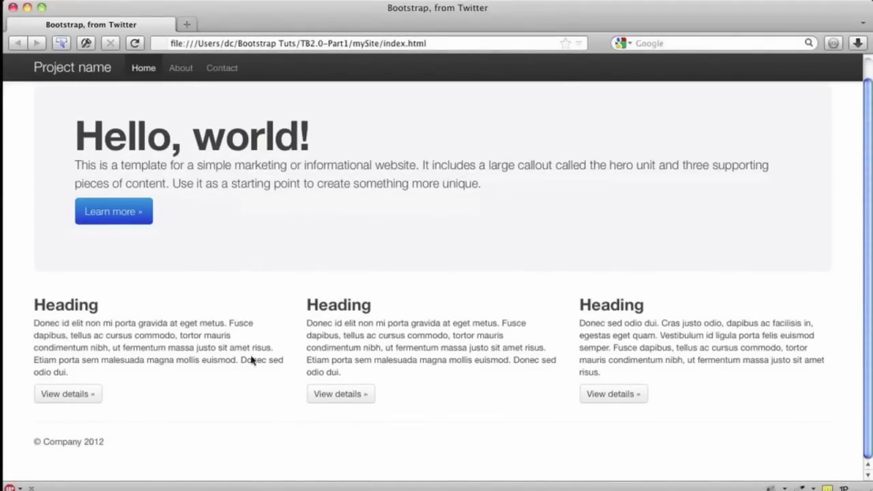
mouse_move(639, 342)
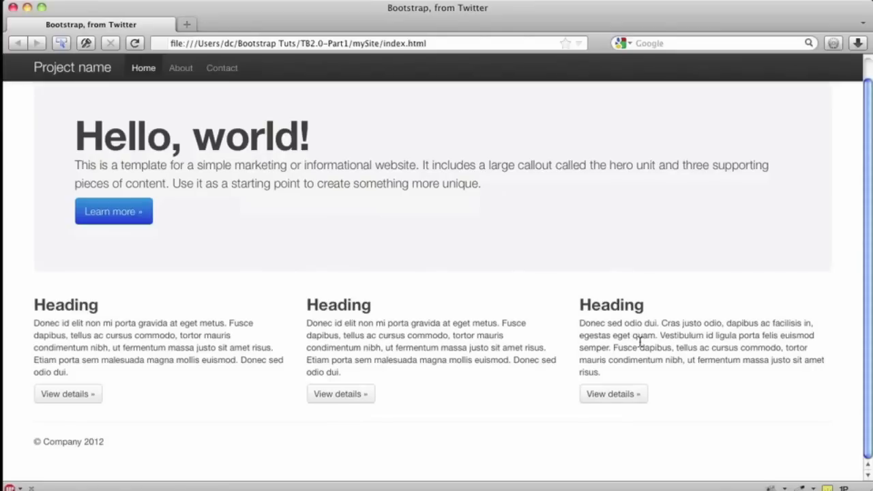
mouse_move(636, 344)
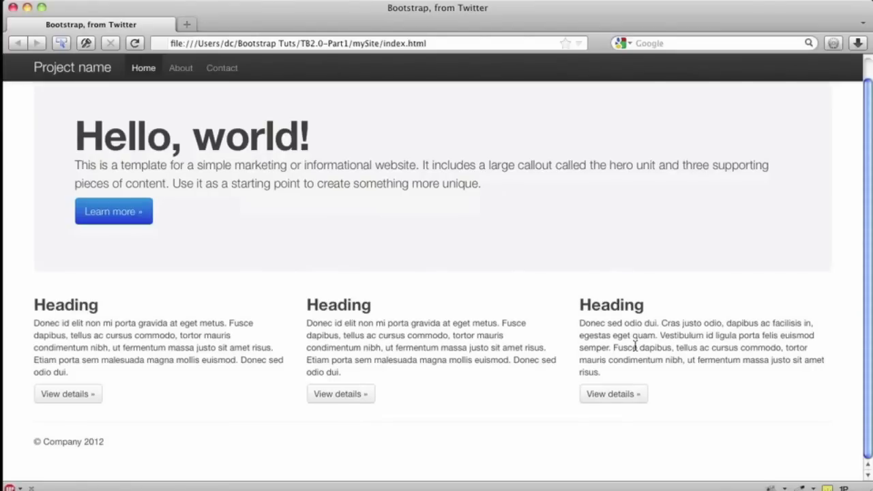
key("cmd+tab")
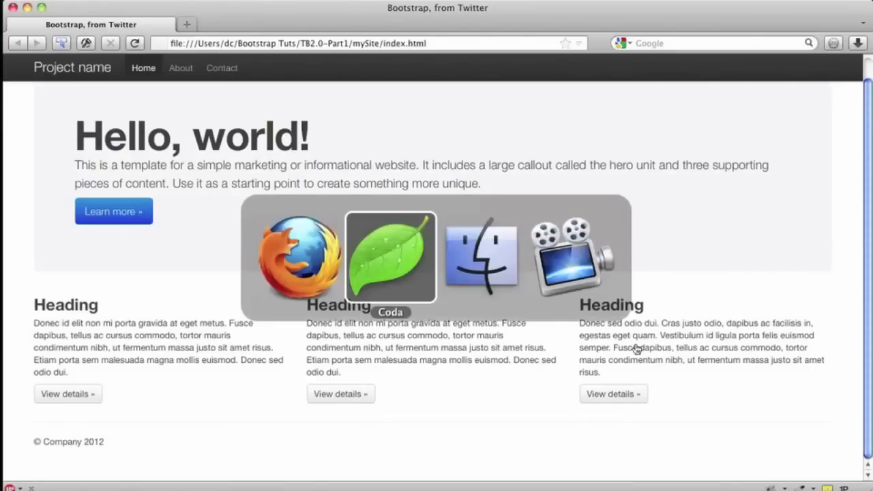
Scroll index.html to the hero unit and select the span4 class in the first column div.
left_click(390, 257)
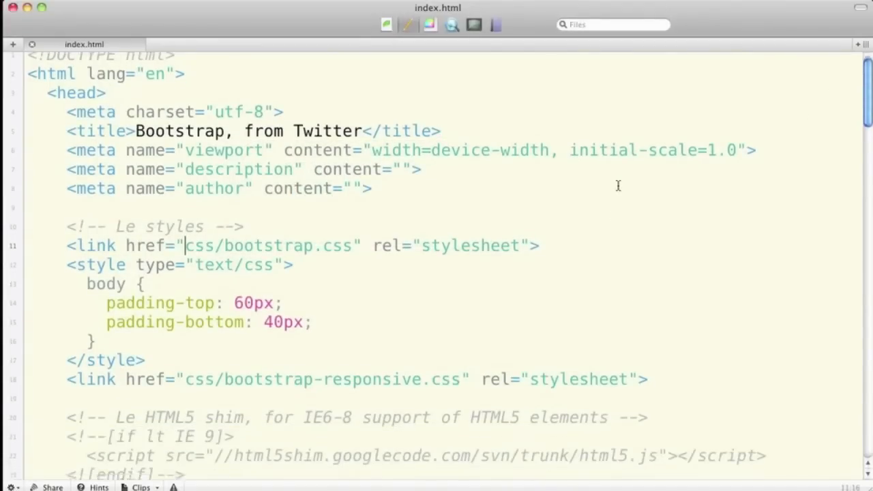
scroll("down", 3)
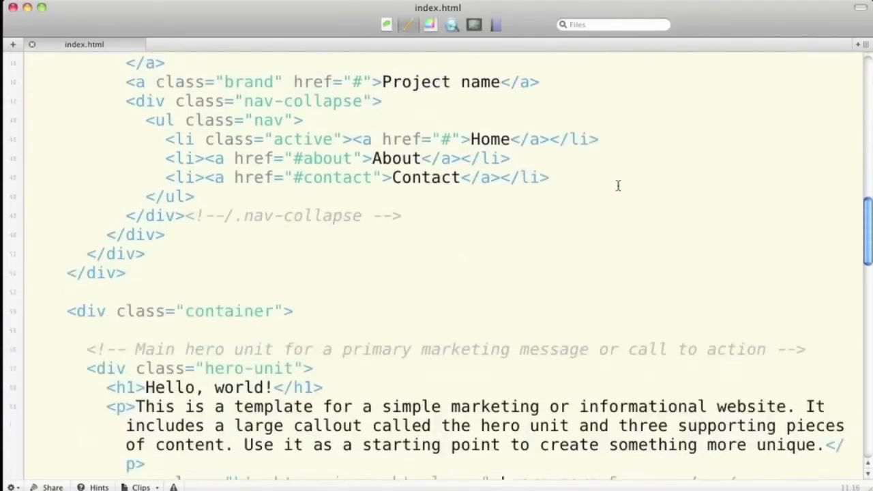
scroll("down", 3)
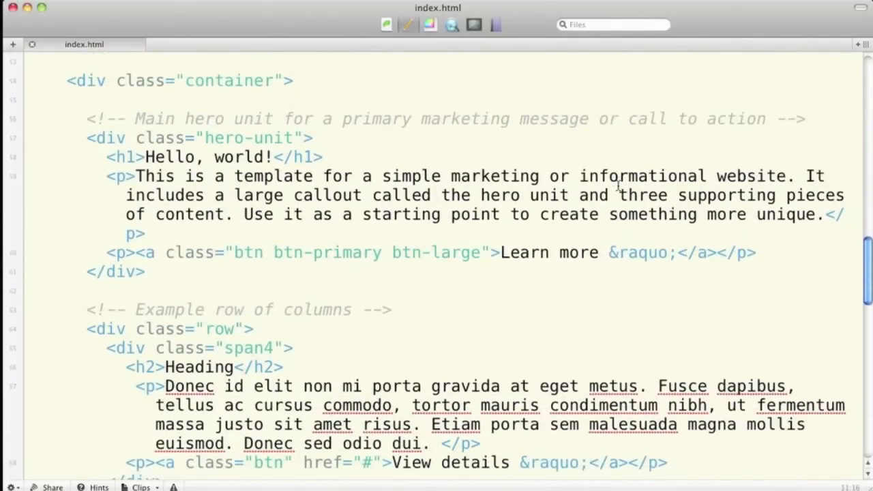
scroll("down", 3)
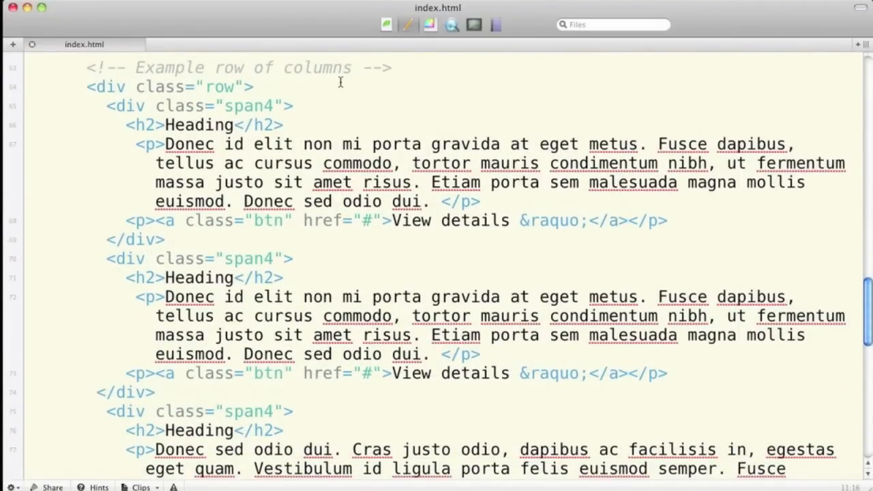
mouse_move(224, 101)
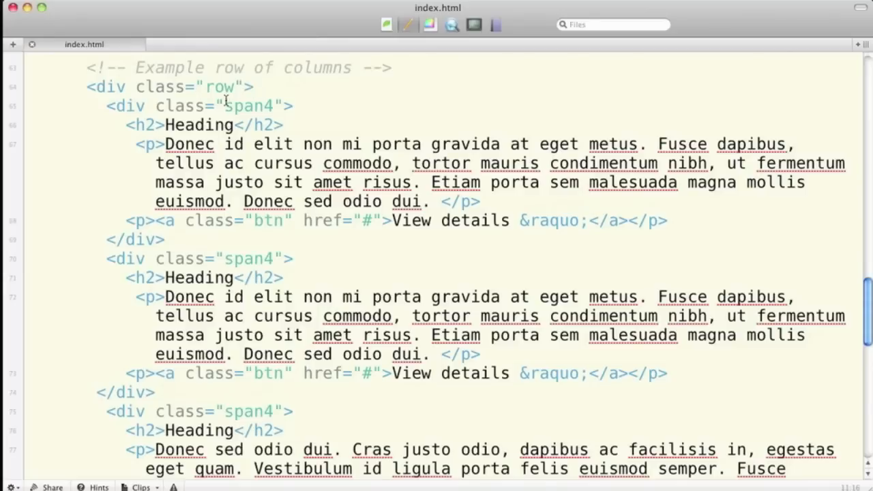
double_click(243, 106)
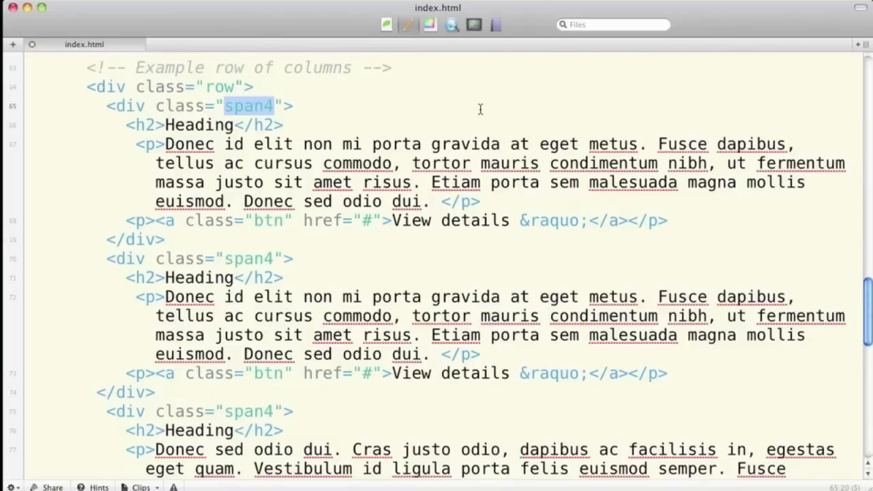
Scroll through the remaining span4 columns and back up toward the head's stylesheet links.
scroll("down", 3)
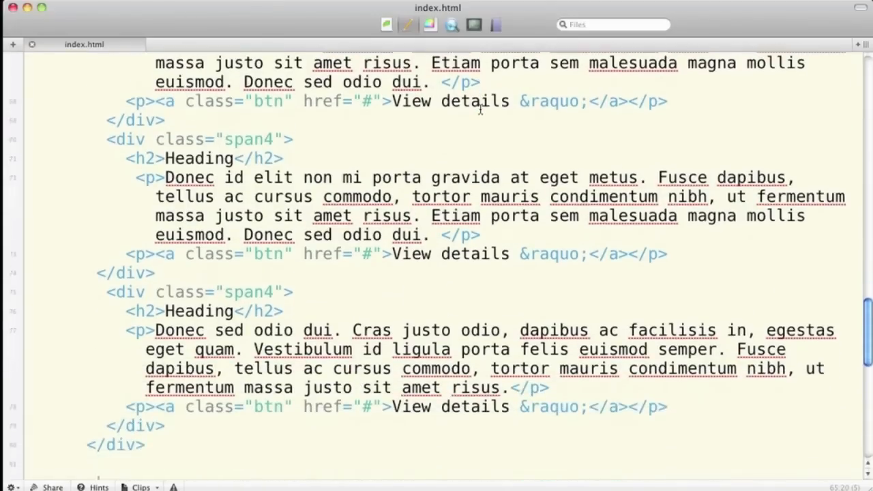
scroll("down", 3)
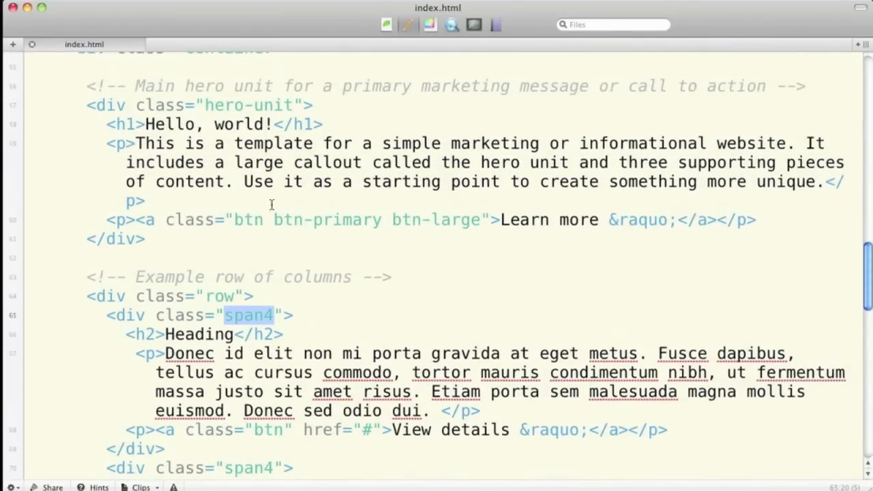
mouse_move(426, 220)
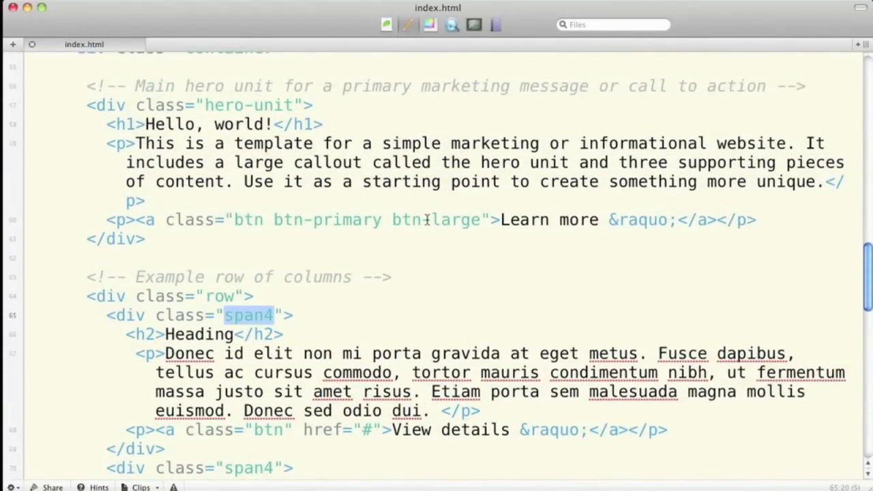
scroll("down", 3)
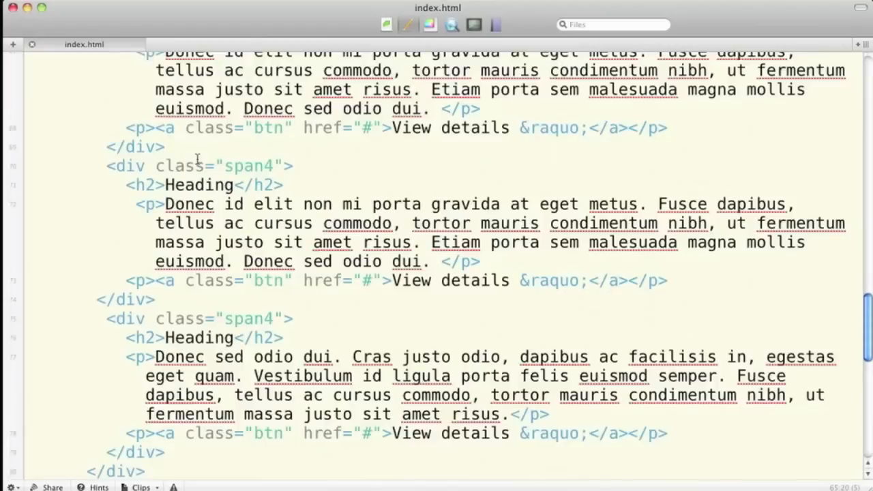
scroll("down", 3)
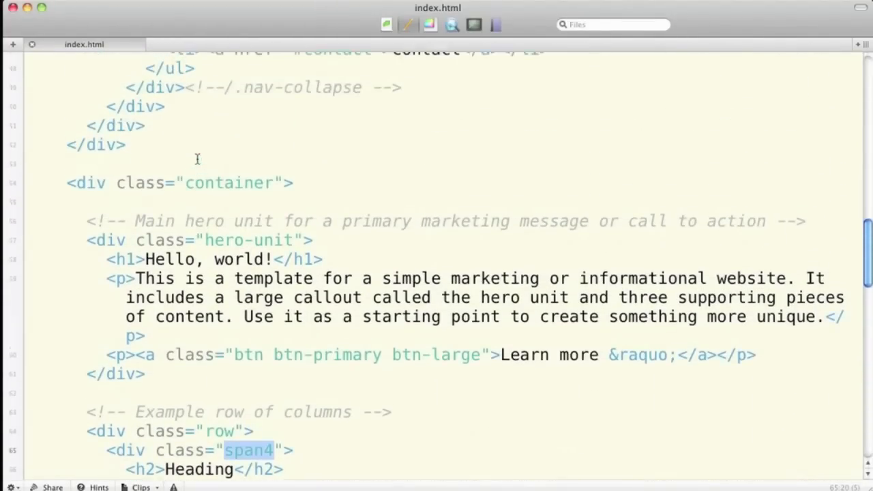
scroll("up", 3)
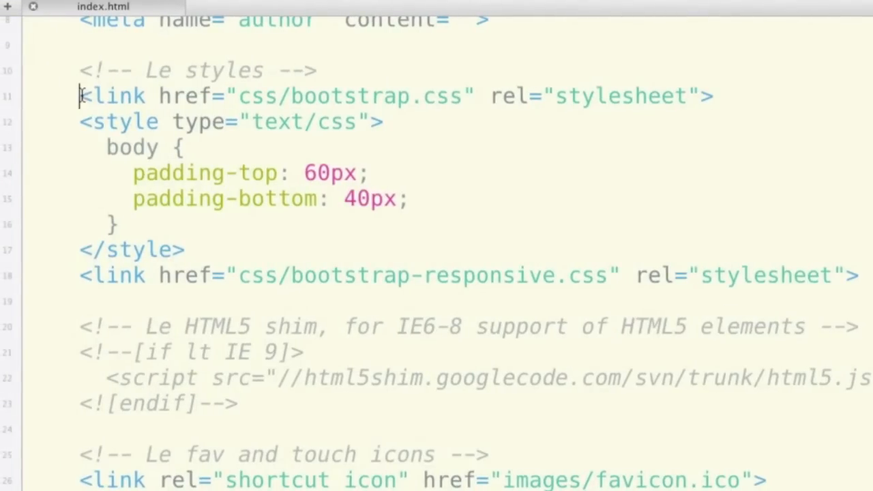
left_click_drag(79, 96, 702, 95)
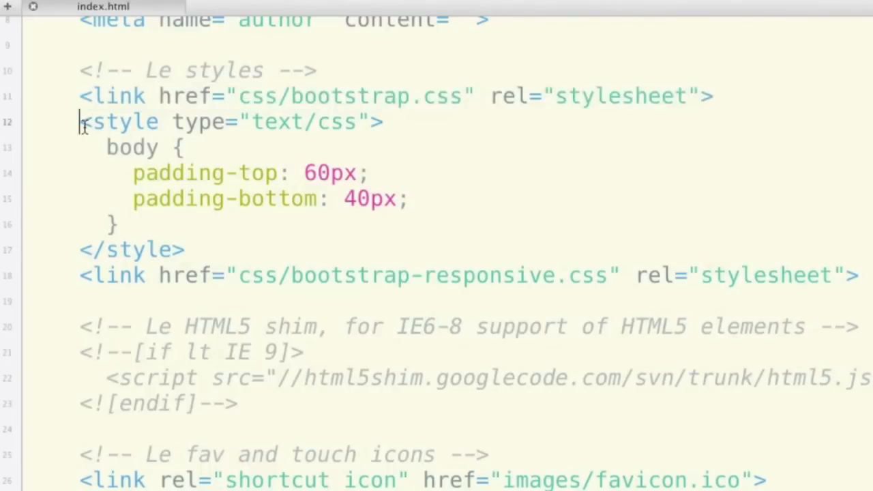
left_click_drag(80, 121, 193, 249)
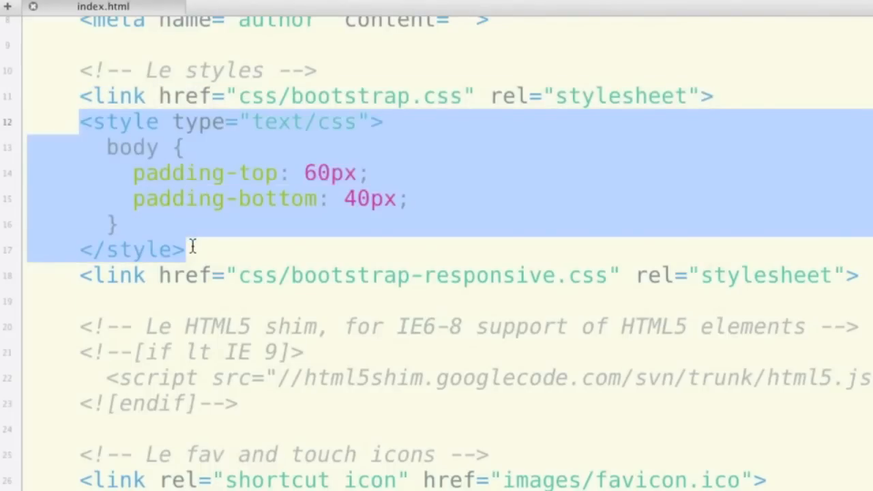
mouse_move(297, 213)
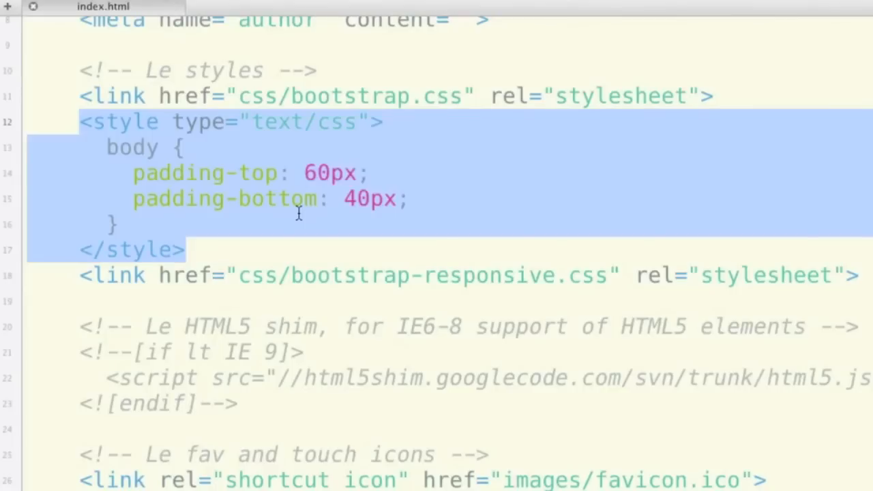
mouse_move(117, 164)
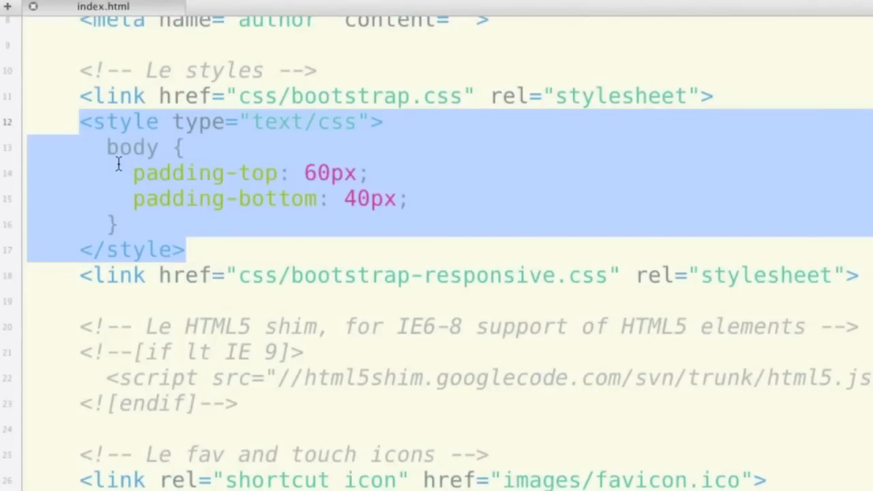
left_click(110, 147)
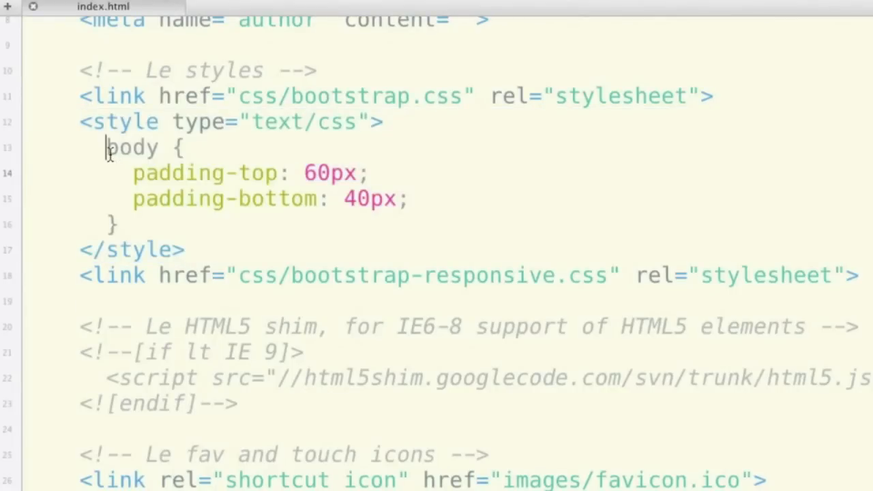
left_click_drag(107, 148, 120, 225)
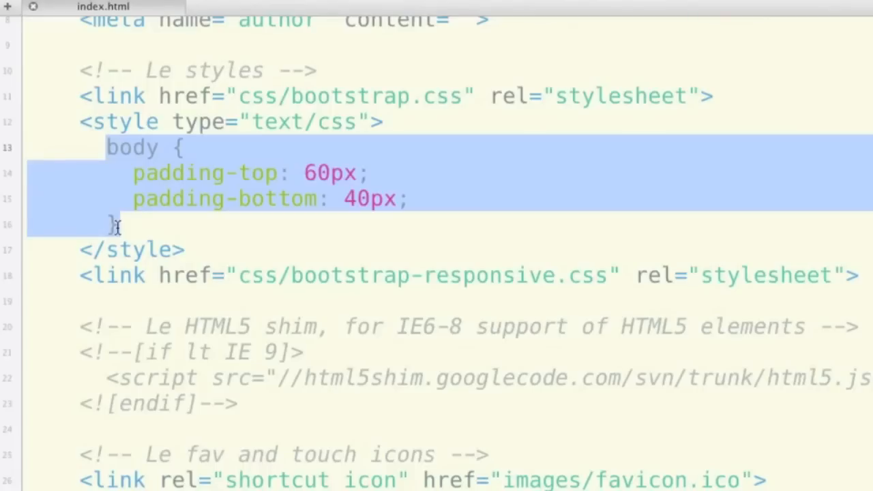
scroll("down", 3)
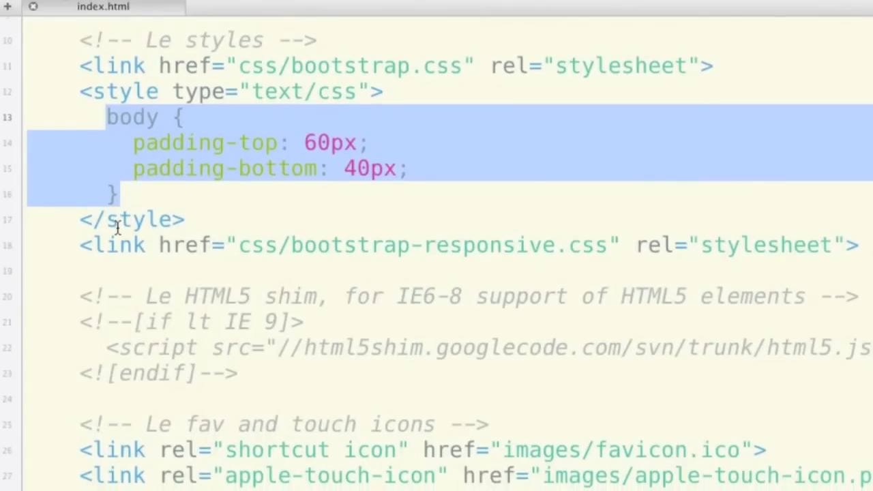
left_click(81, 246)
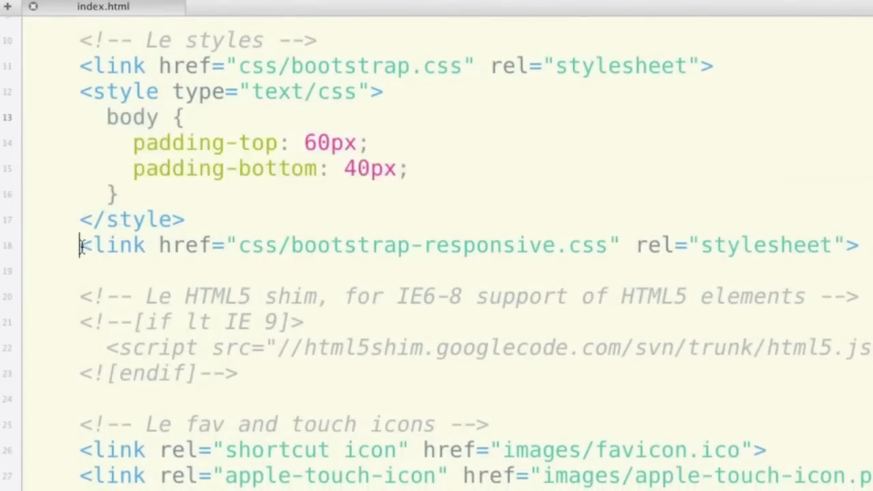
left_click_drag(79, 246, 423, 245)
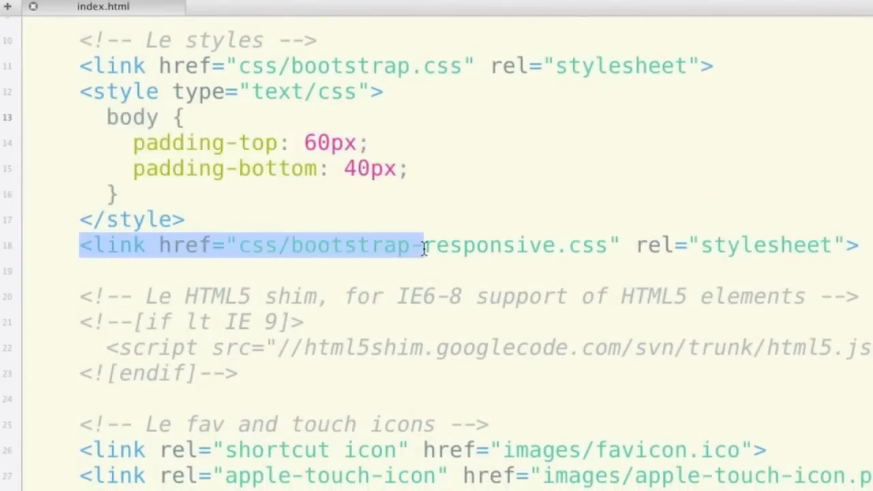
left_click_drag(423, 246, 846, 246)
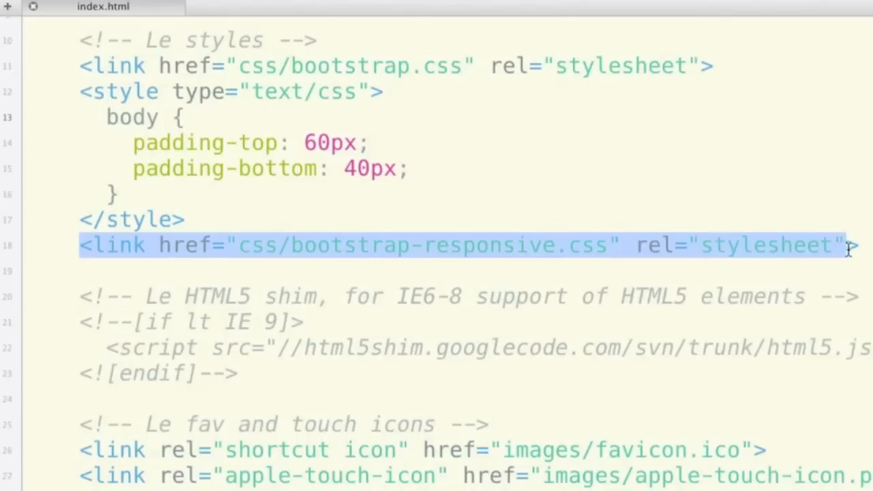
mouse_move(614, 234)
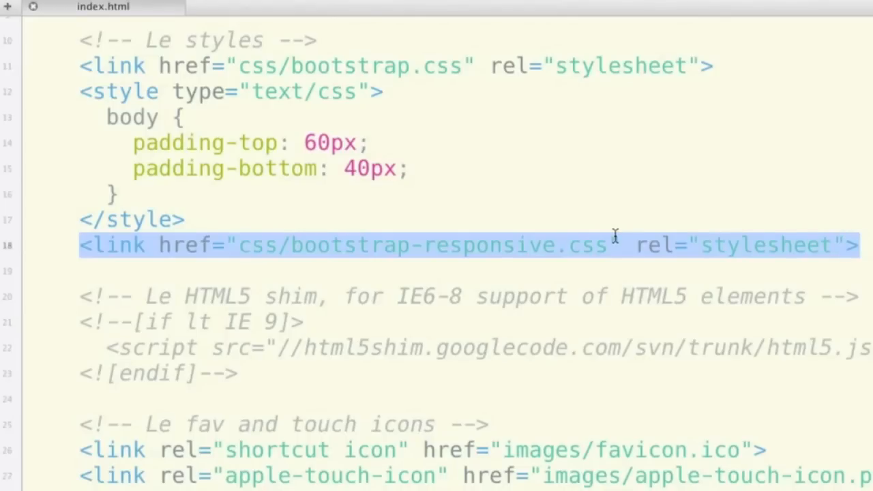
key("cmd+tab")
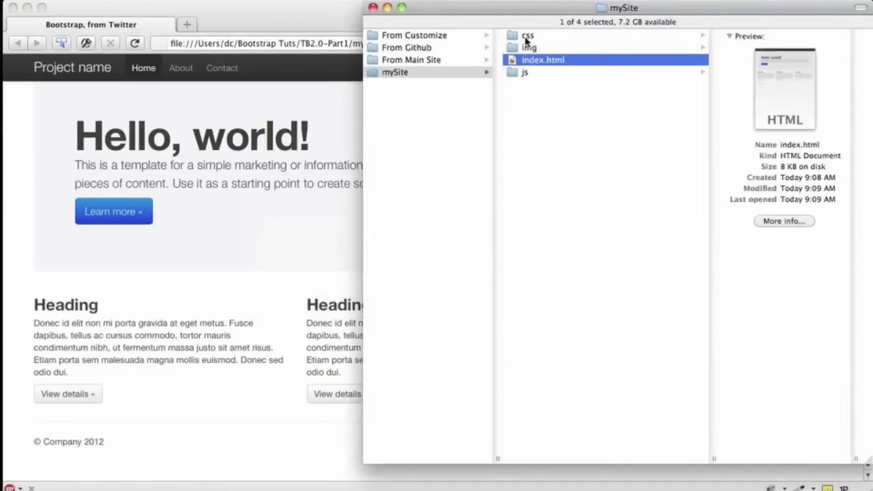
Show mySite's css folder with bootstrap.css and bootstrap.min.css, previewing bootstrap.css.
left_click(527, 35)
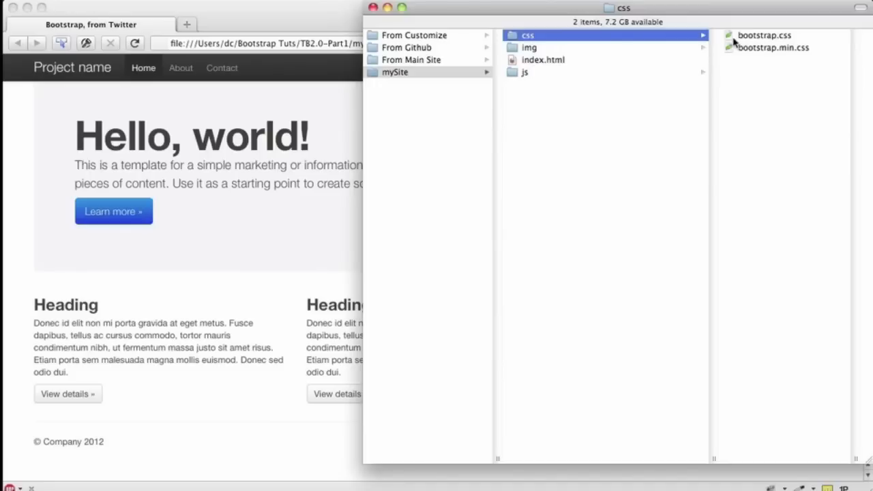
left_click(764, 35)
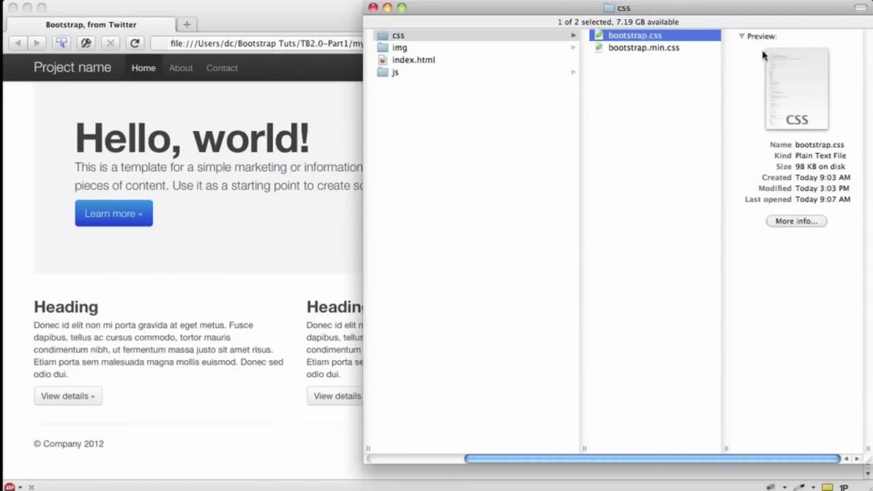
mouse_move(372, 415)
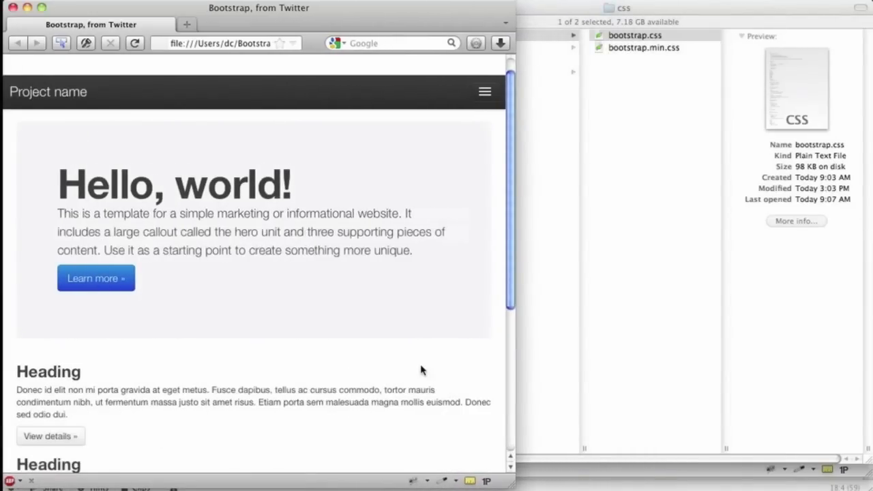
mouse_move(325, 80)
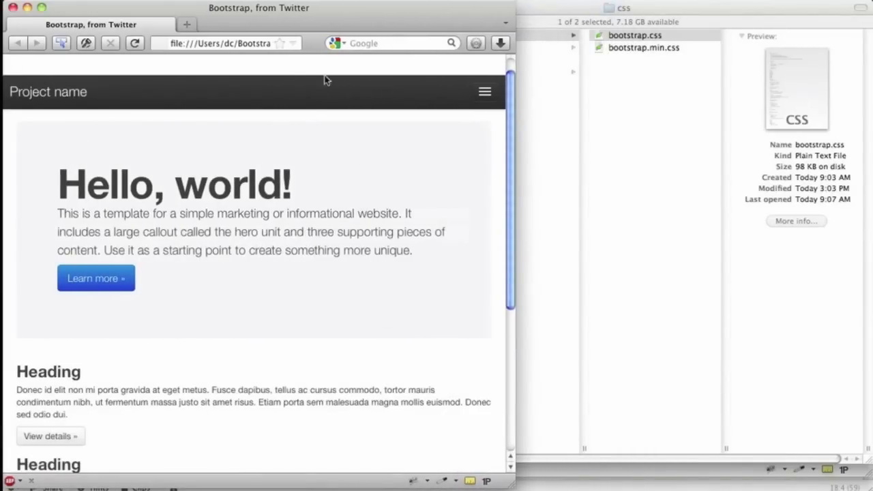
Scroll the full-width Hello, world! page showing its three Heading columns.
scroll("down", 3)
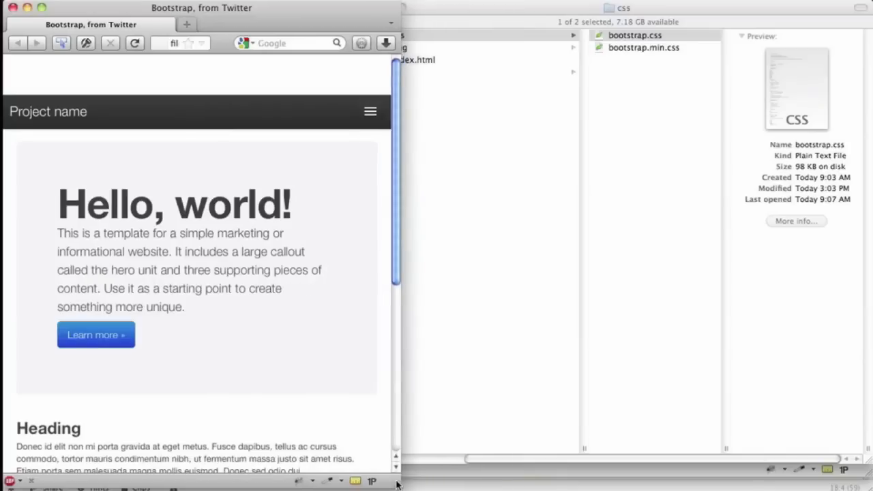
scroll("down", 3)
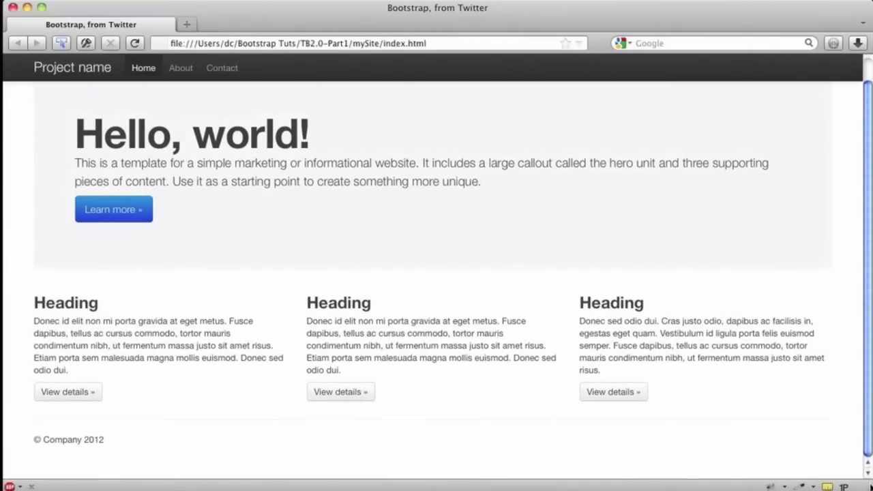
Scroll through Bootstrap's Customize options, then load mySite's bootstrap.css into Coda.
key("cmd+tab")
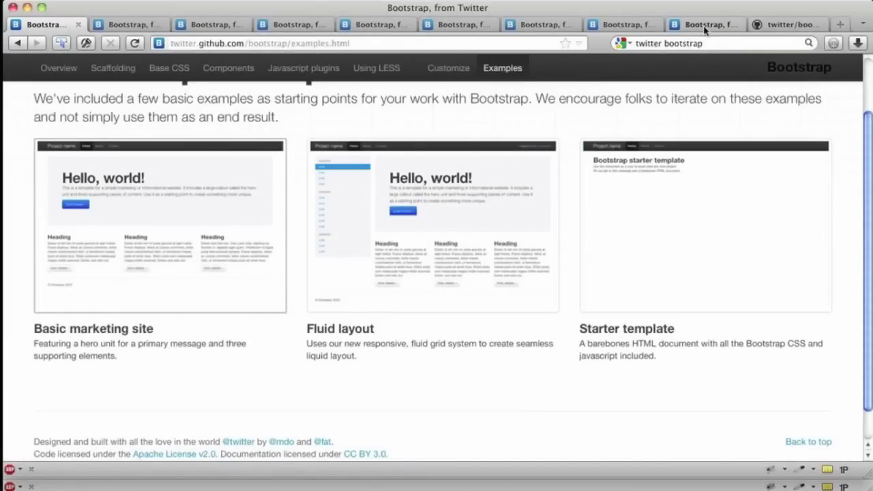
left_click(57, 69)
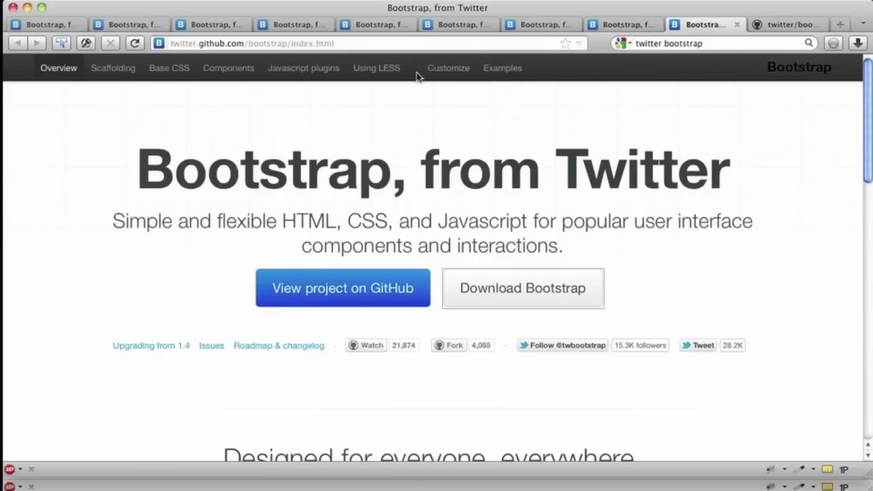
left_click(448, 69)
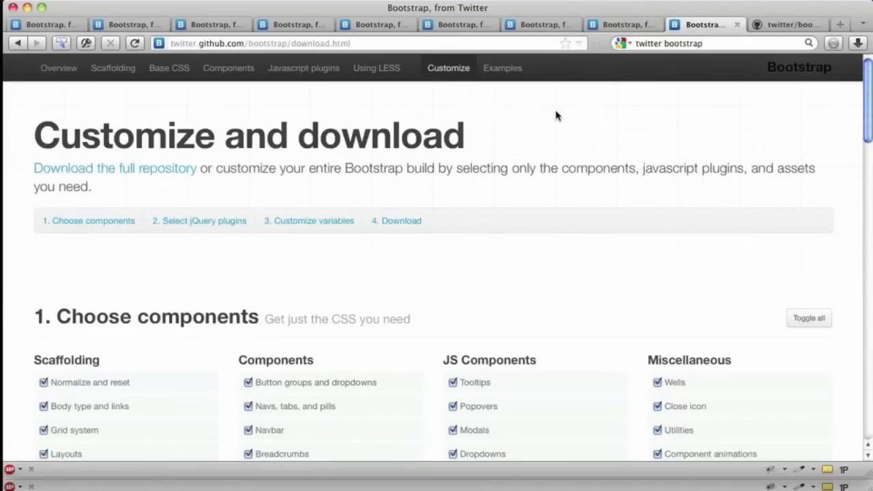
scroll("down", 3)
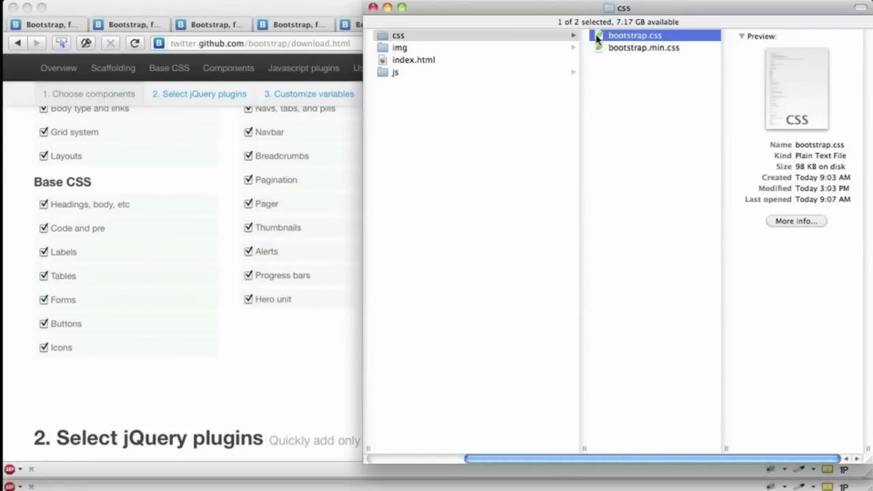
double_click(634, 36)
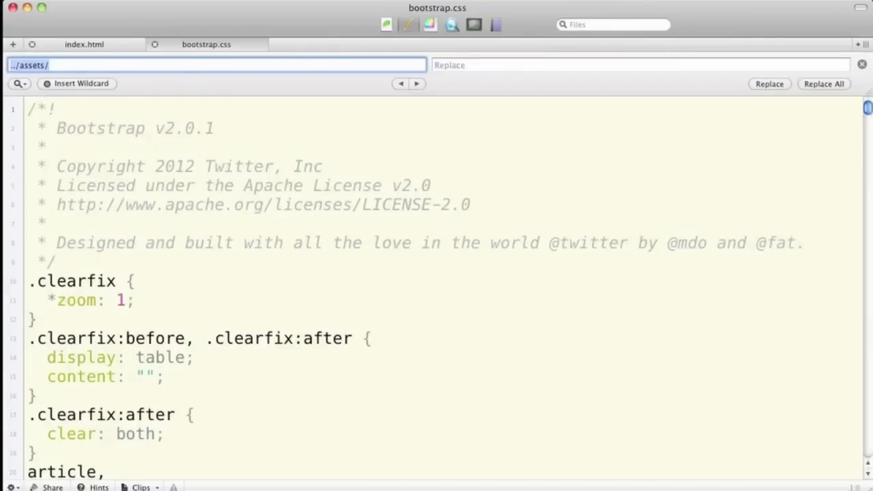
Search bootstrap.css for "responsive" to reach the Bootstrap Responsive comment.
type("responsive")
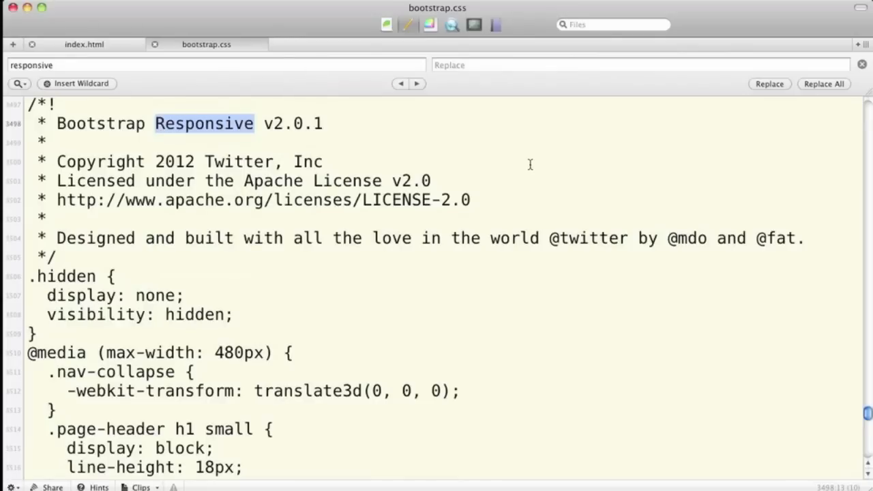
key("Cmd+Tab")
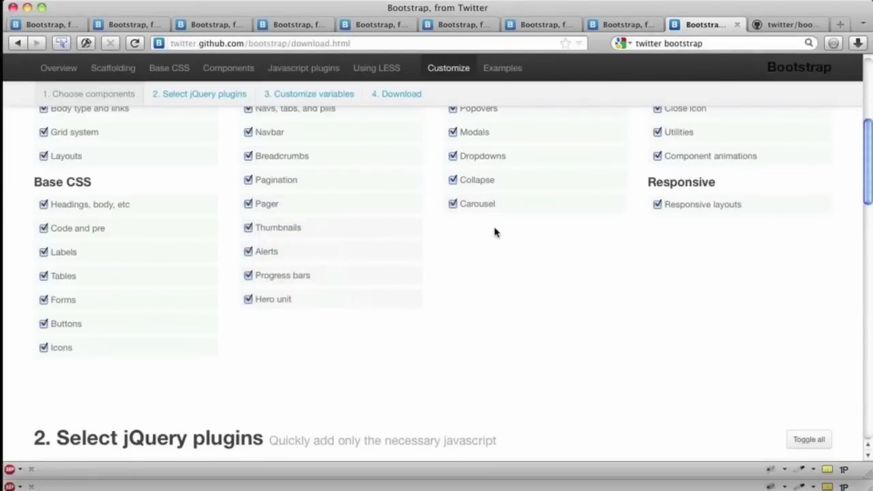
mouse_move(617, 120)
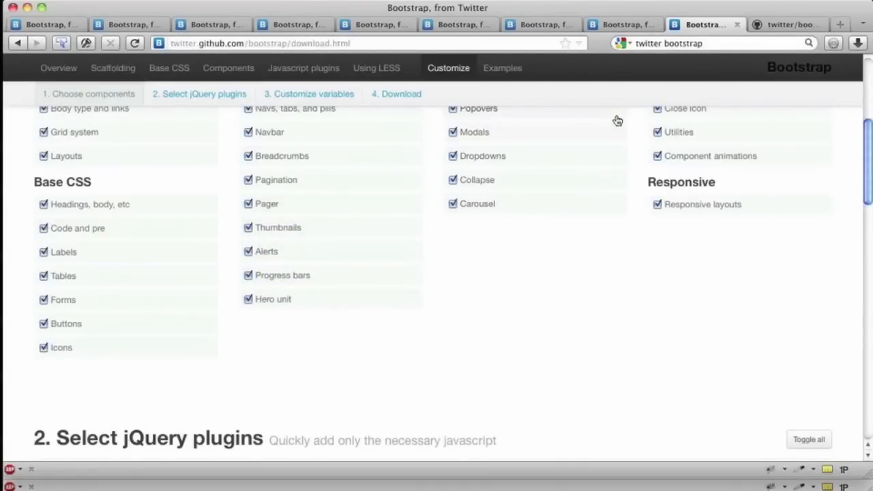
Return via Examples to the Overview page and download the full Bootstrap package.
left_click(502, 68)
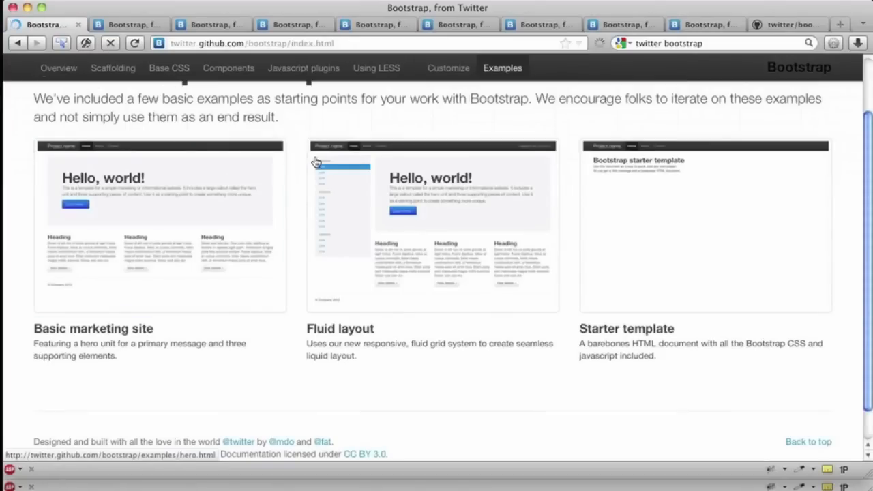
left_click(57, 69)
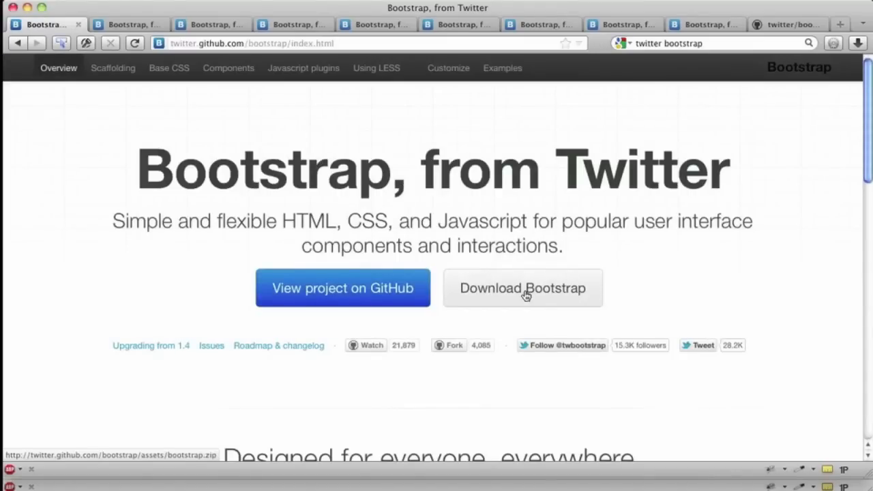
left_click(523, 287)
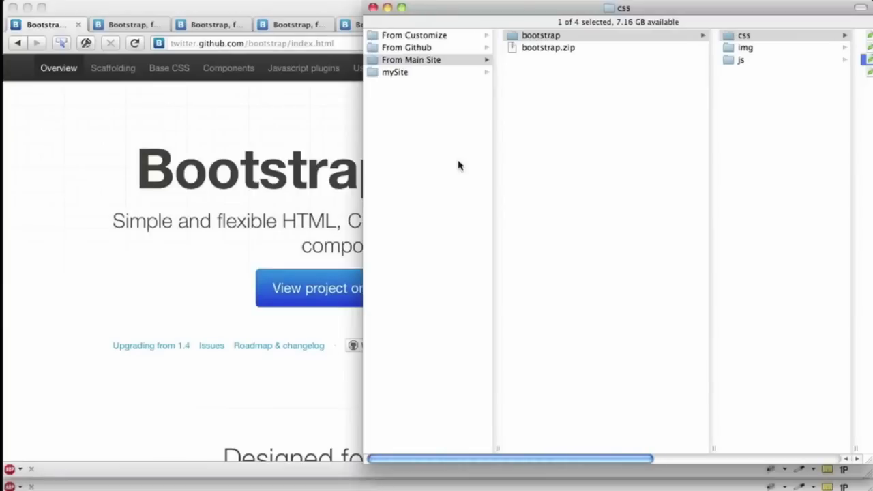
Preview the four downloaded css stylesheets in Finder and load bootstrap.css into Coda.
left_click(412, 60)
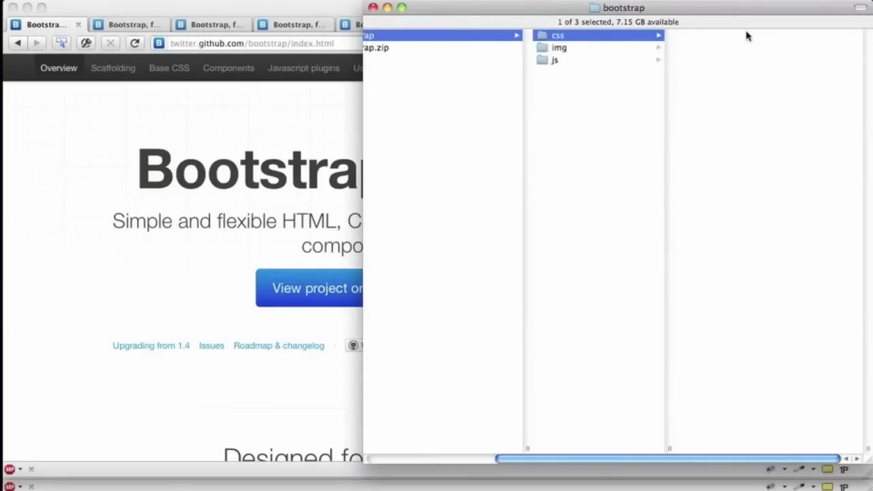
left_click(558, 35)
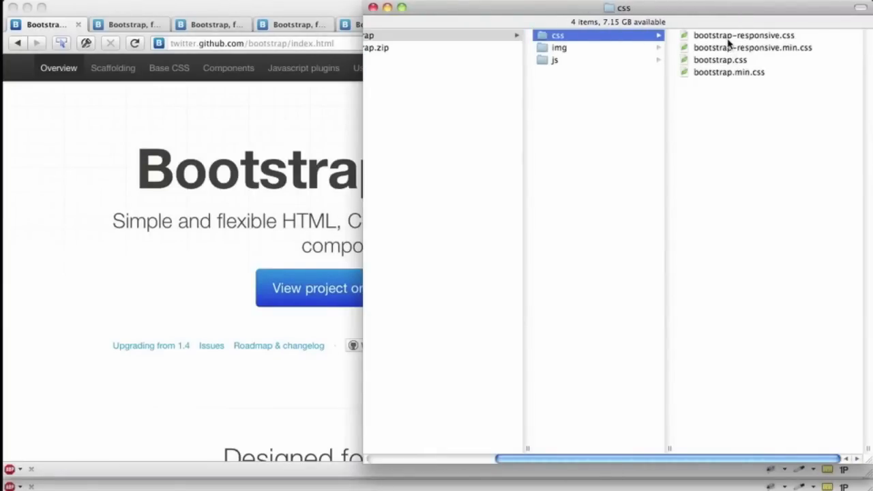
left_click(754, 46)
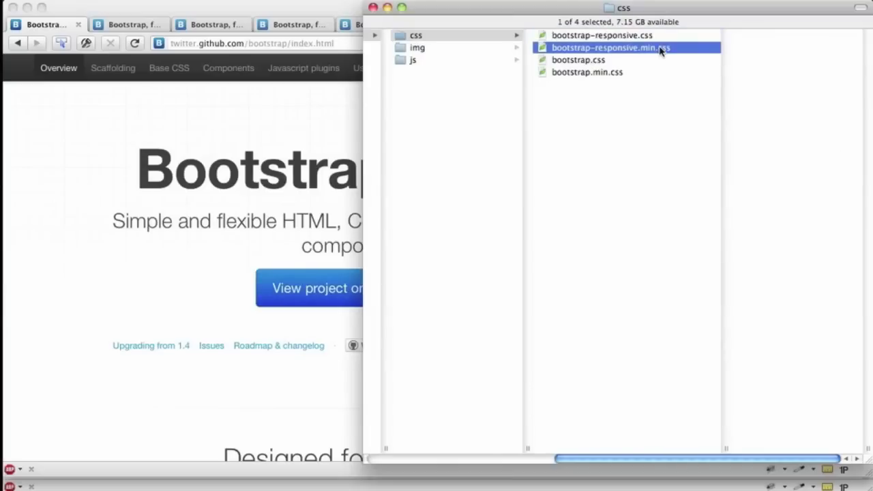
left_click(578, 60)
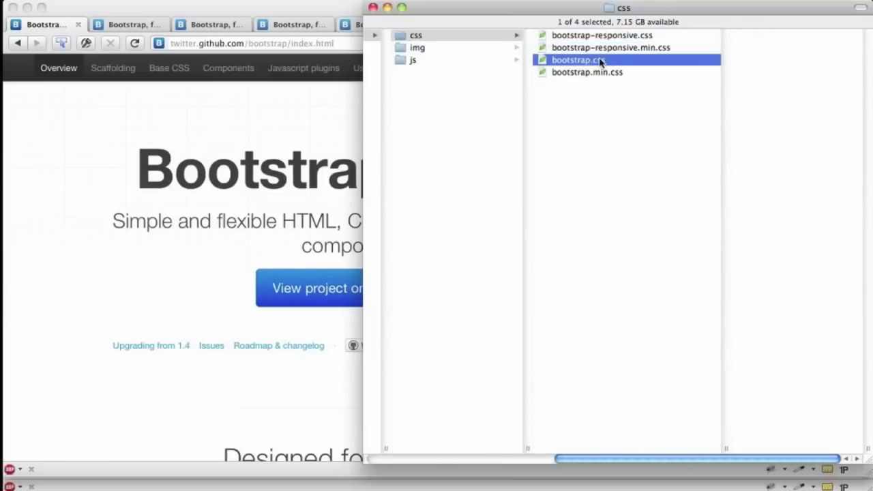
left_click(587, 71)
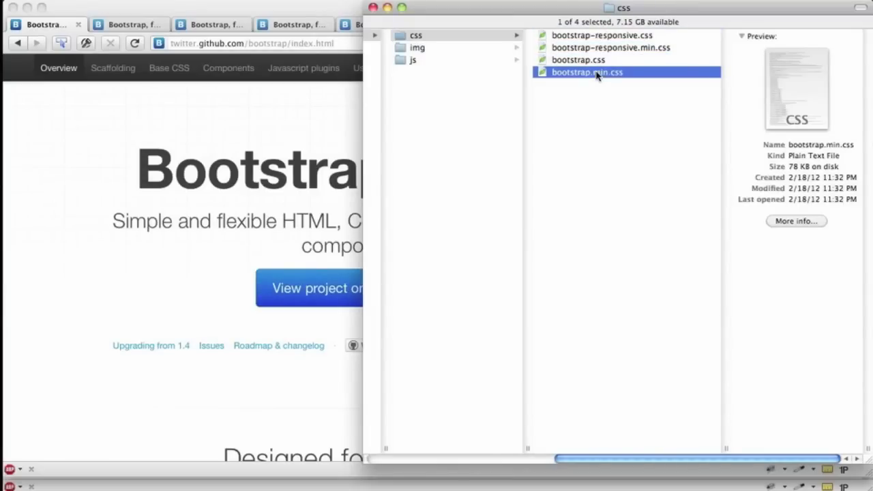
double_click(587, 71)
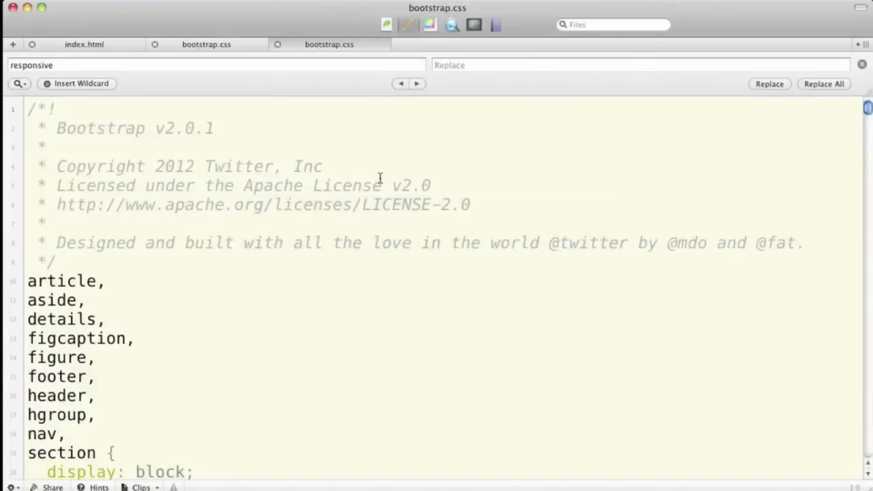
Go back to index.html and place the cursor on the bootstrap-responsive.css link line.
left_click(83, 44)
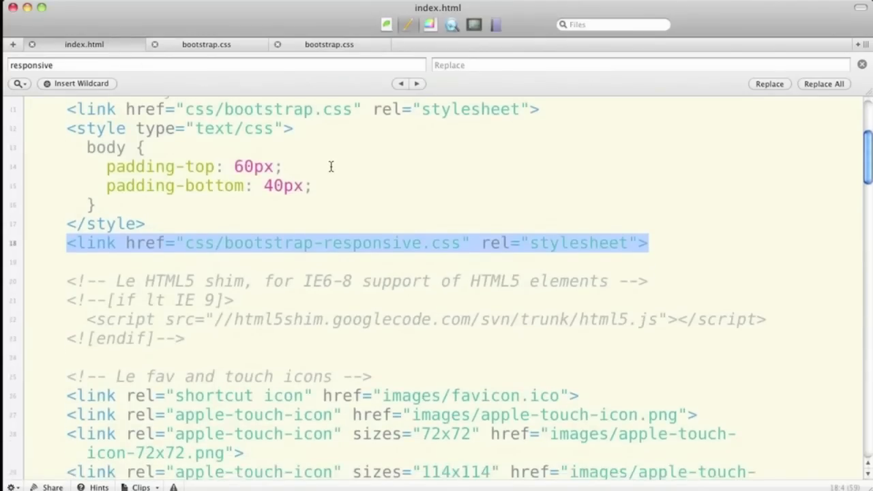
scroll("down", 3)
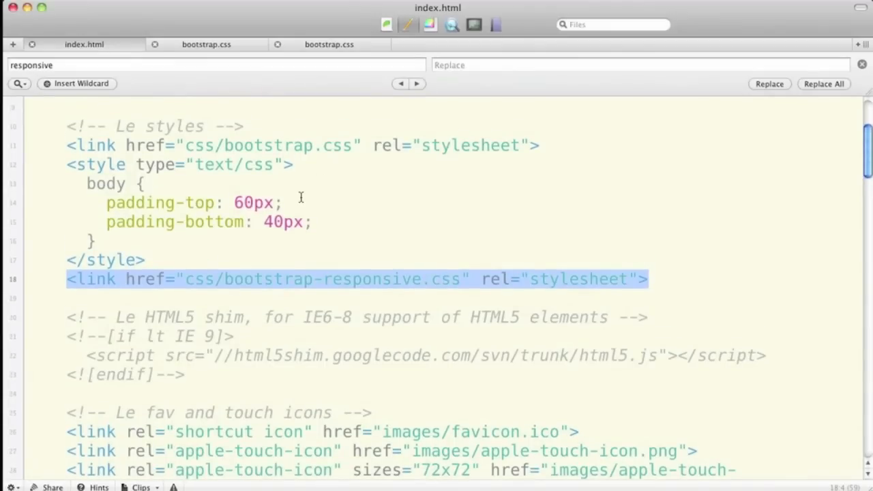
mouse_move(76, 276)
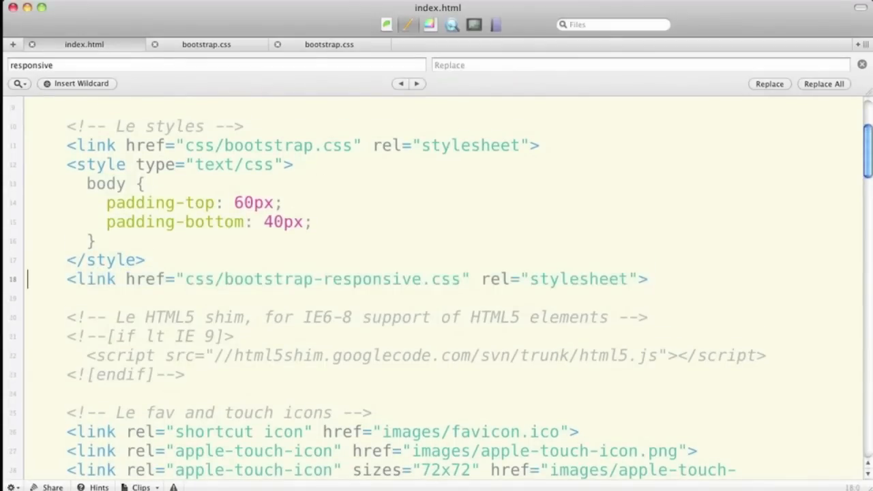
left_click(401, 83)
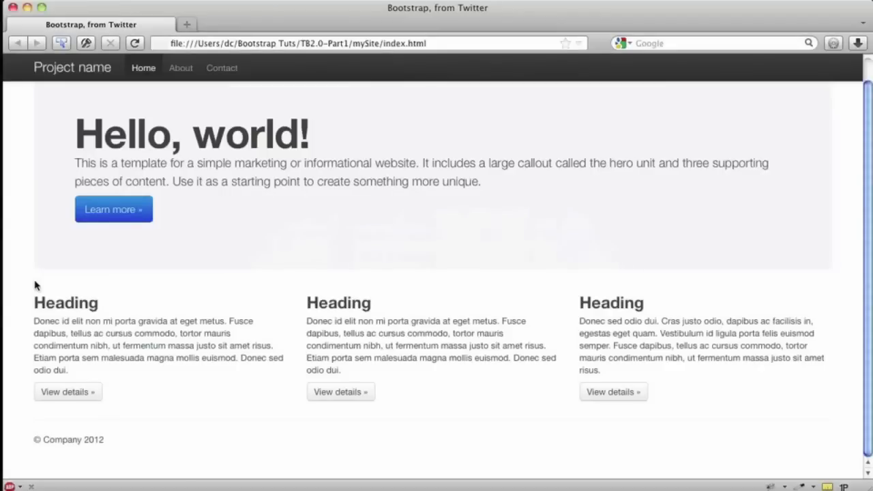
mouse_move(494, 344)
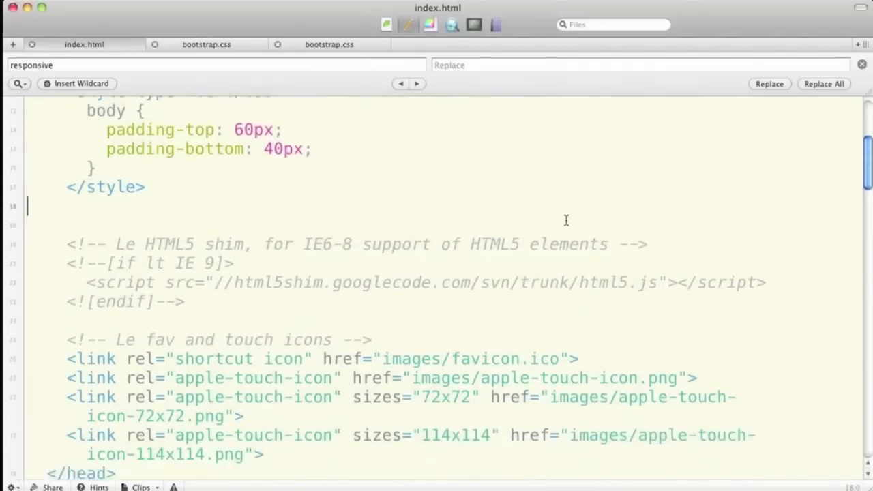
scroll("down", 3)
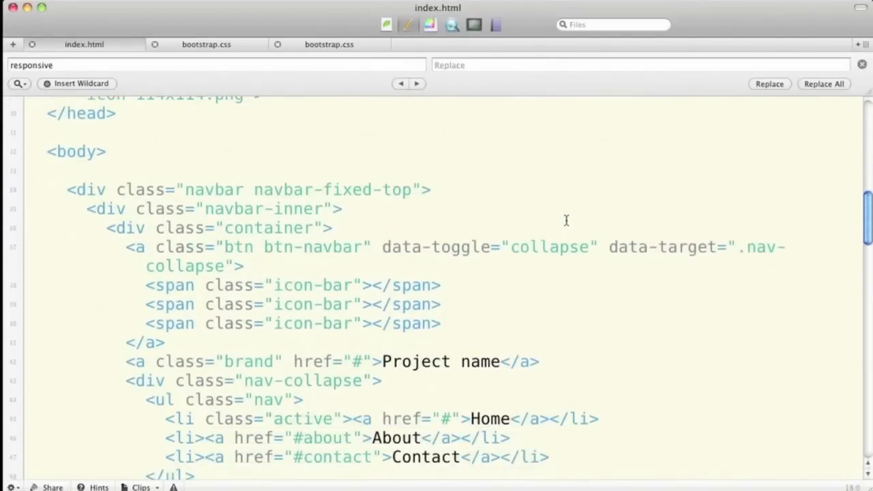
scroll("down", 3)
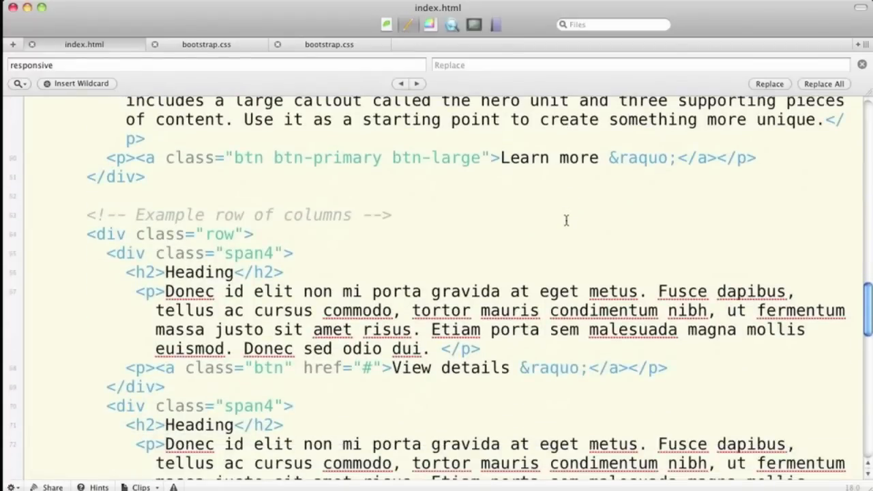
scroll("down", 3)
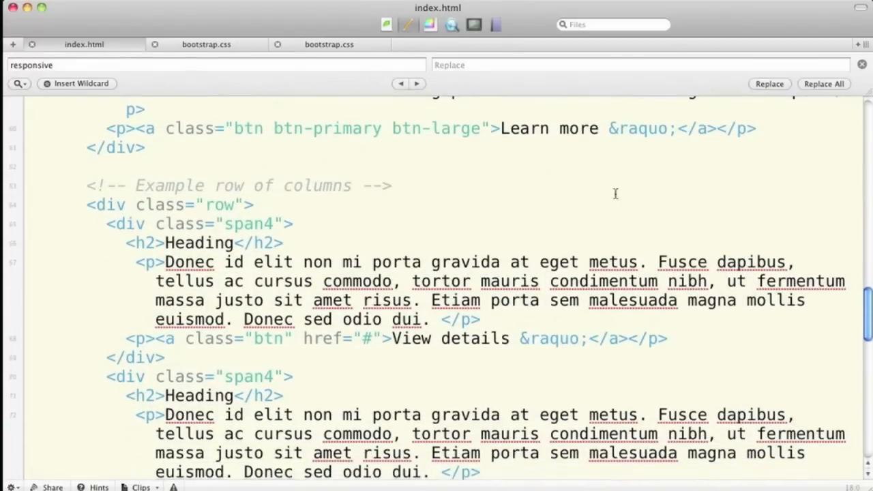
scroll("down", 3)
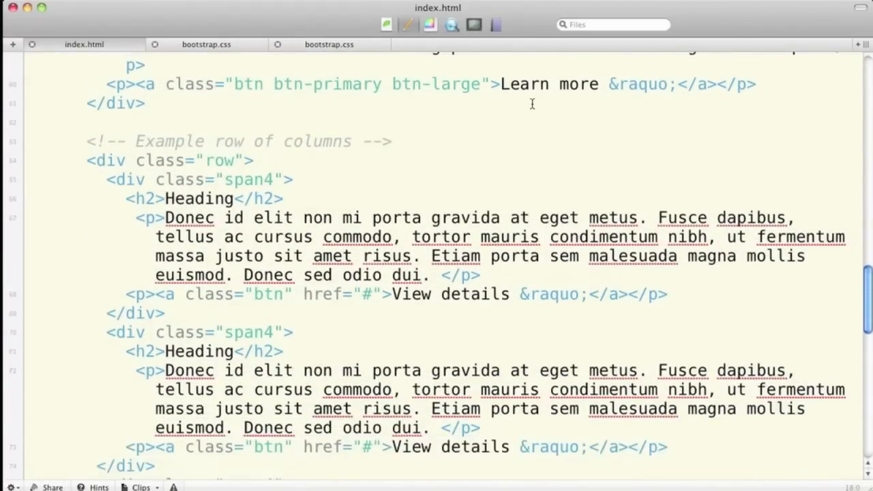
scroll("down", 3)
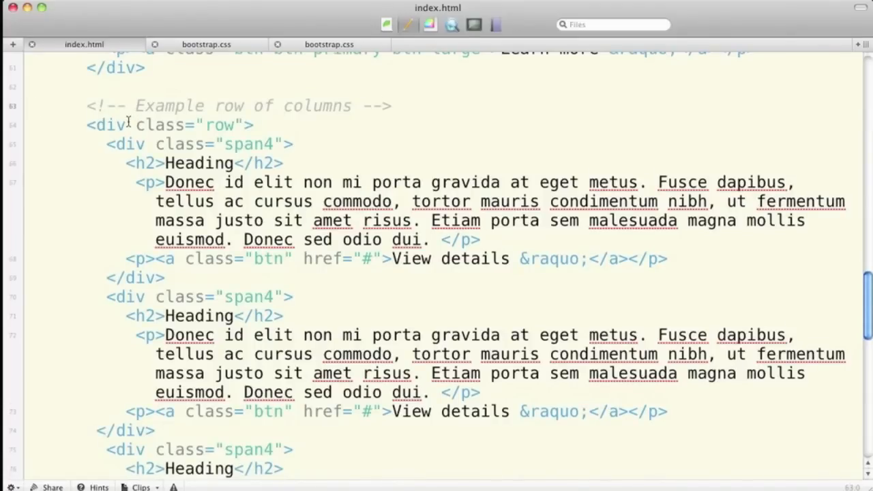
scroll("down", 3)
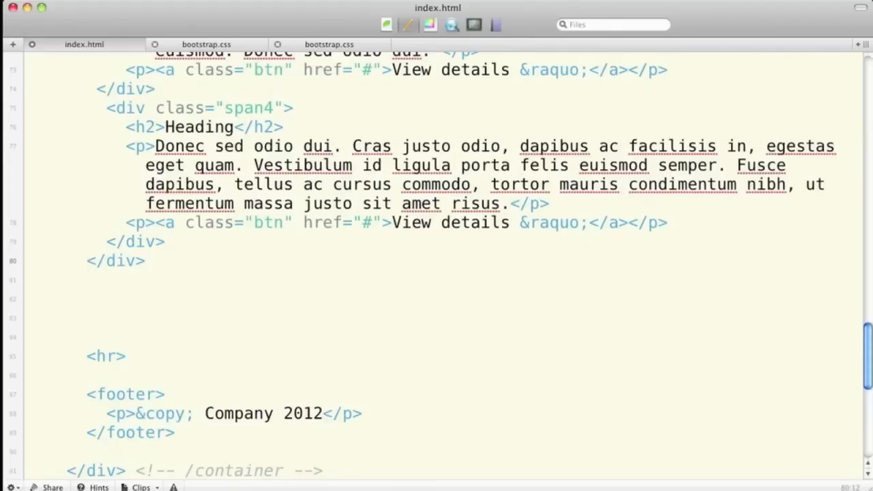
Add an <!-- end row 1 --> comment and a new <div class="row"> with its end-row comment.
type("<!--")
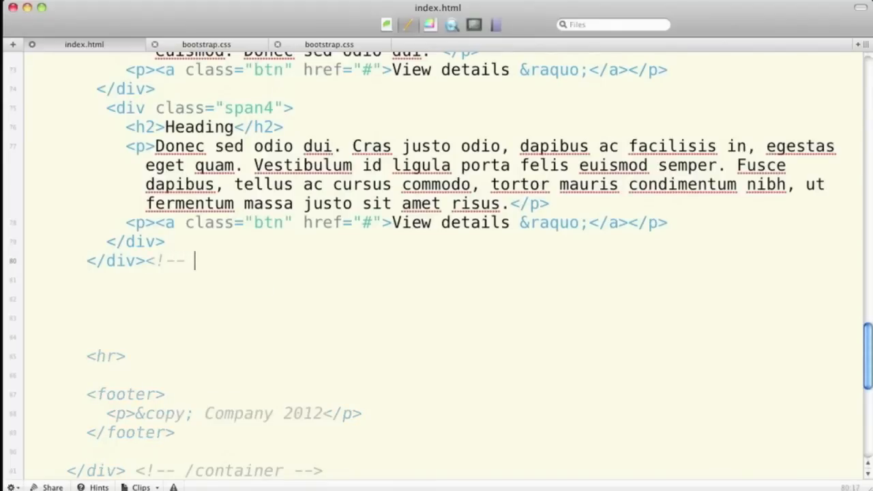
type("end row 1")
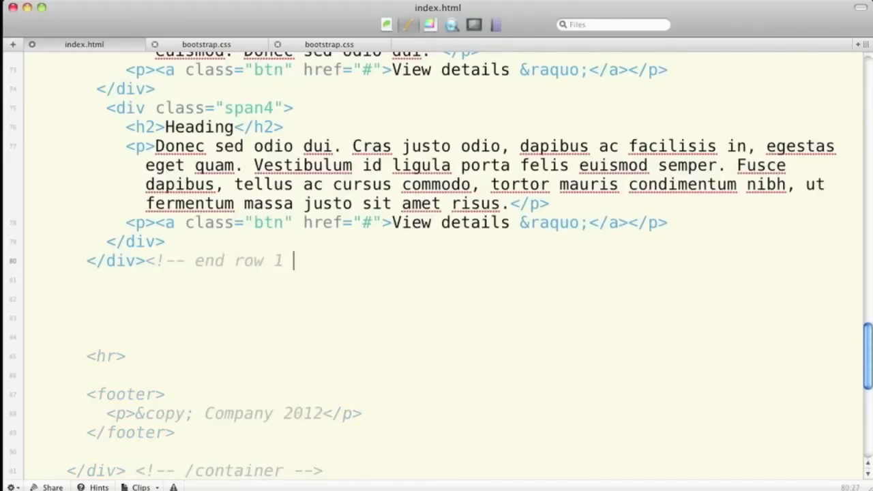
type("-->")
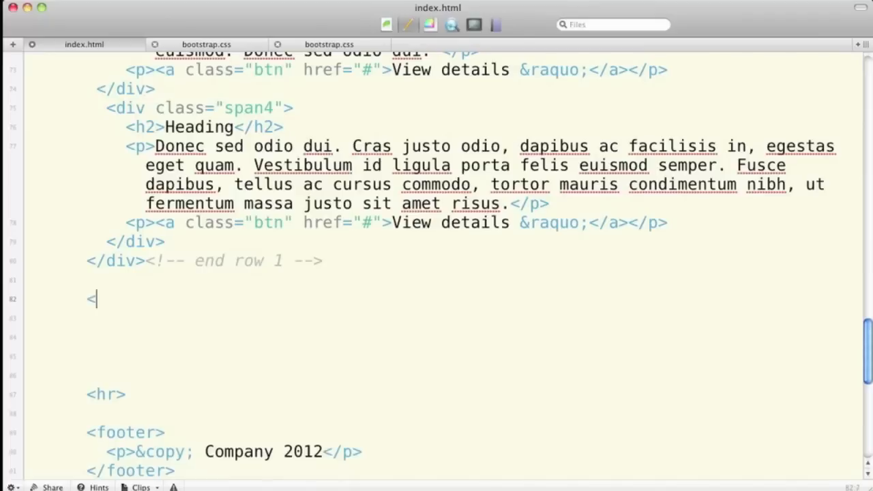
type("div class=\"")
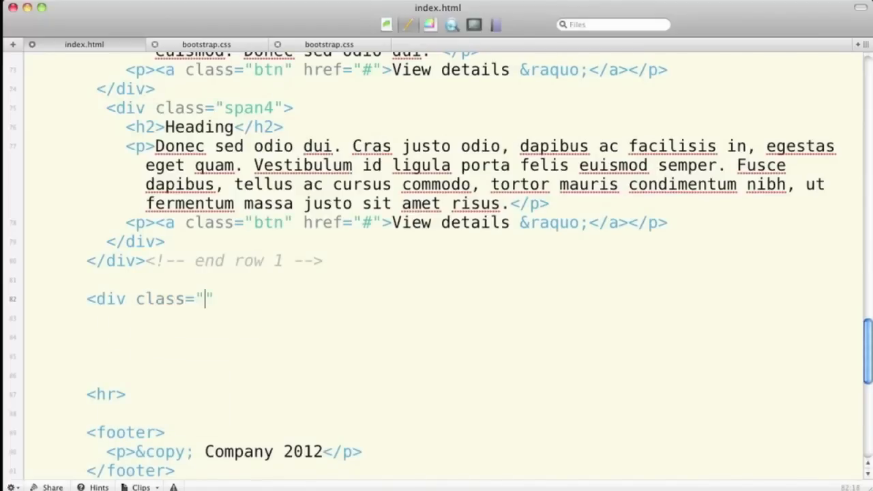
type("row")
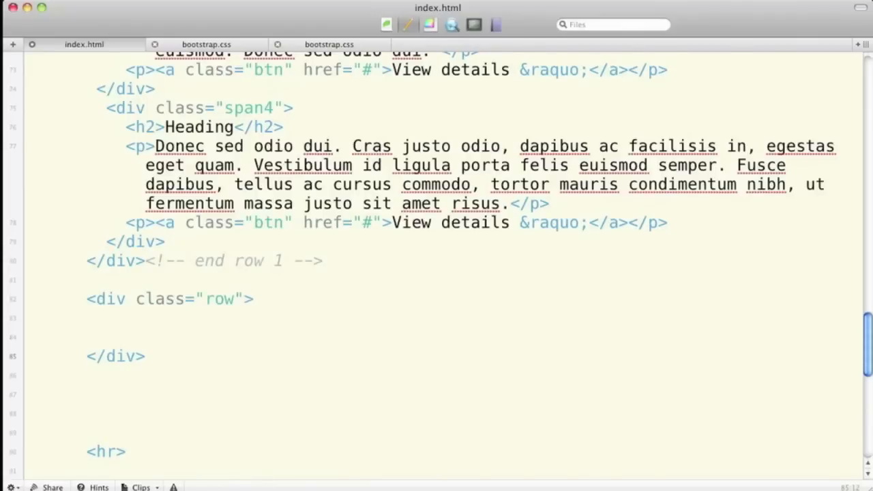
type("<!--")
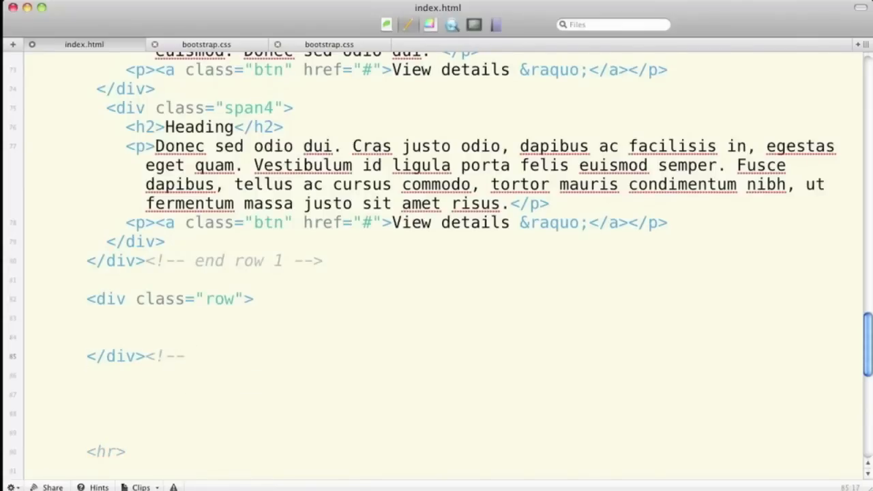
type("end row 2 -->")
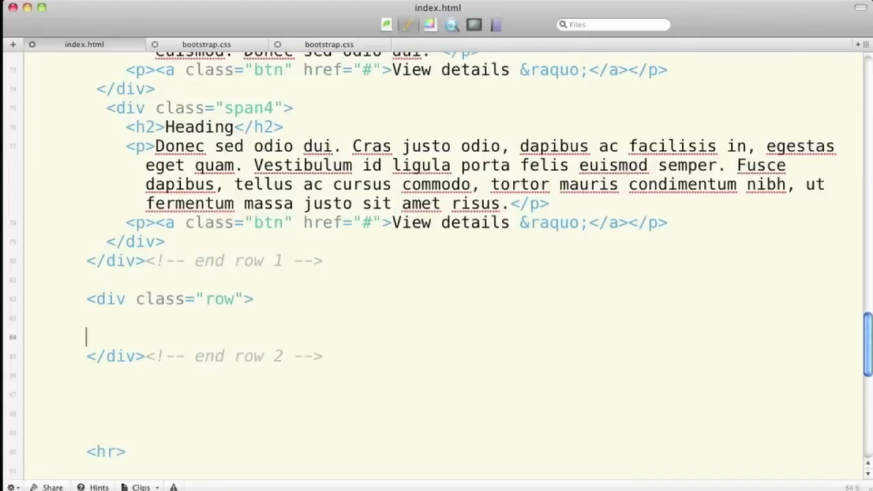
Insert a <div class="span3"> column inside the second row.
type("<div")
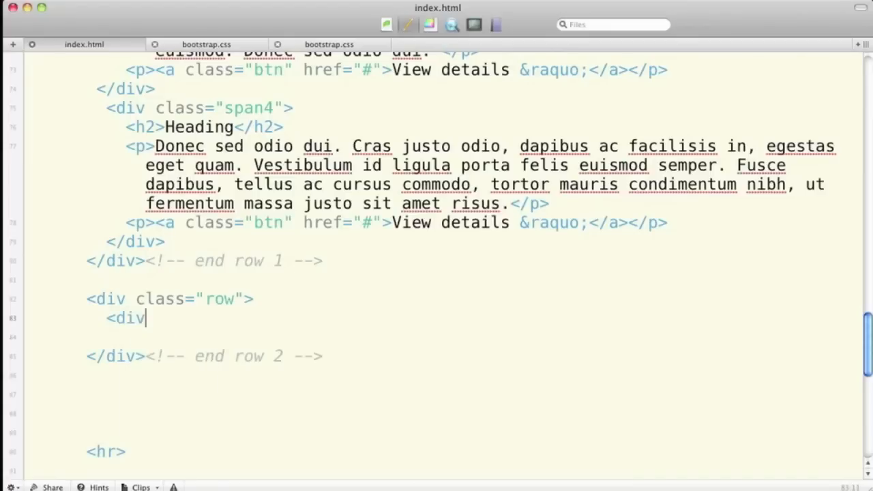
type("class=\"\"")
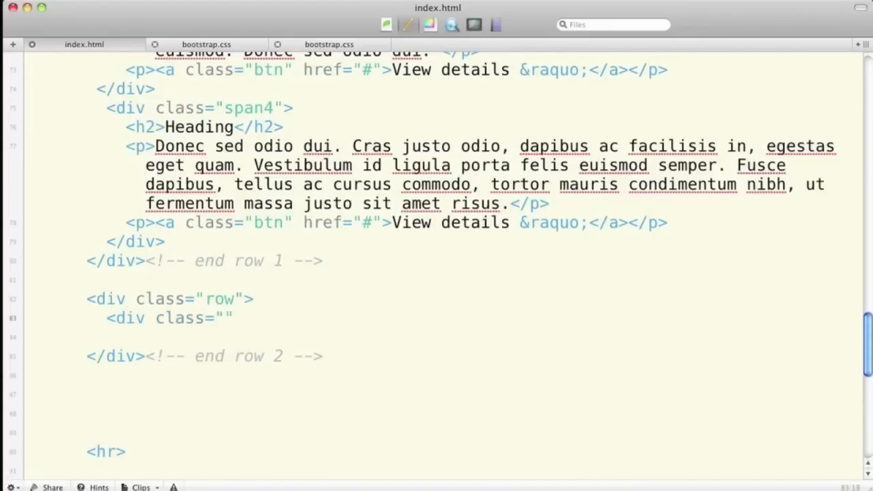
left_click(223, 318)
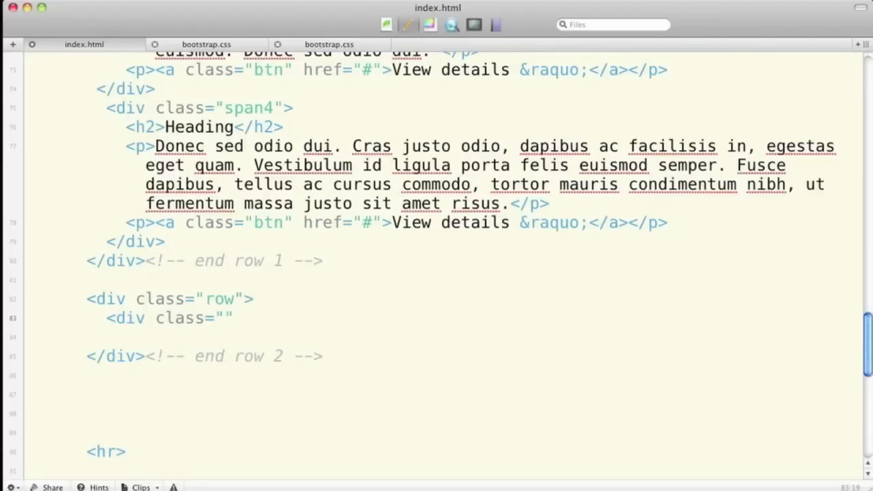
type("span3")
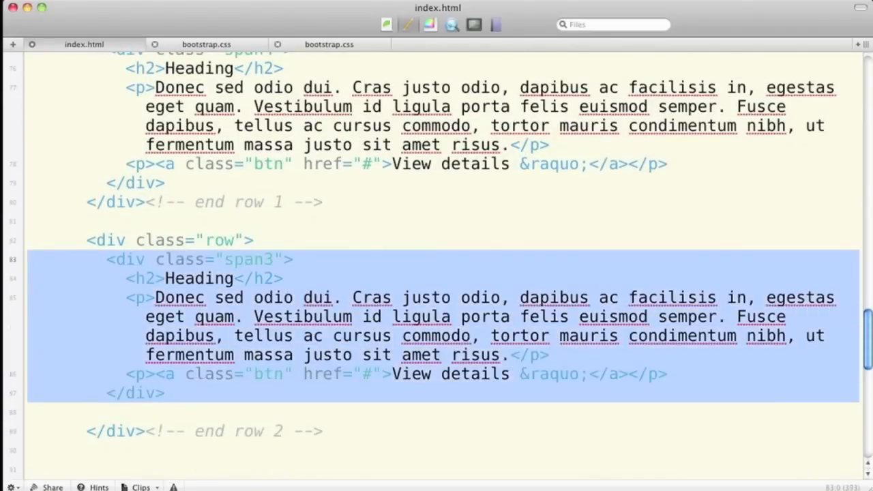
scroll("down", 3)
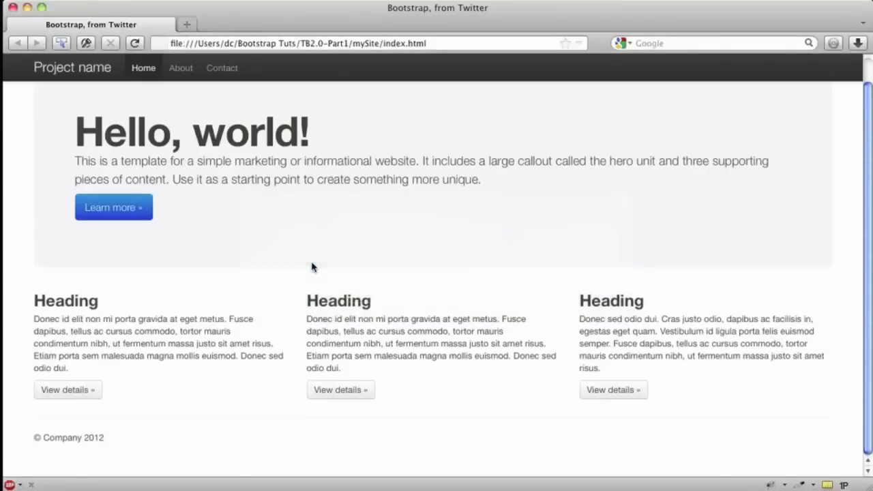
Scroll the refreshed page to the new row of four span3 columns.
scroll("down", 3)
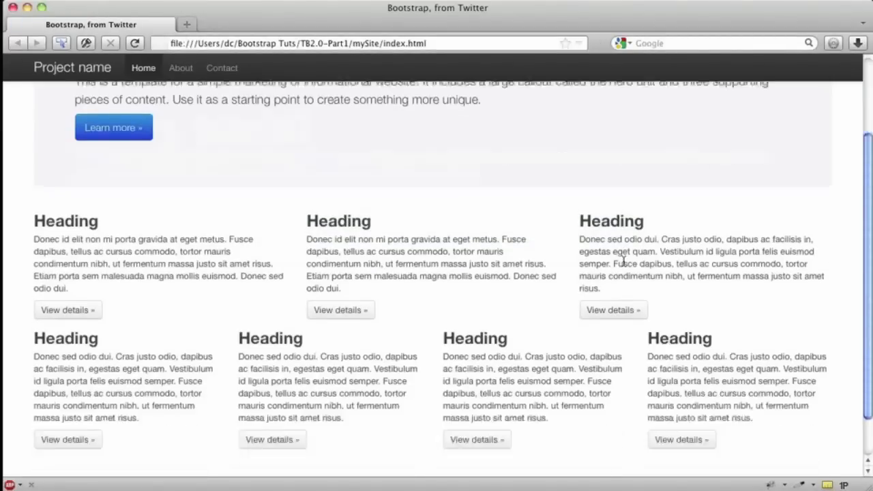
scroll("down", 3)
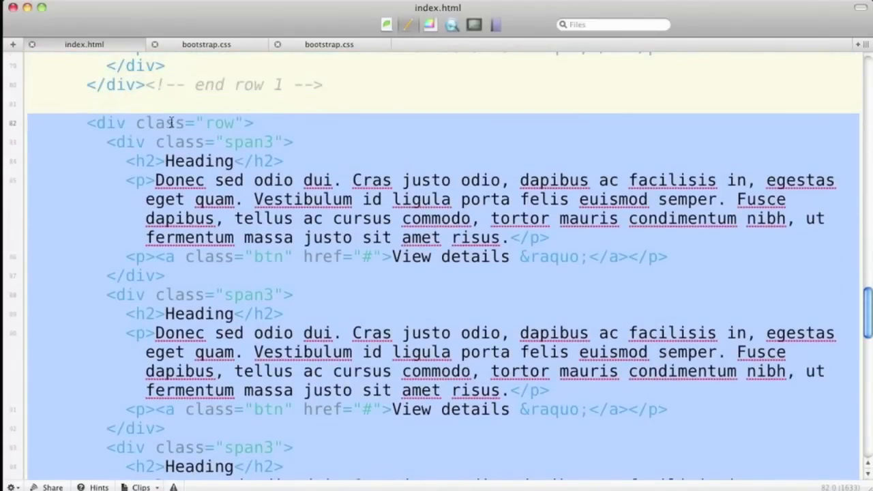
scroll("down", 3)
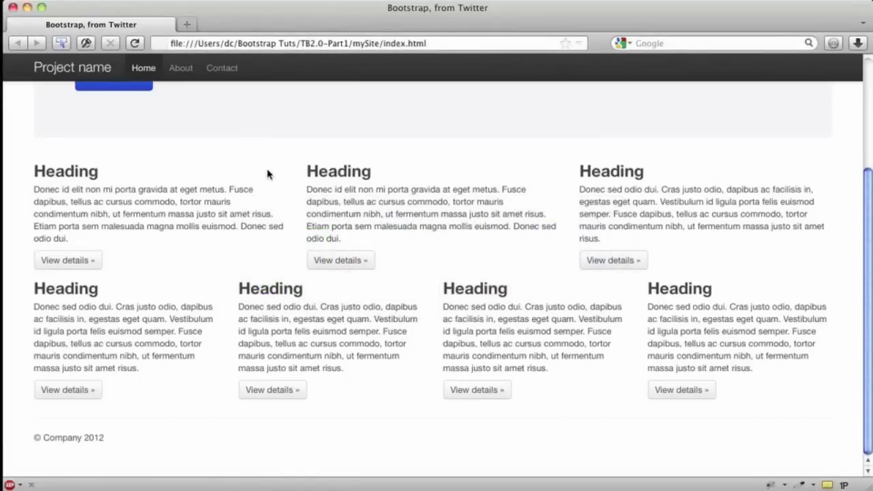
scroll("down", 3)
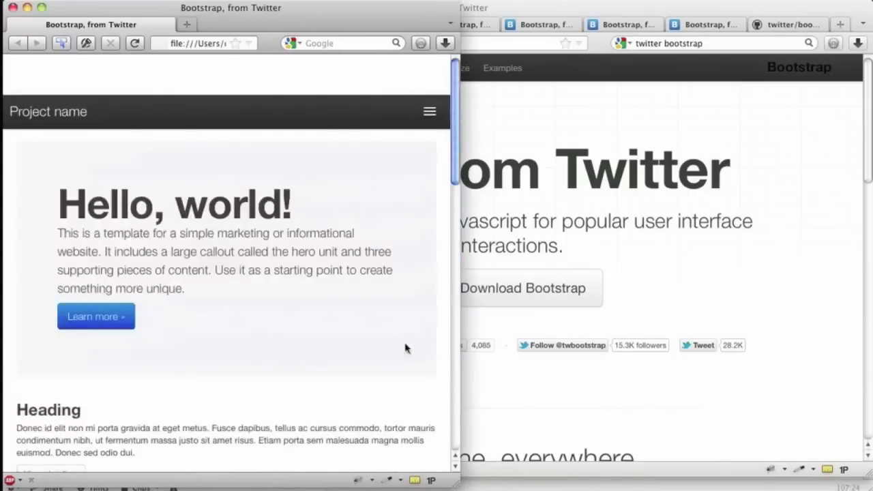
mouse_move(430, 112)
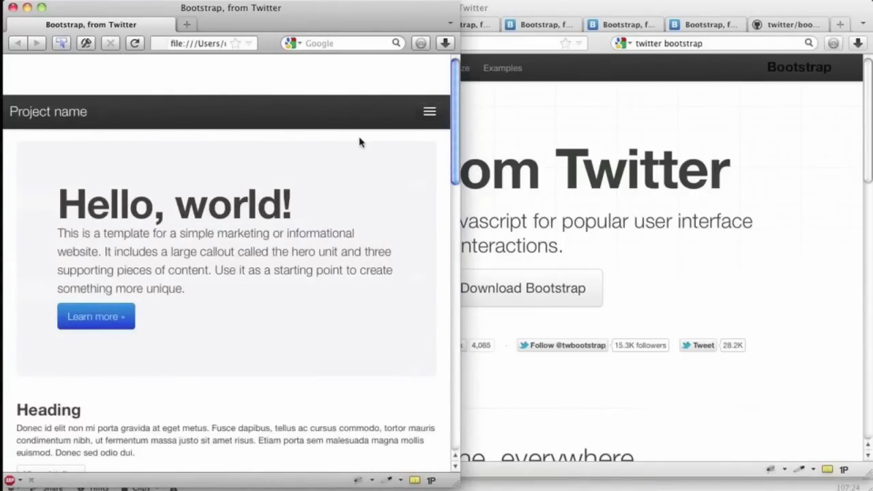
scroll("down", 3)
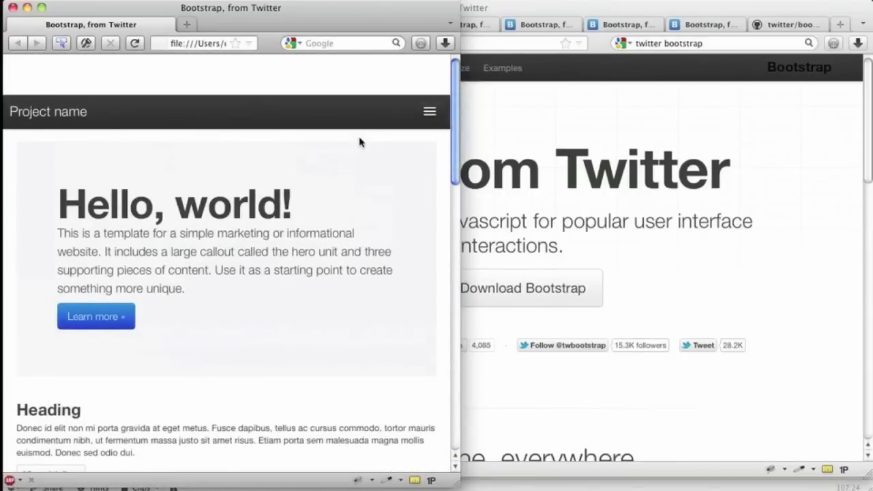
mouse_move(456, 485)
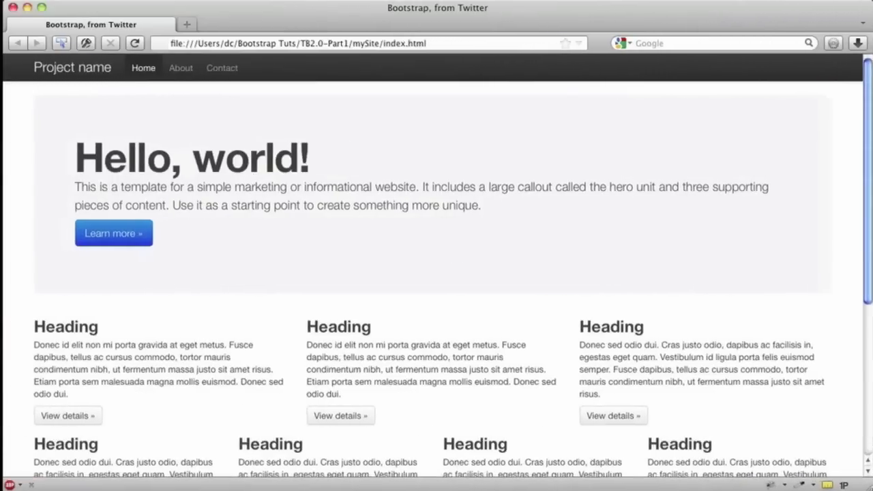
mouse_move(733, 336)
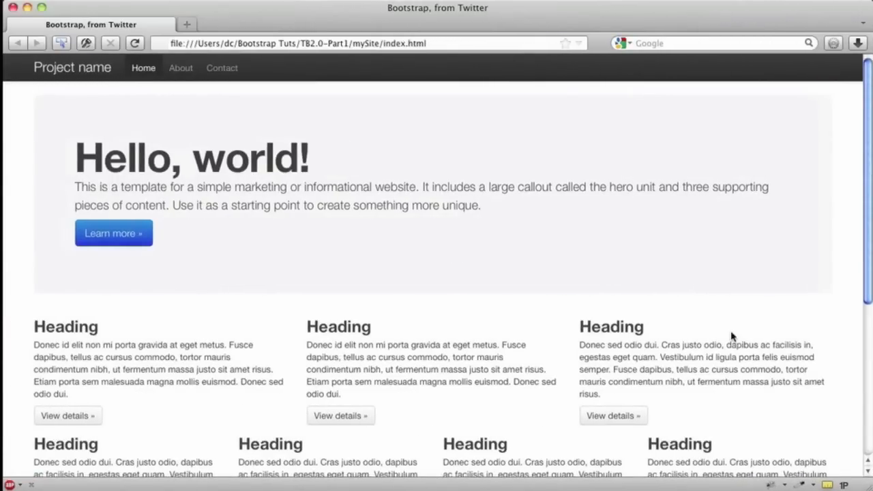